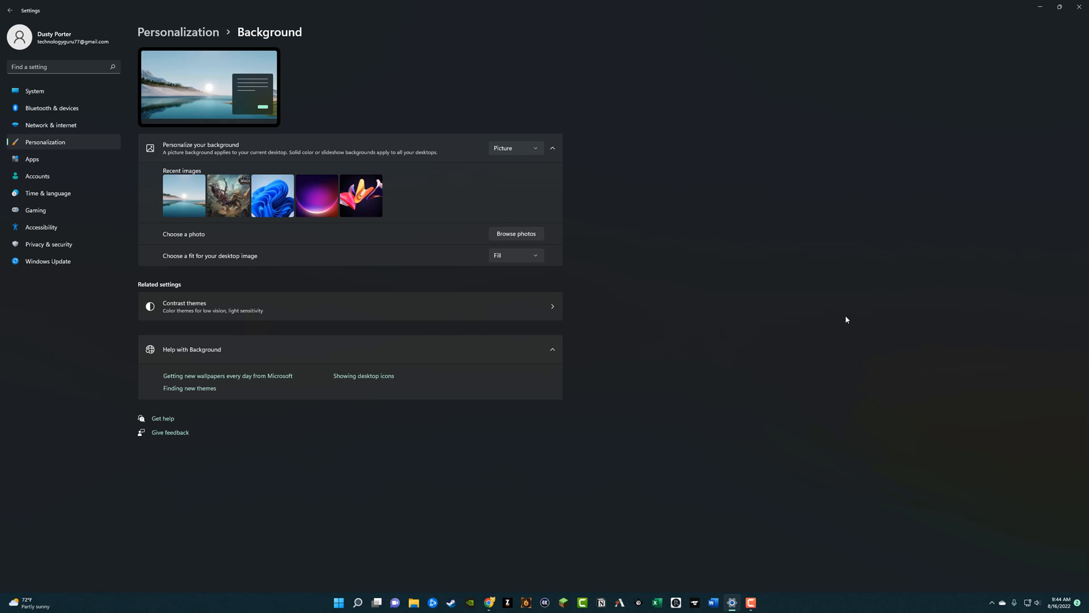
{"action": "mouse_move", "coordinate": [841, 317]}
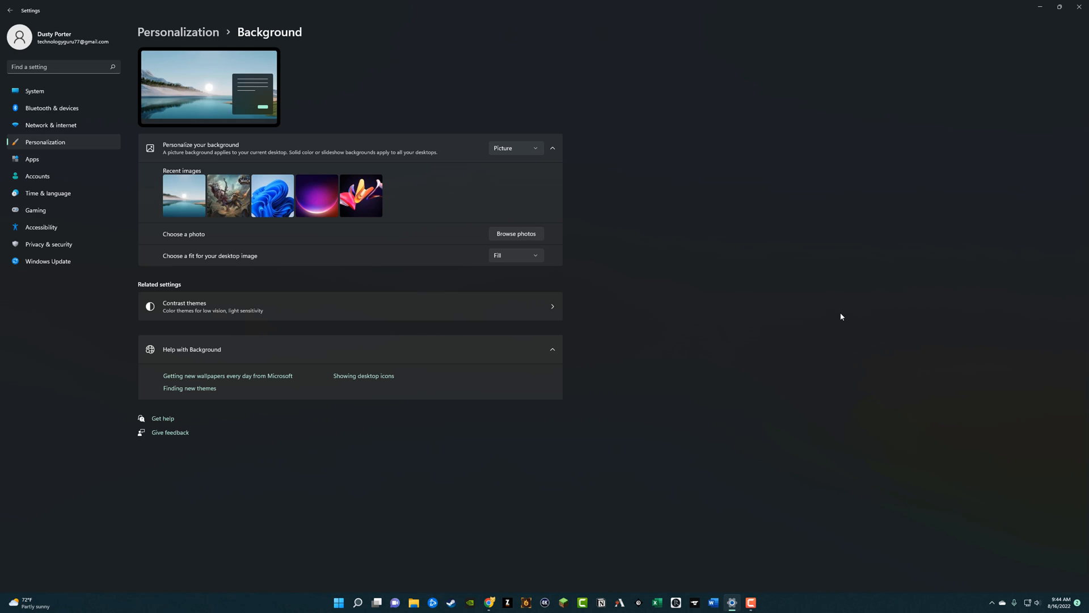
{"action": "mouse_move", "coordinate": [836, 310]}
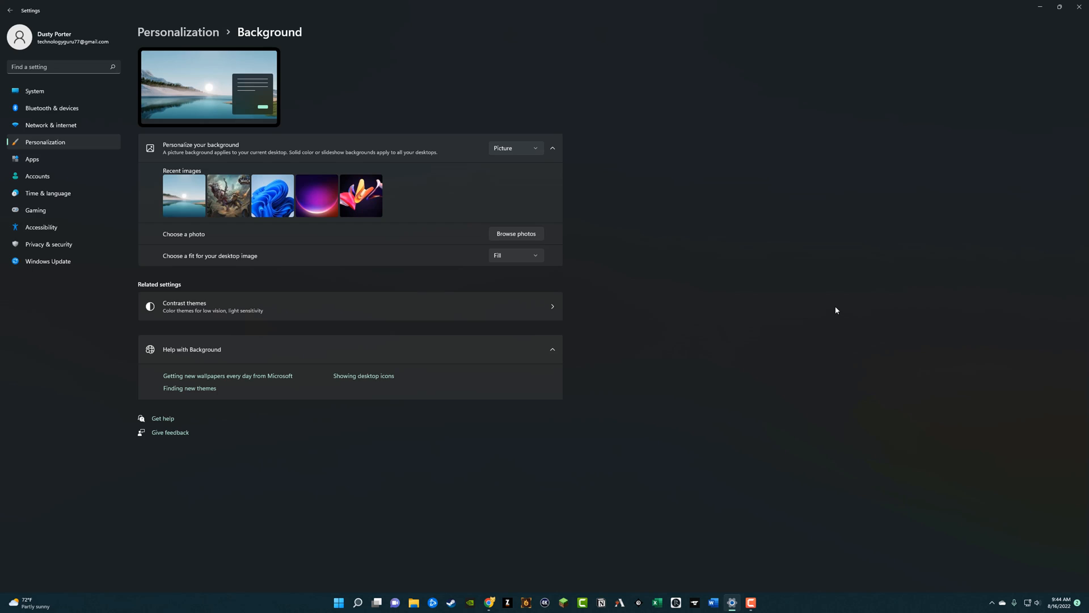
{"action": "mouse_move", "coordinate": [829, 306]}
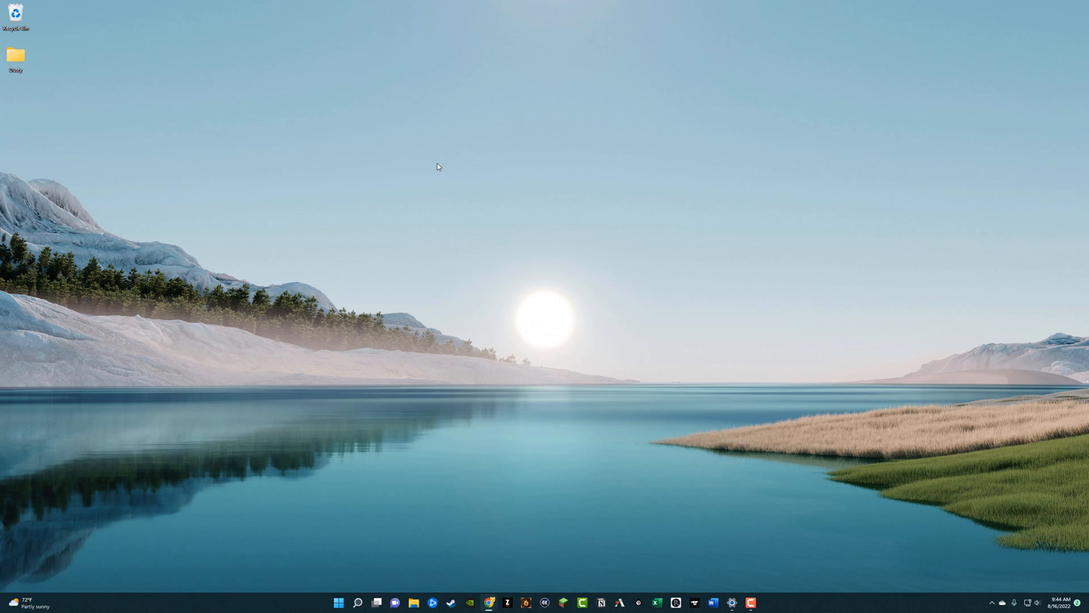
{"action": "mouse_move", "coordinate": [357, 372]}
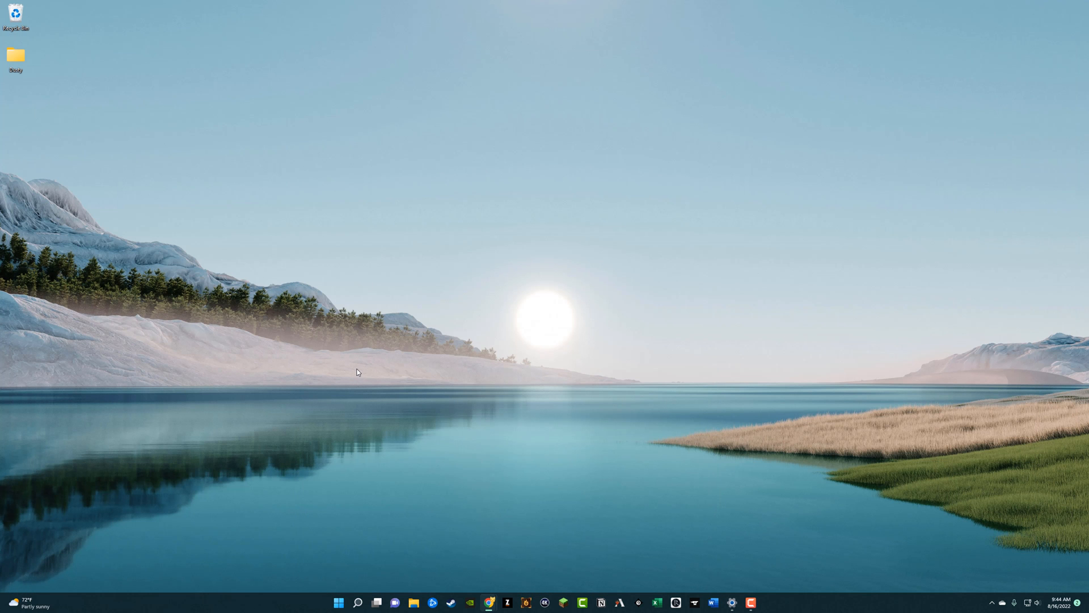
{"action": "mouse_move", "coordinate": [357, 367]}
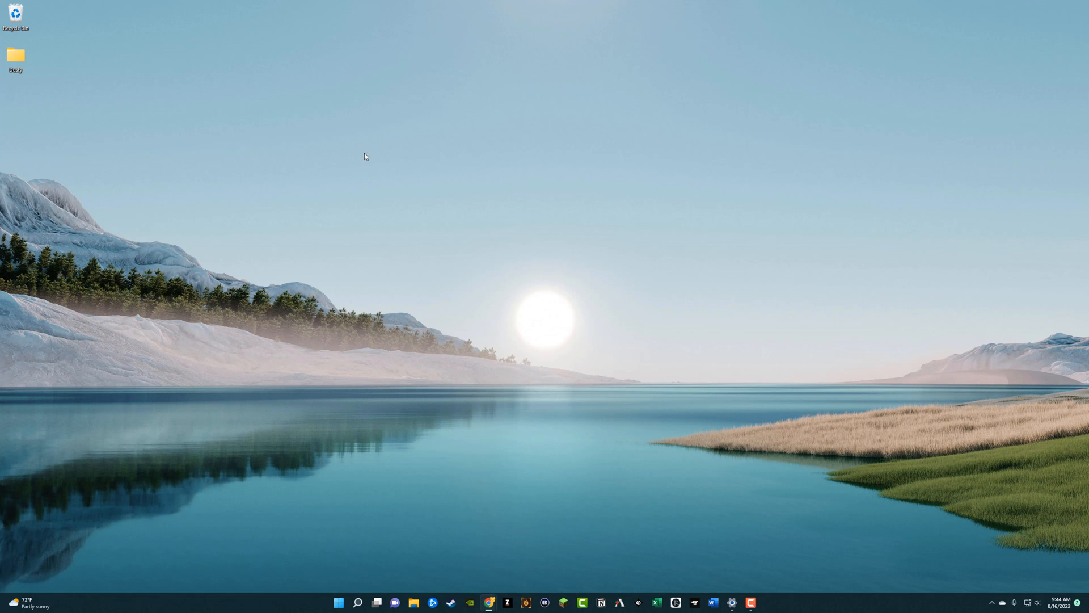
{"action": "mouse_move", "coordinate": [479, 277]}
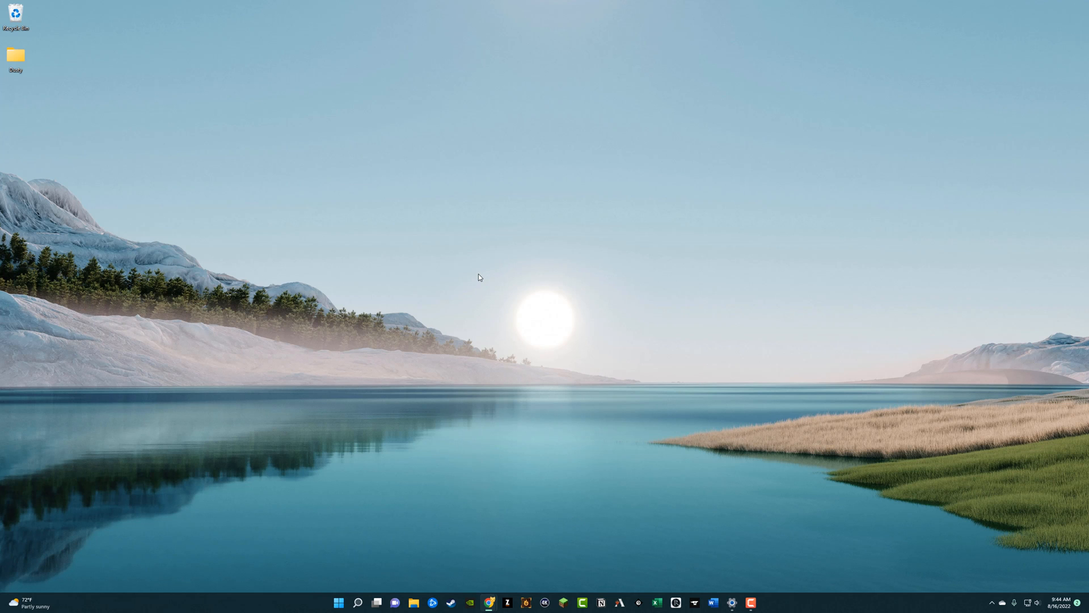
{"action": "mouse_move", "coordinate": [463, 279]}
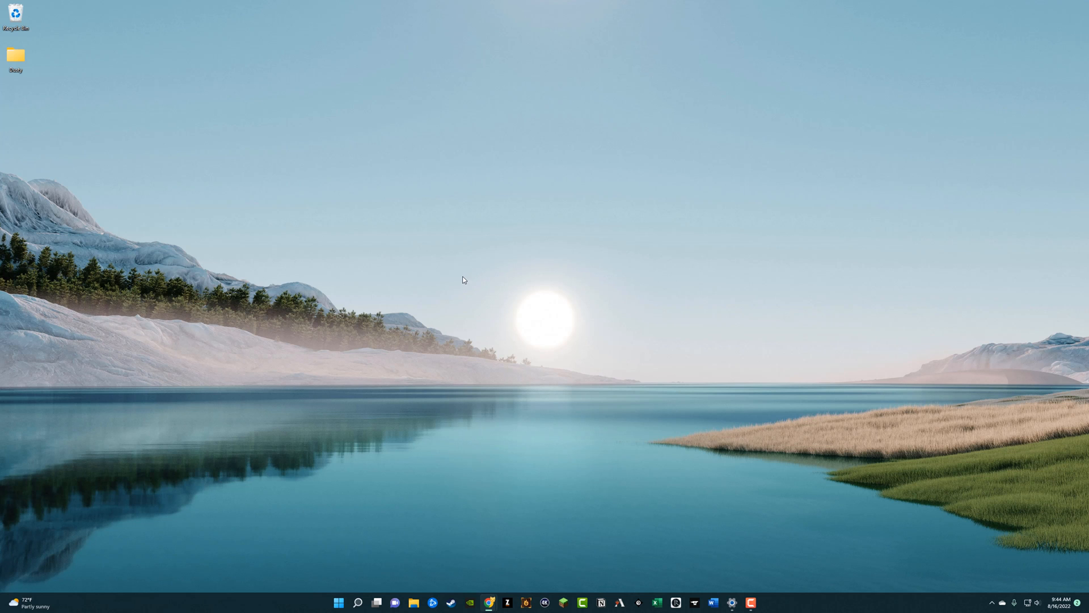
{"action": "mouse_move", "coordinate": [452, 274]}
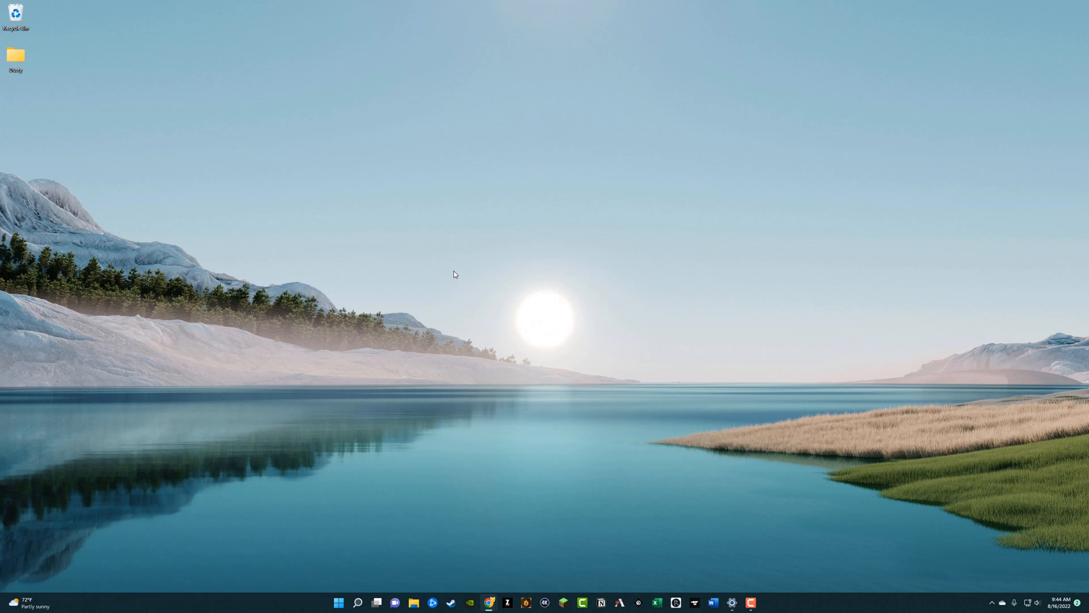
- Launch Chrome and run the suggested 'Free Wallpaper Downloads' Google search, browsing the results
{"action": "left_click", "coordinate": [489, 603]}
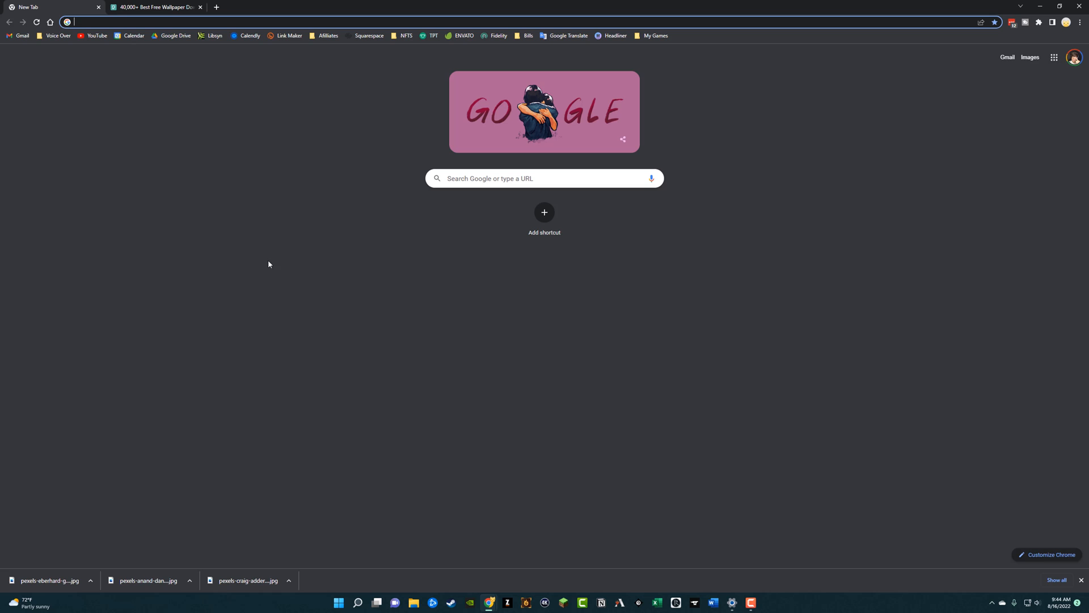
{"action": "mouse_move", "coordinate": [211, 226]}
{"action": "type", "text": "F"}
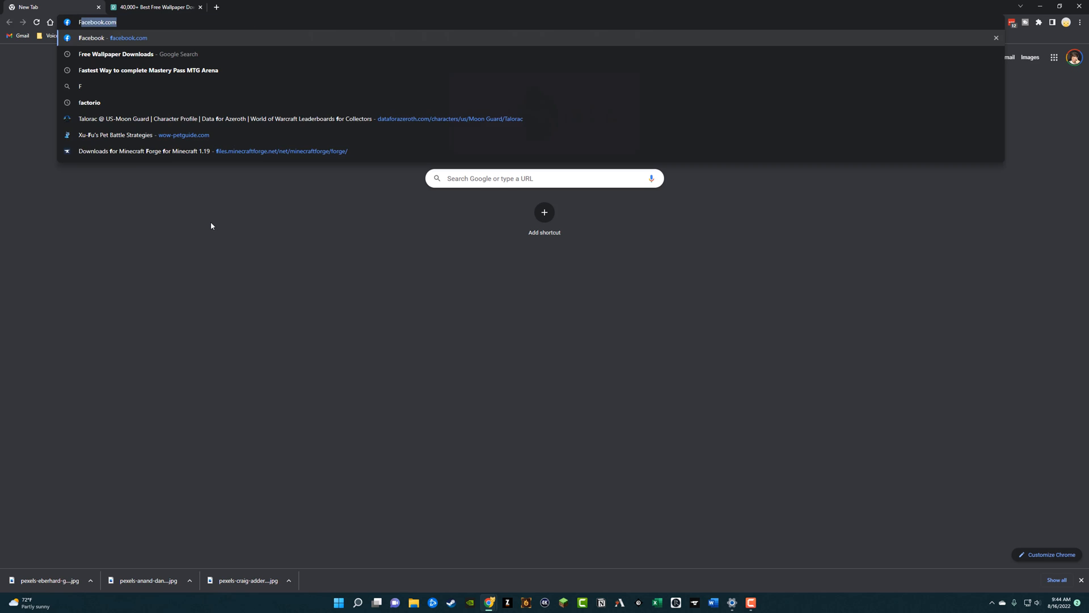
{"action": "left_click", "coordinate": [116, 55]}
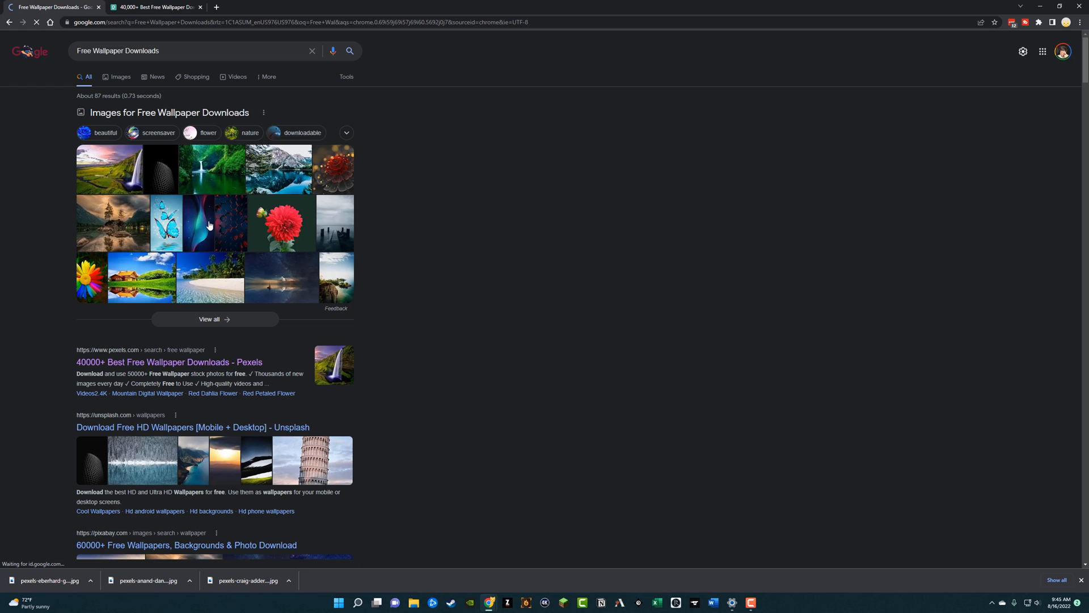
{"action": "scroll", "scroll_direction": "down", "scroll_amount": 3}
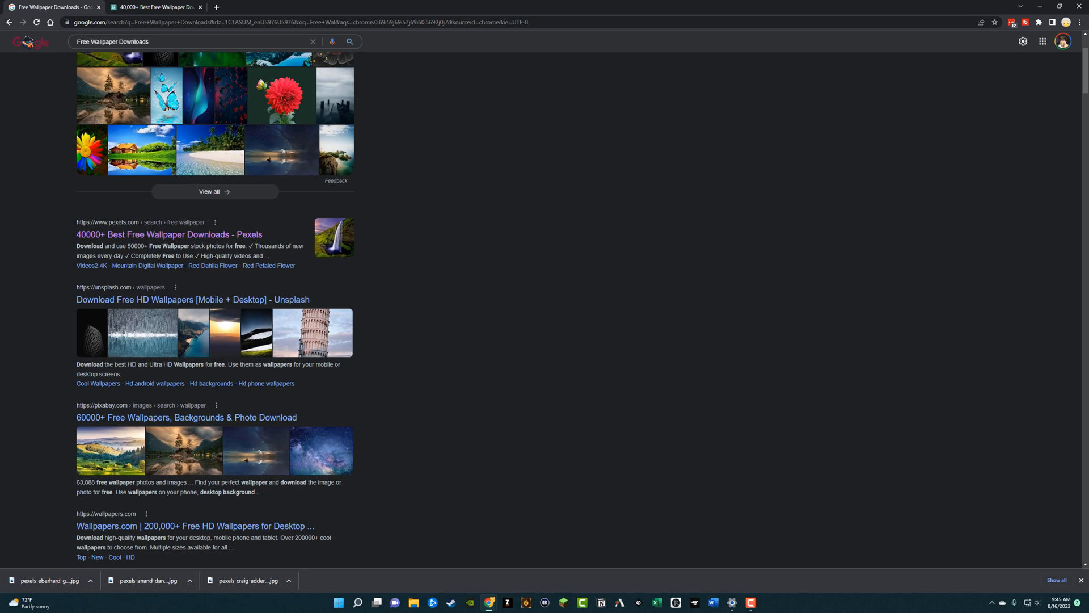
{"action": "mouse_move", "coordinate": [177, 280]}
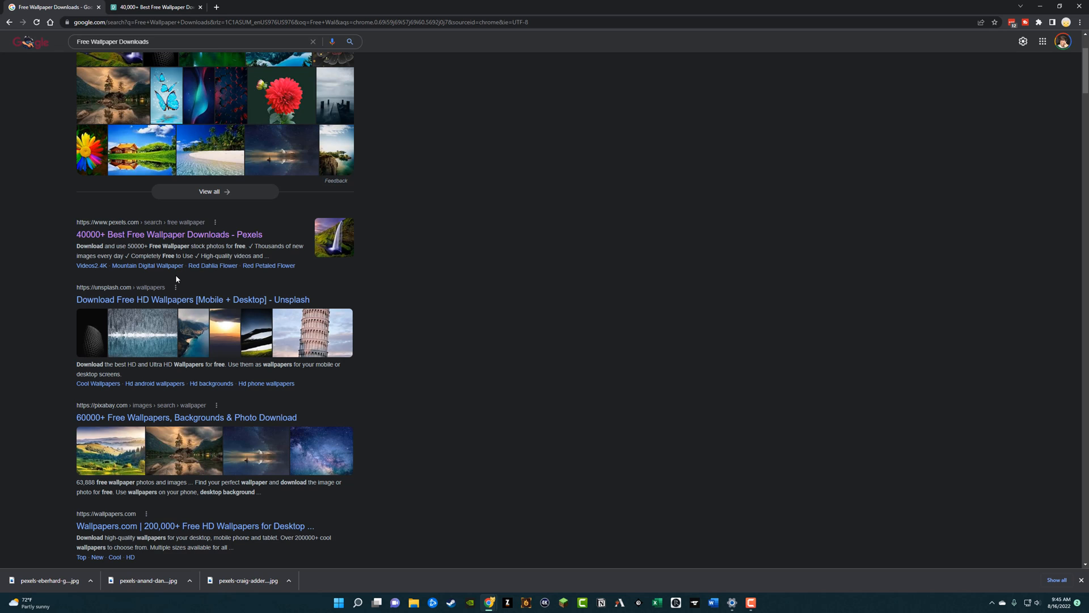
{"action": "left_click", "coordinate": [202, 42]}
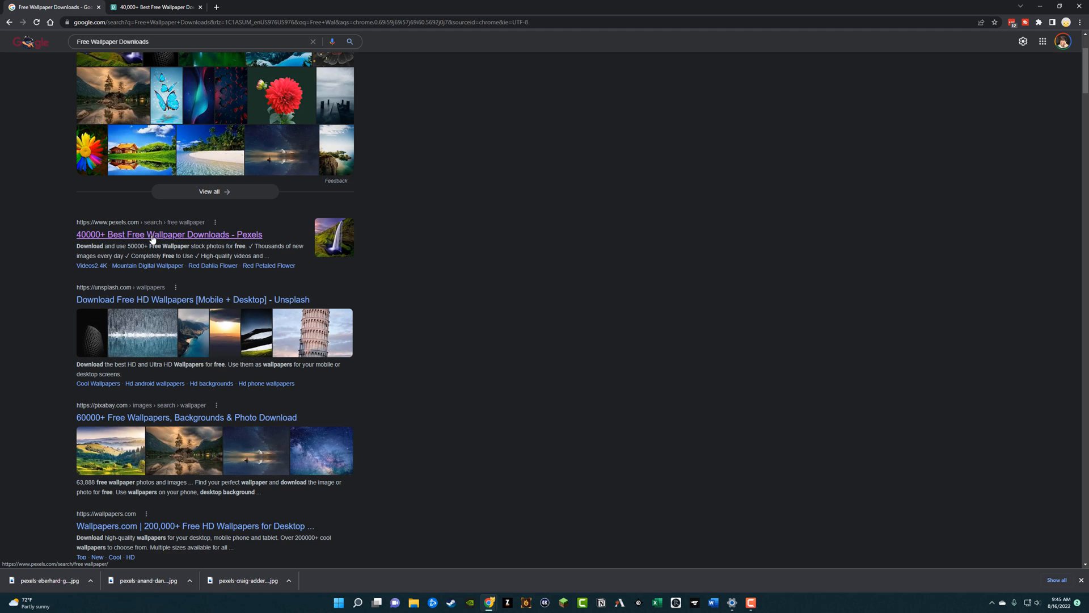
- Open the Pexels result, download the white-dog-on-grass photo and dismiss the Say Thanks popup
{"action": "left_click", "coordinate": [168, 234]}
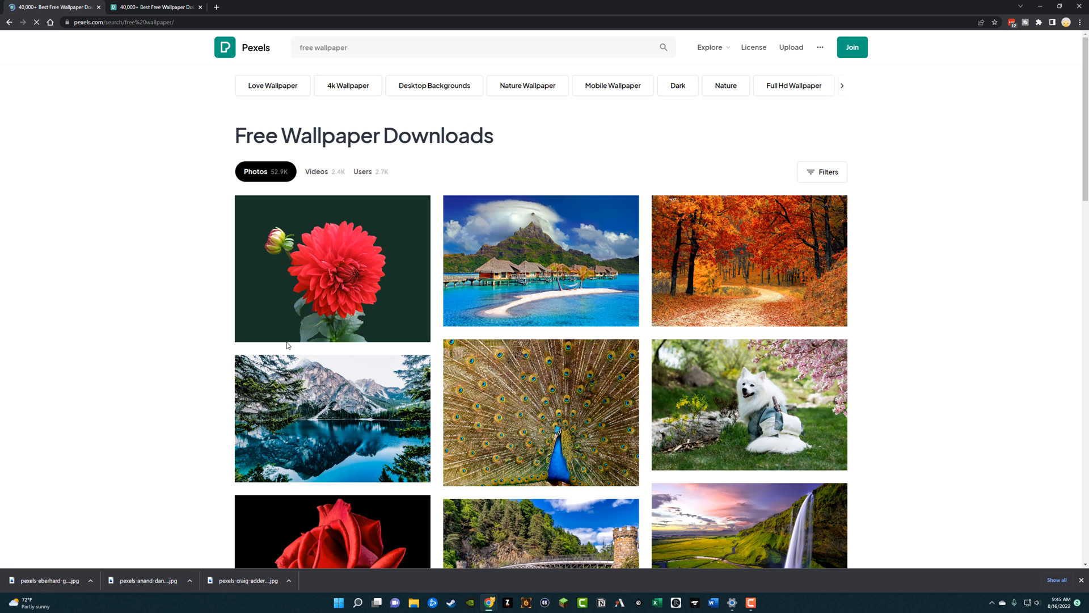
{"action": "scroll", "scroll_direction": "down", "scroll_amount": 3}
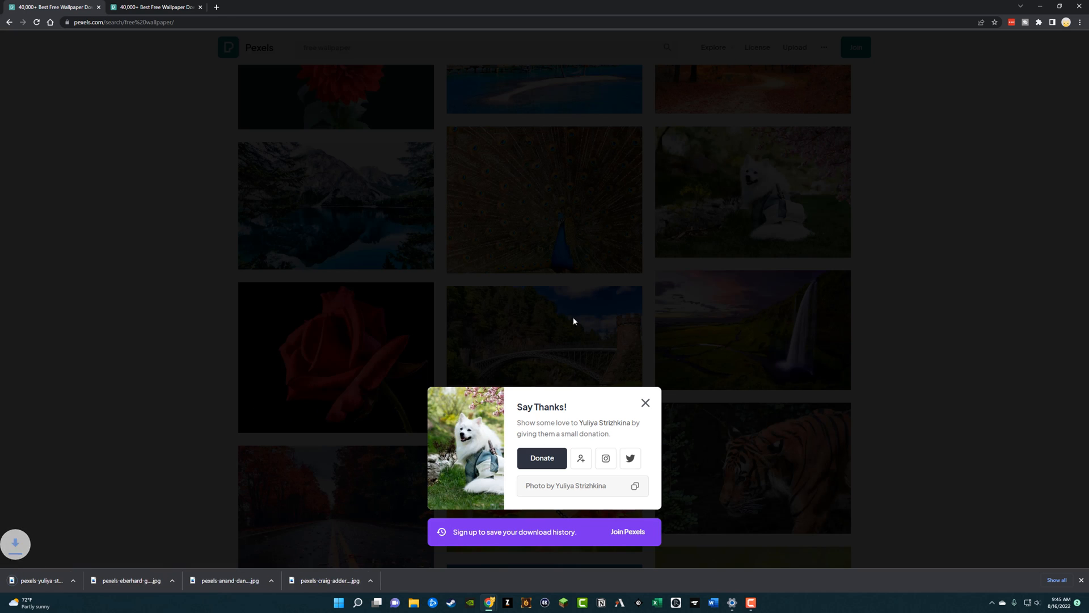
{"action": "left_click", "coordinate": [645, 403]}
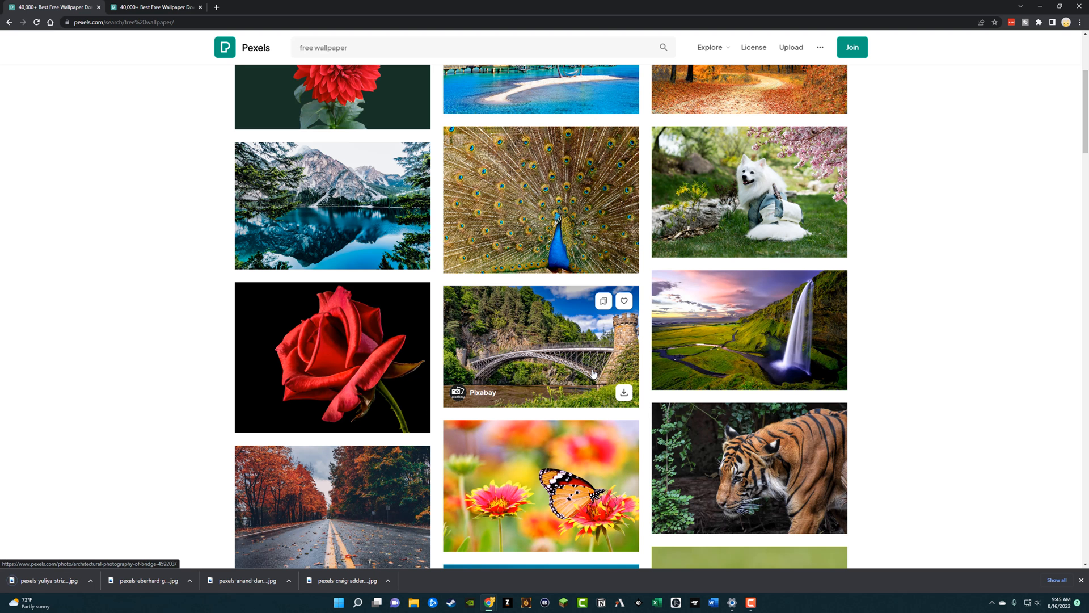
{"action": "mouse_move", "coordinate": [590, 371]}
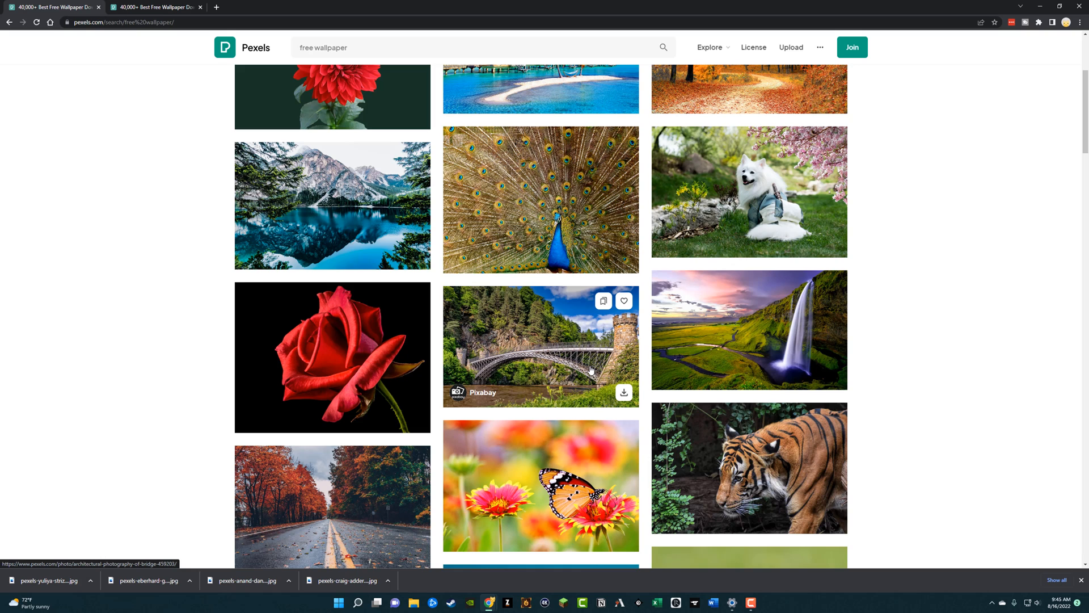
{"action": "mouse_move", "coordinate": [589, 369]}
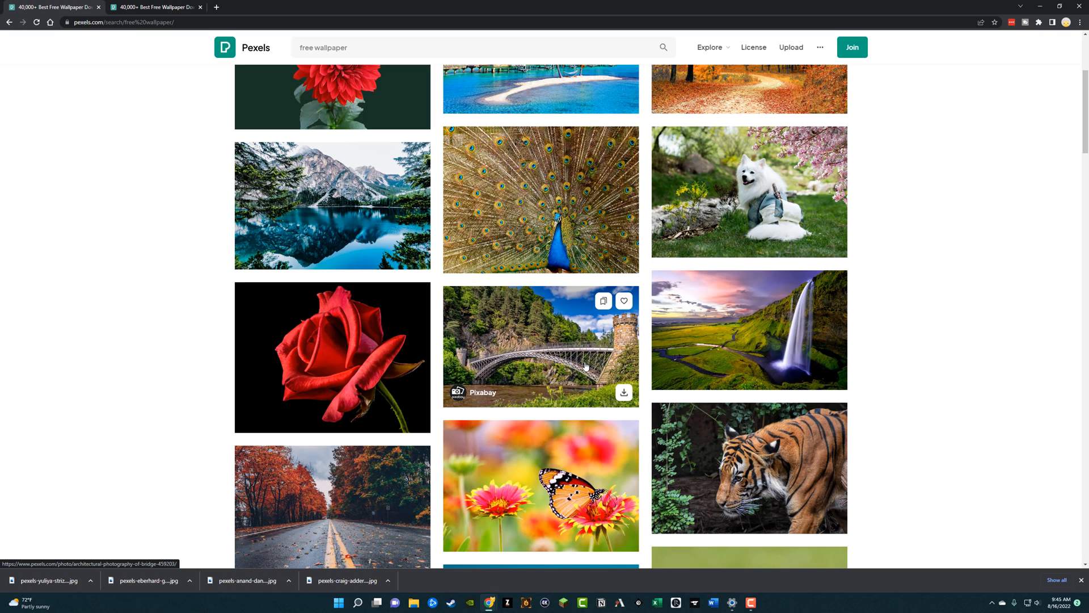
{"action": "mouse_move", "coordinate": [578, 364]}
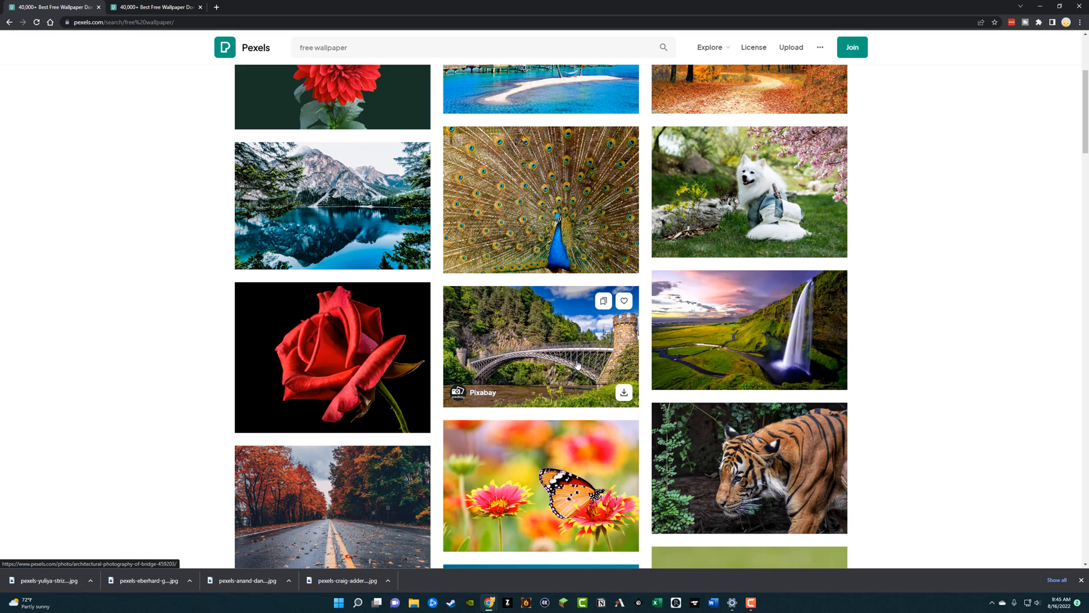
{"action": "mouse_move", "coordinate": [574, 355]}
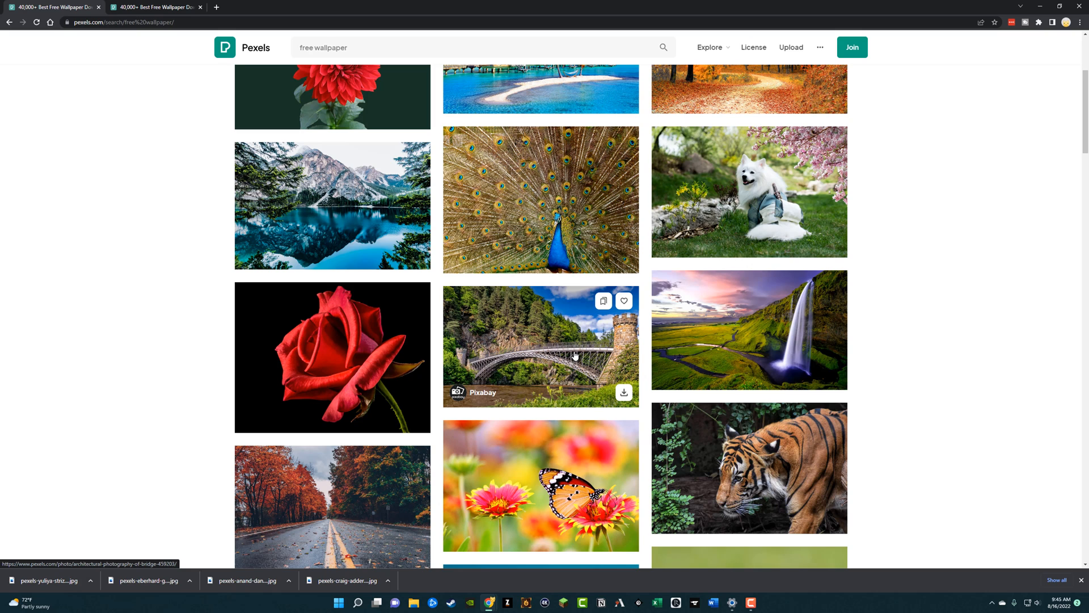
{"action": "mouse_move", "coordinate": [358, 602]}
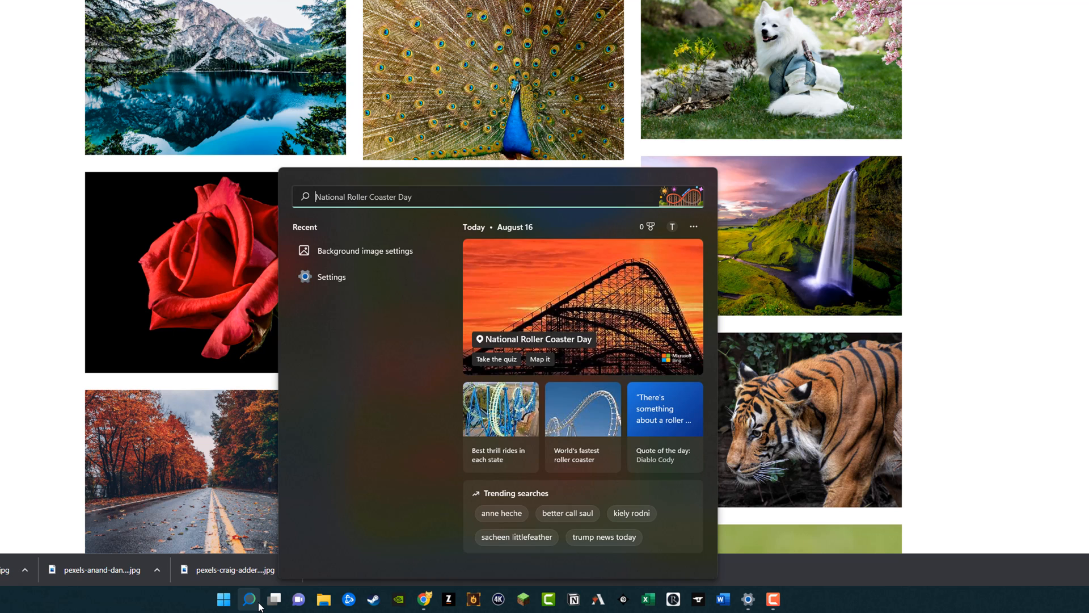
- Search Windows for 'Wallp' and open the Background image settings best match
{"action": "type", "text": "Wallp"}
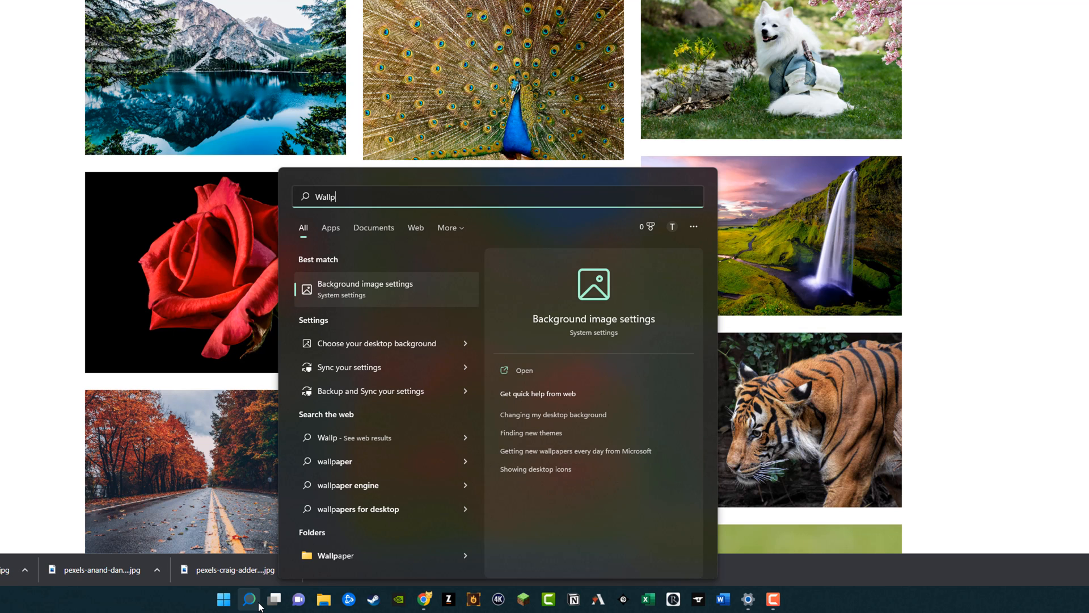
{"action": "mouse_move", "coordinate": [321, 302]}
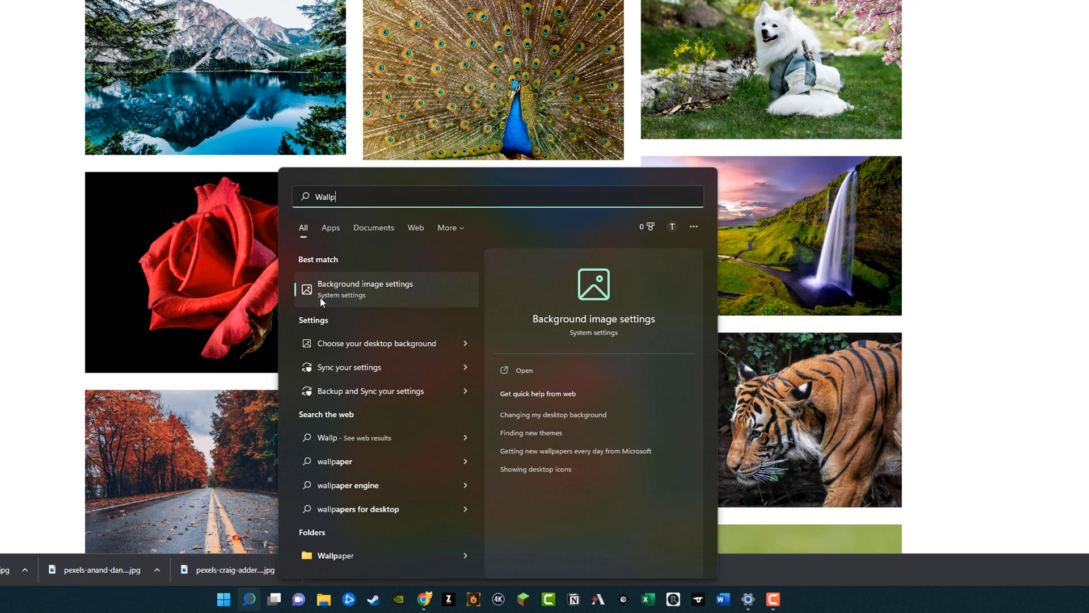
{"action": "mouse_move", "coordinate": [375, 298]}
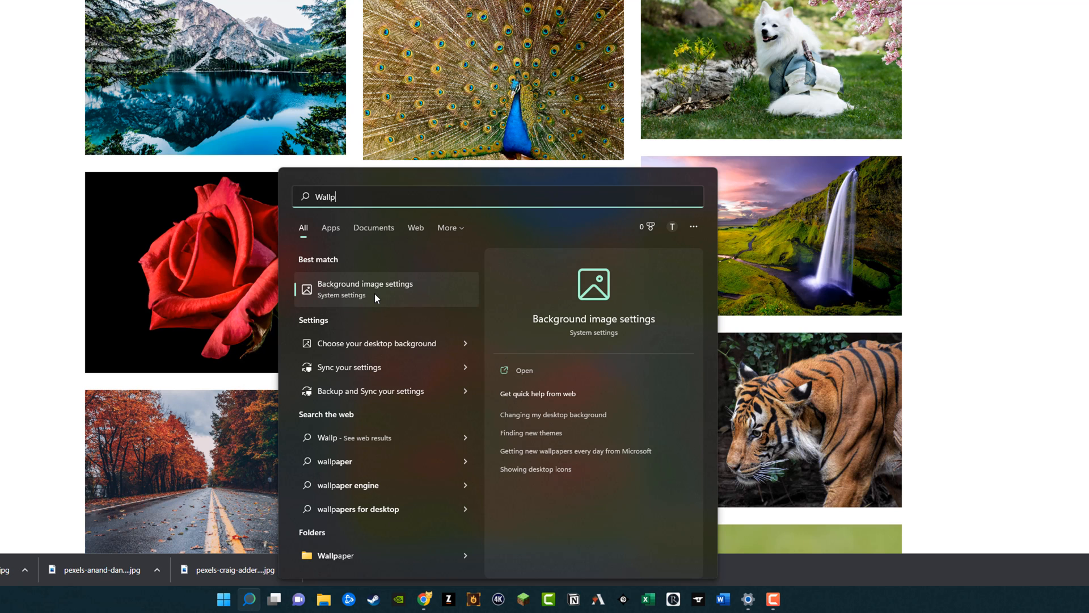
{"action": "left_click", "coordinate": [365, 288]}
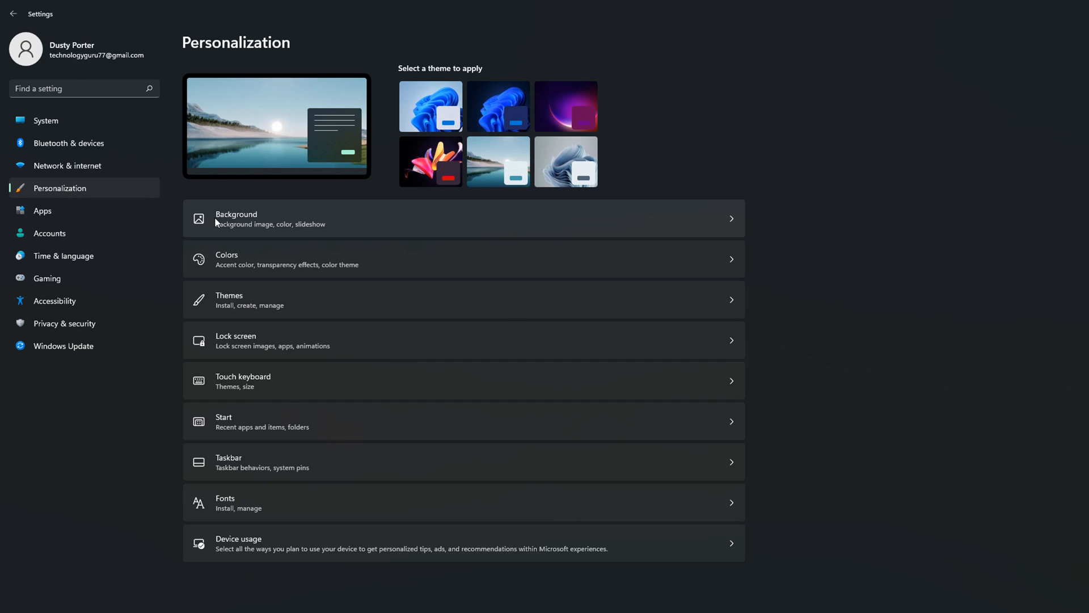
{"action": "mouse_move", "coordinate": [394, 224]}
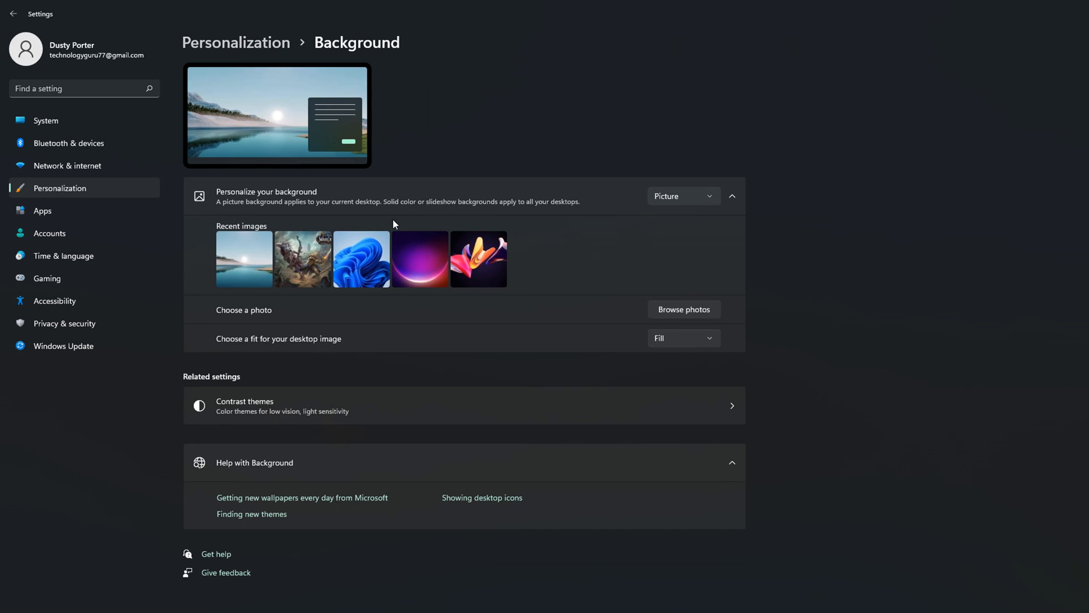
{"action": "mouse_move", "coordinate": [785, 392]}
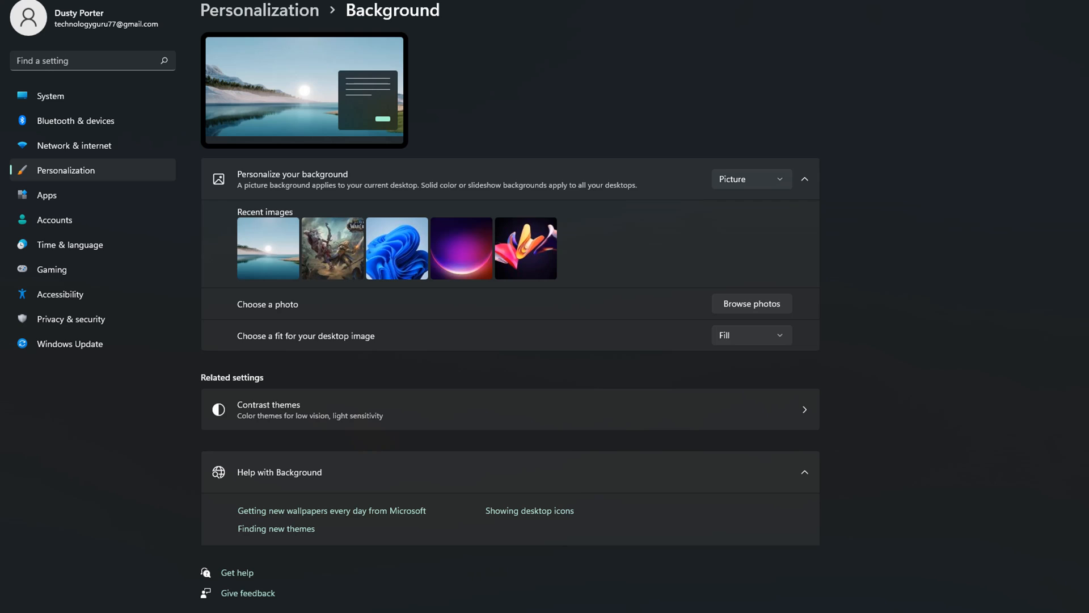
{"action": "mouse_move", "coordinate": [665, 603]}
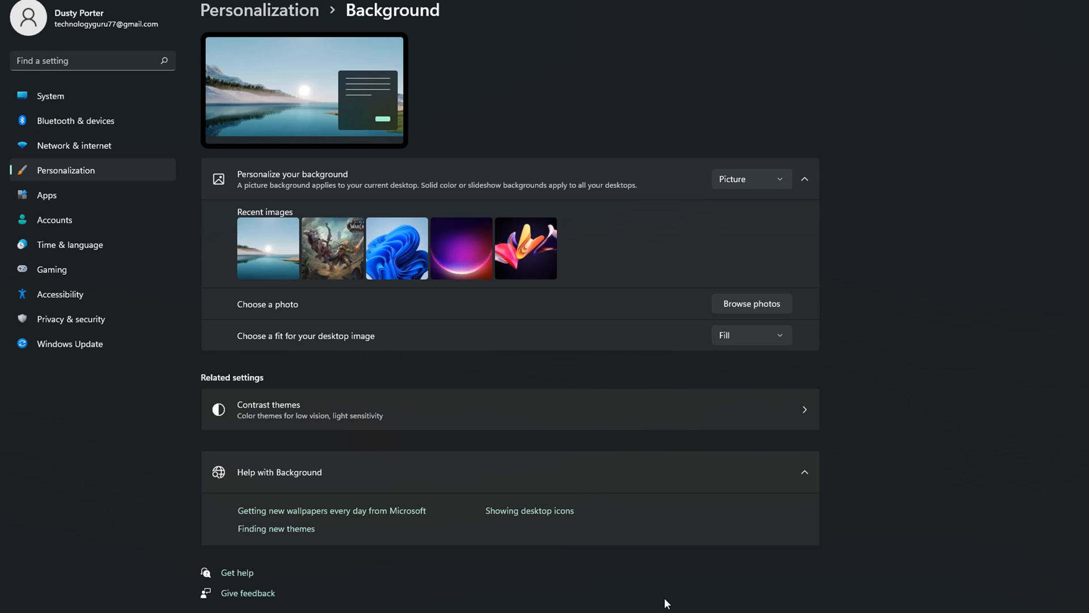
{"action": "mouse_move", "coordinate": [271, 189]}
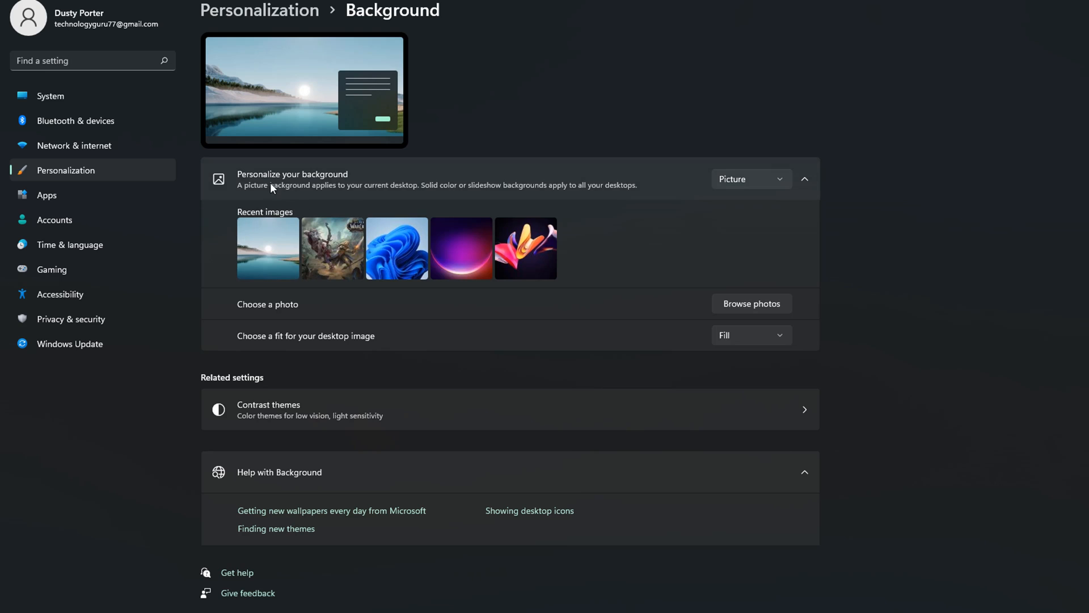
{"action": "mouse_move", "coordinate": [750, 179]}
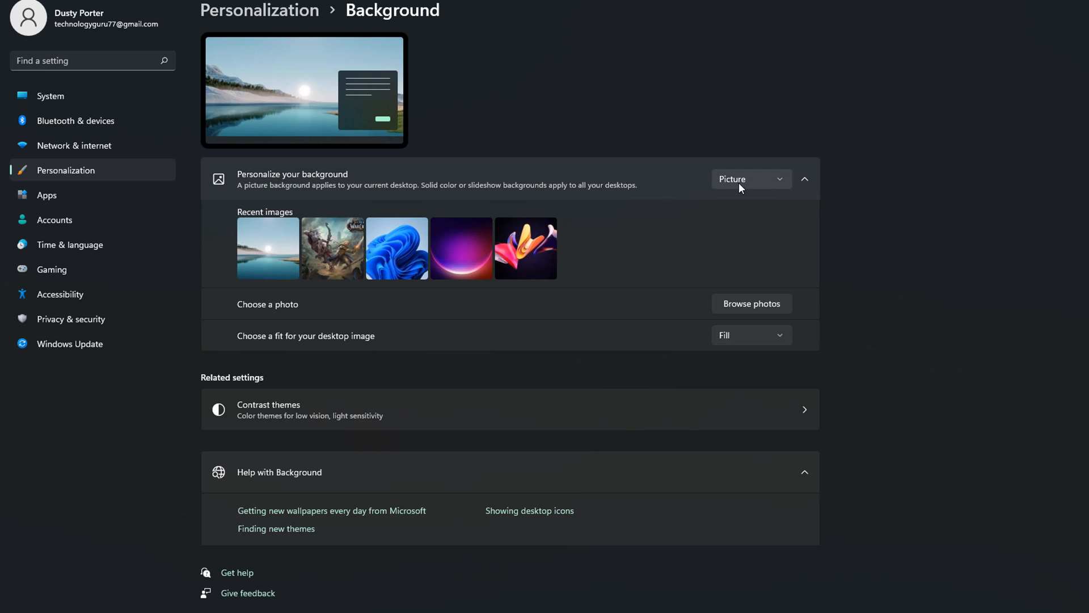
- Set Personalize your background to Slideshow, then reveal the desktop
{"action": "left_click", "coordinate": [750, 179]}
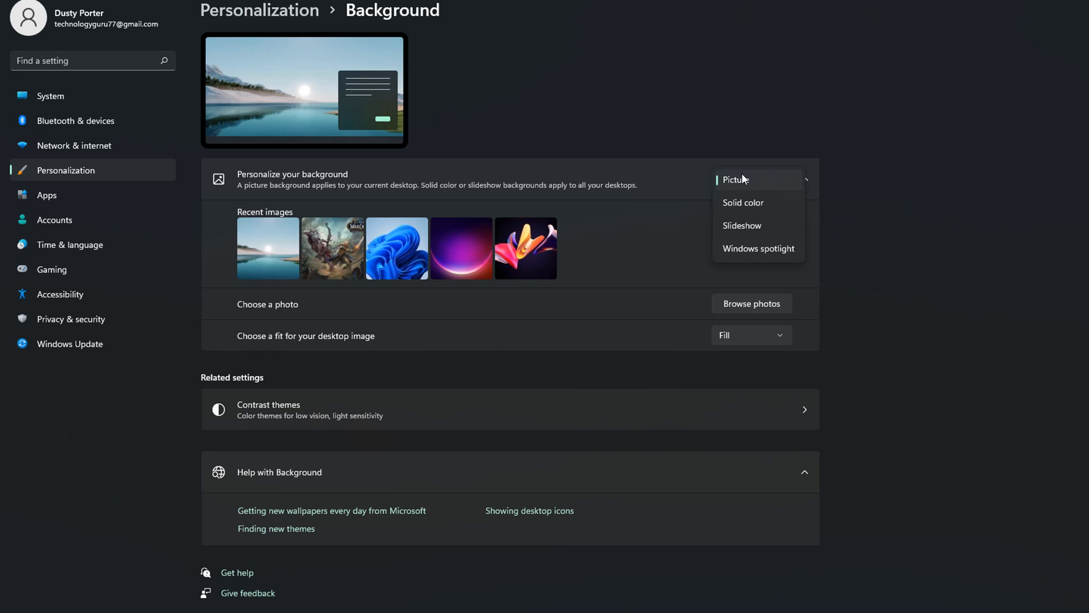
{"action": "mouse_move", "coordinate": [742, 202]}
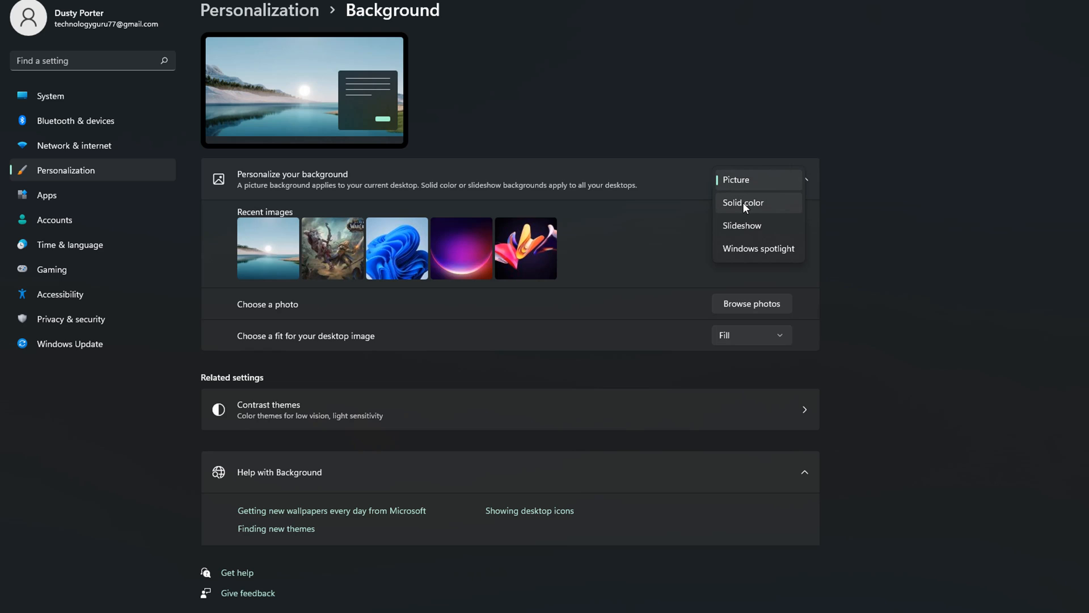
{"action": "mouse_move", "coordinate": [742, 225]}
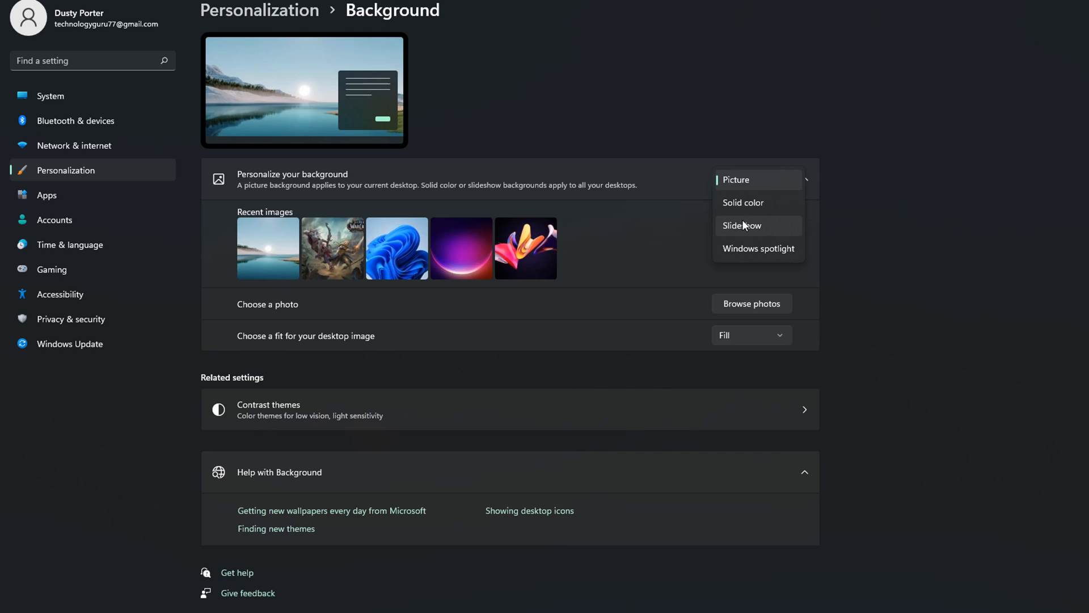
{"action": "mouse_move", "coordinate": [759, 249]}
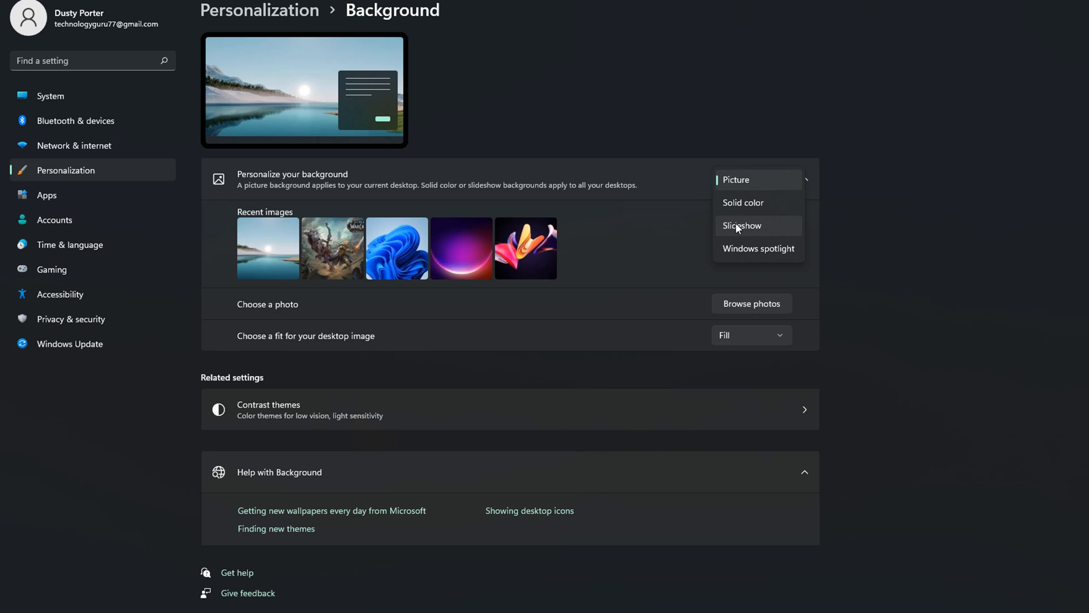
{"action": "left_click", "coordinate": [741, 225]}
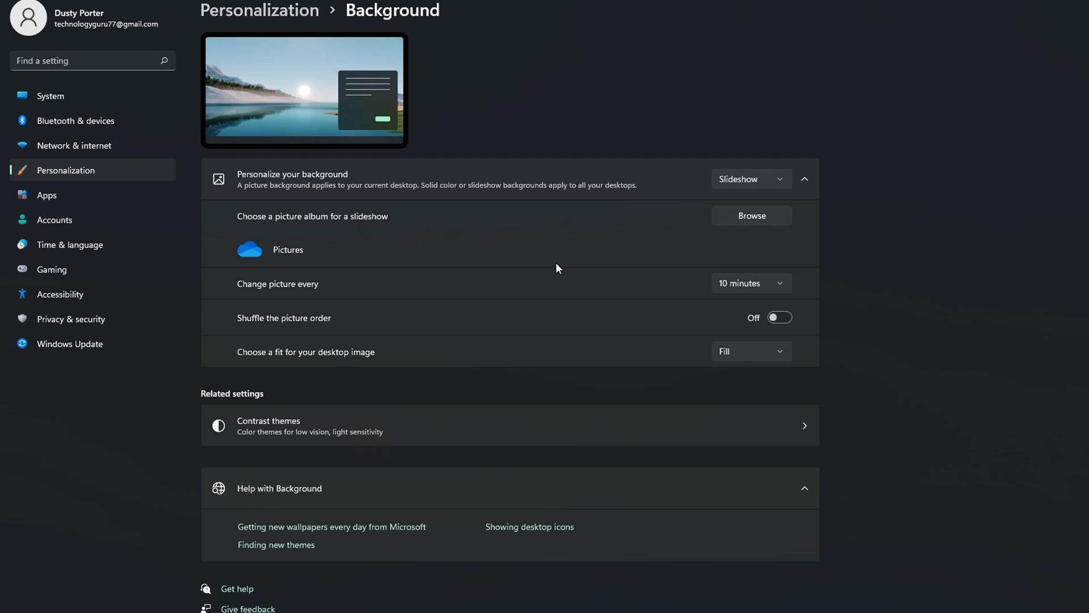
{"action": "mouse_move", "coordinate": [346, 231]}
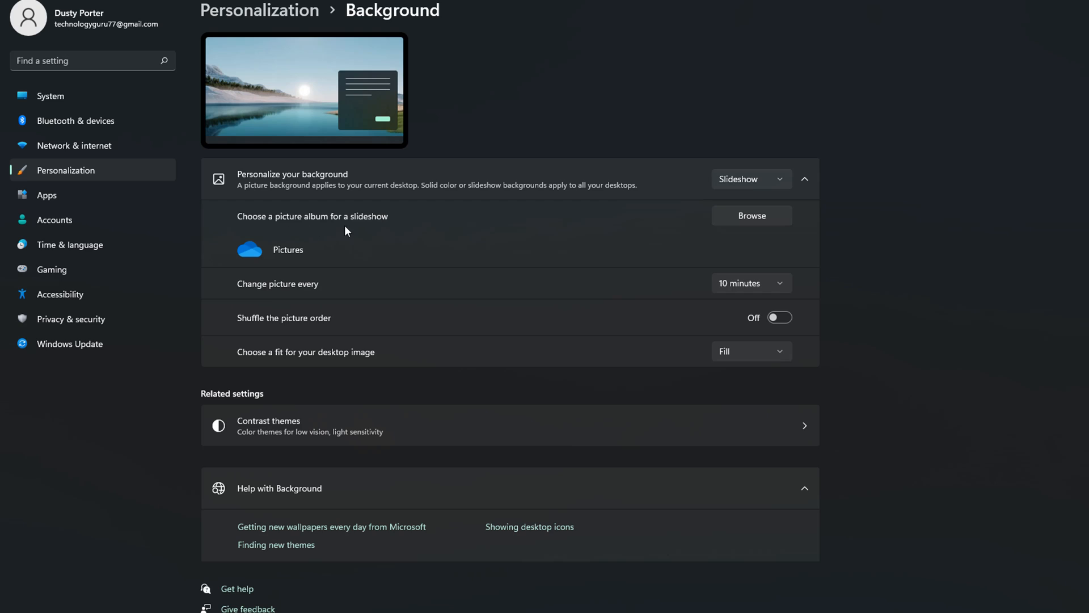
{"action": "mouse_move", "coordinate": [462, 262]}
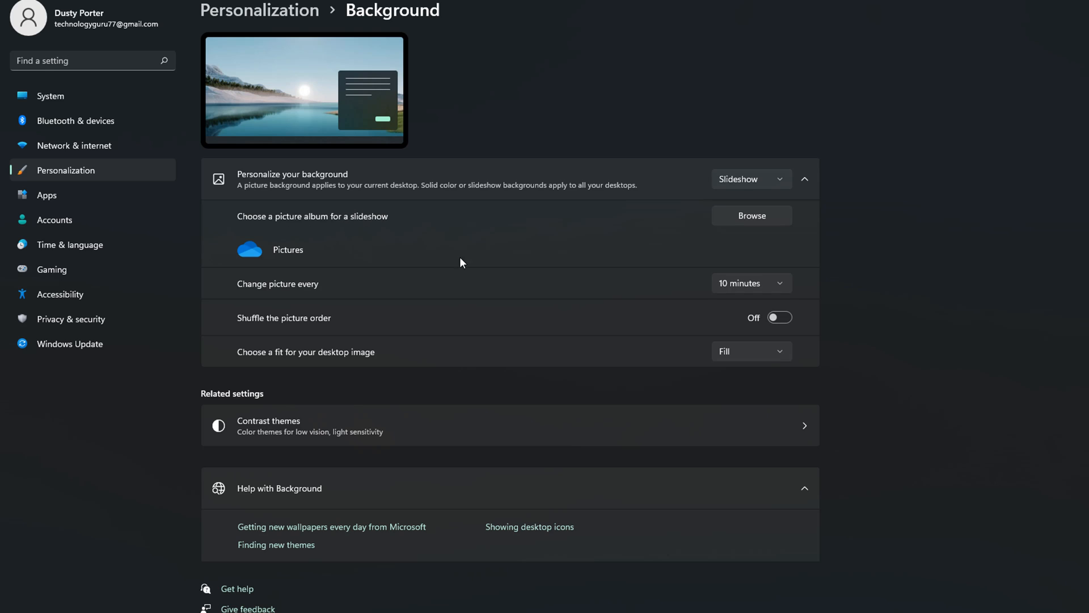
{"action": "mouse_move", "coordinate": [476, 249]}
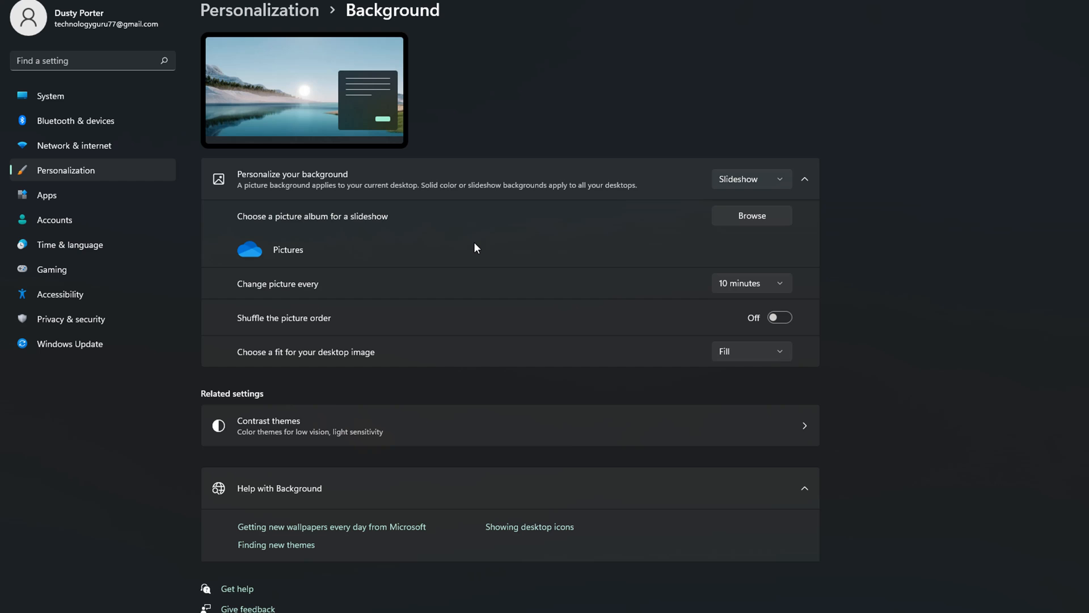
{"action": "mouse_move", "coordinate": [475, 244]}
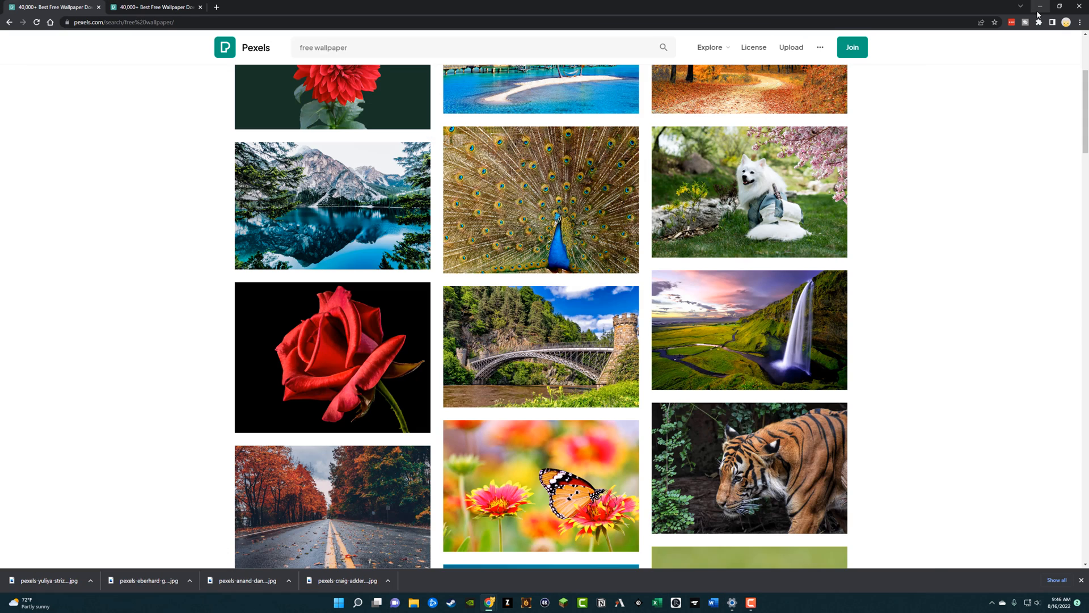
{"action": "left_click", "coordinate": [1040, 5]}
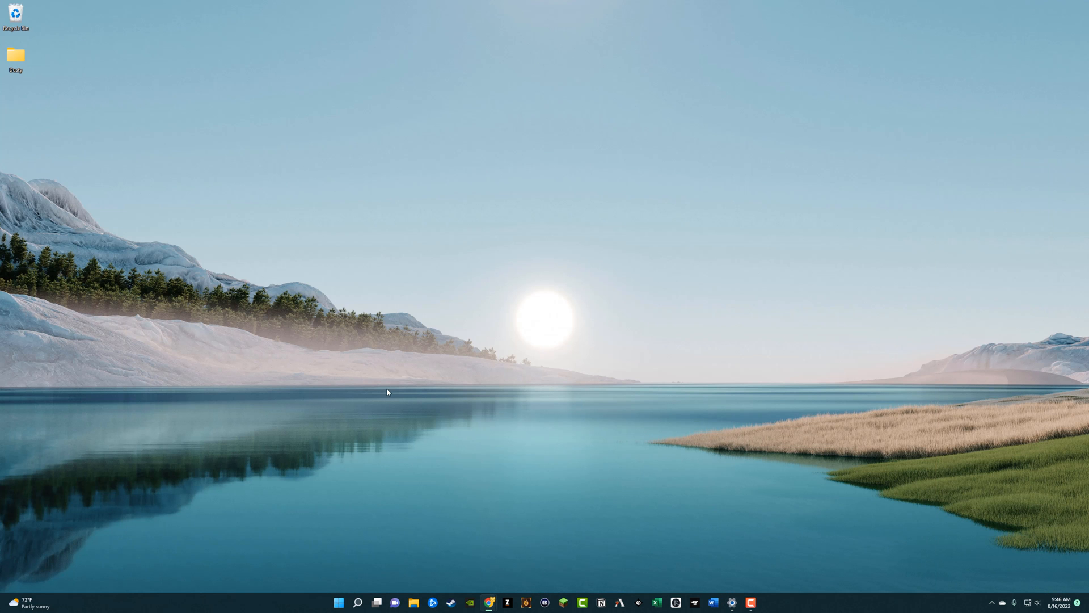
{"action": "mouse_move", "coordinate": [515, 561]}
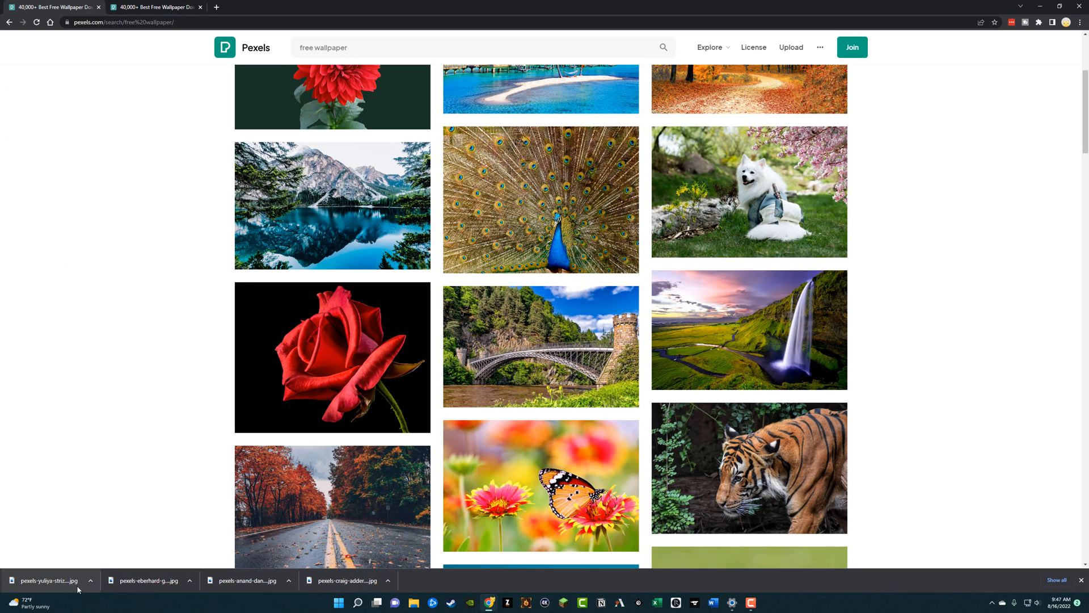
{"action": "mouse_move", "coordinate": [186, 528]}
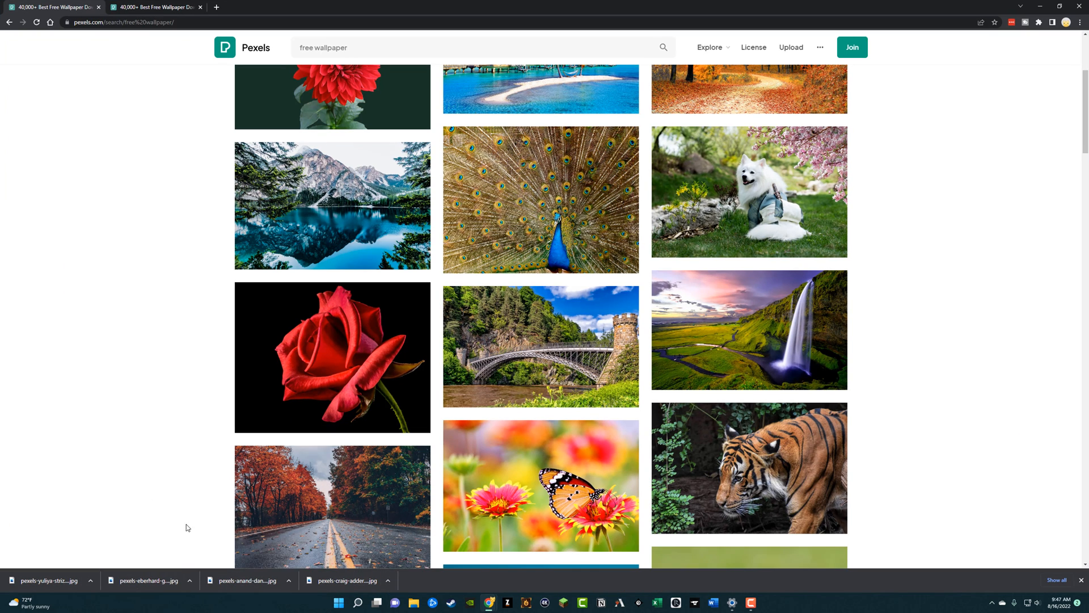
{"action": "mouse_move", "coordinate": [413, 603]}
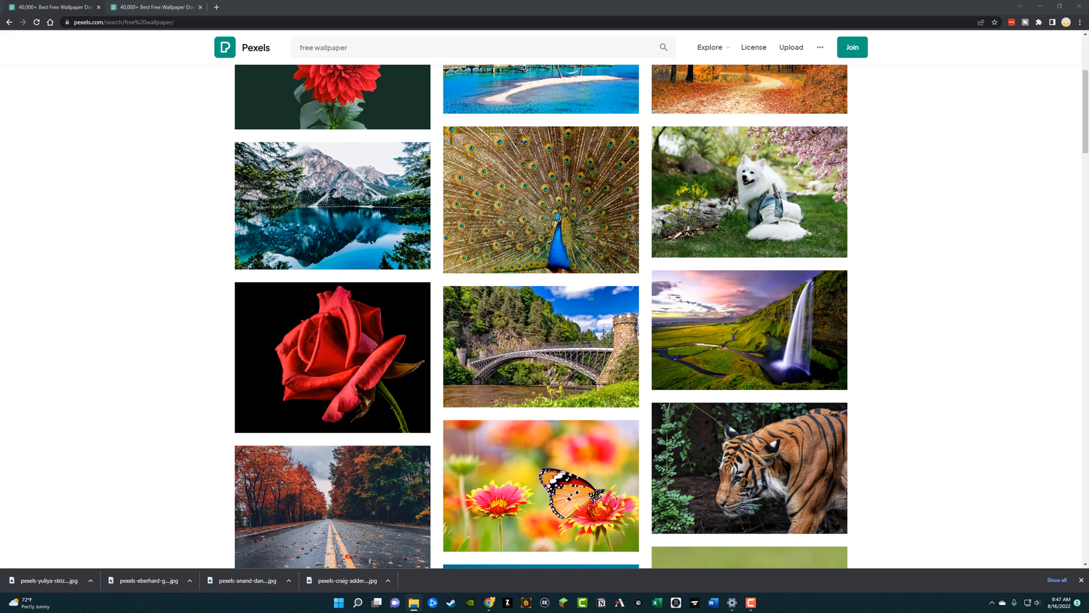
- Browse the Downloads folder's Pexels photos in File Explorer, then open the Dusty working folder
{"action": "left_click", "coordinate": [413, 602]}
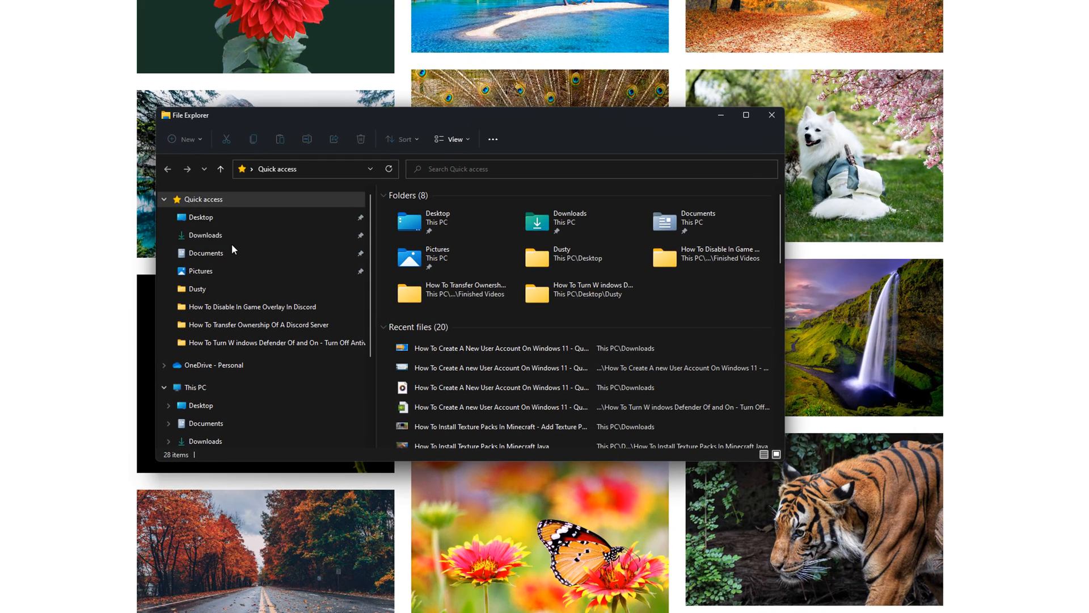
{"action": "left_click", "coordinate": [205, 234]}
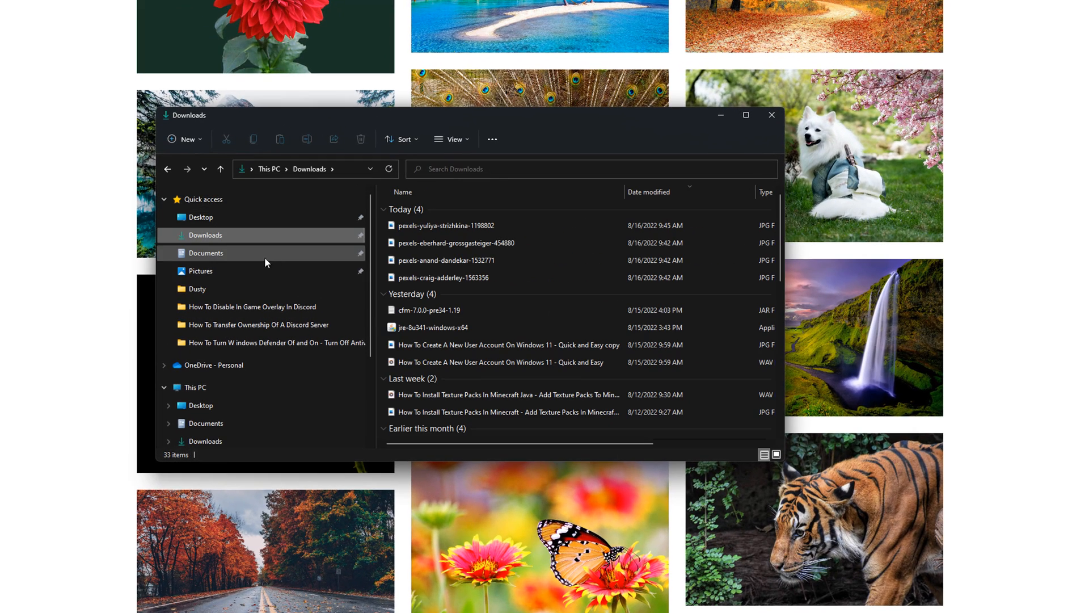
{"action": "left_click", "coordinate": [446, 224]}
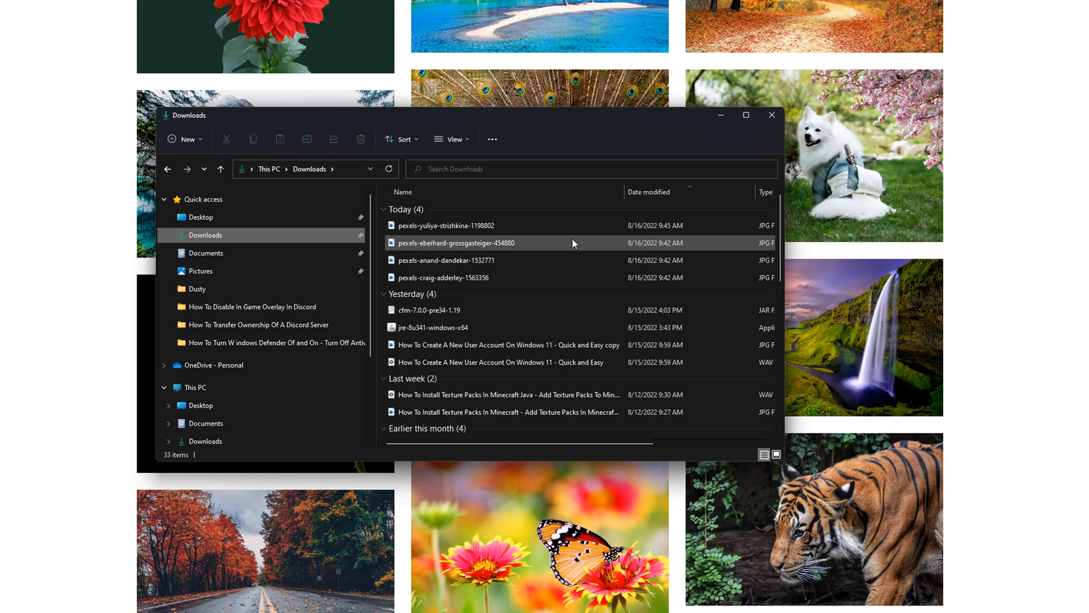
{"action": "left_click", "coordinate": [446, 225]}
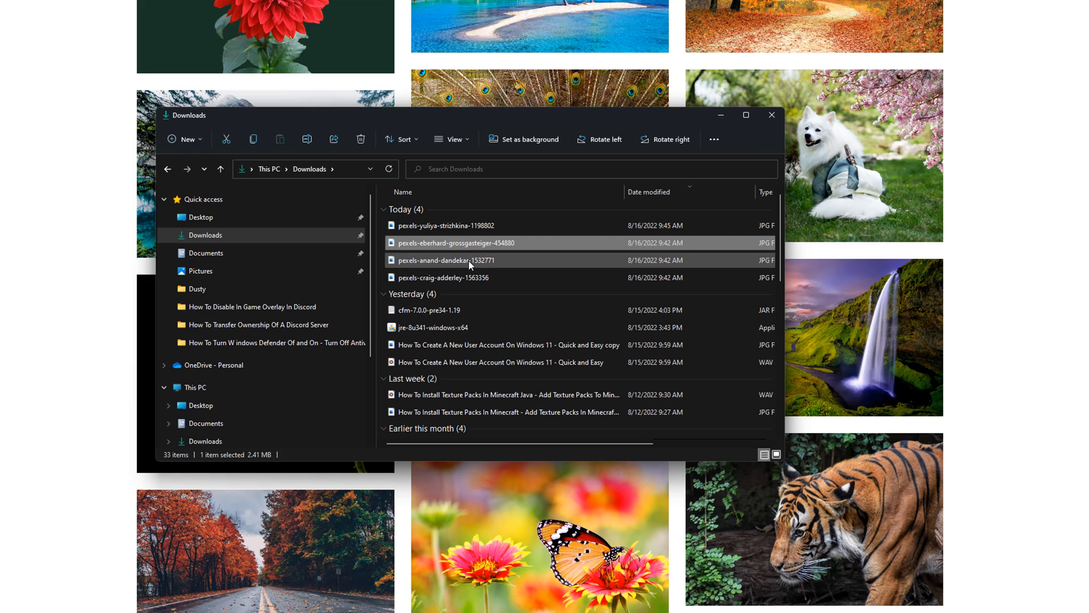
{"action": "mouse_move", "coordinate": [443, 277]}
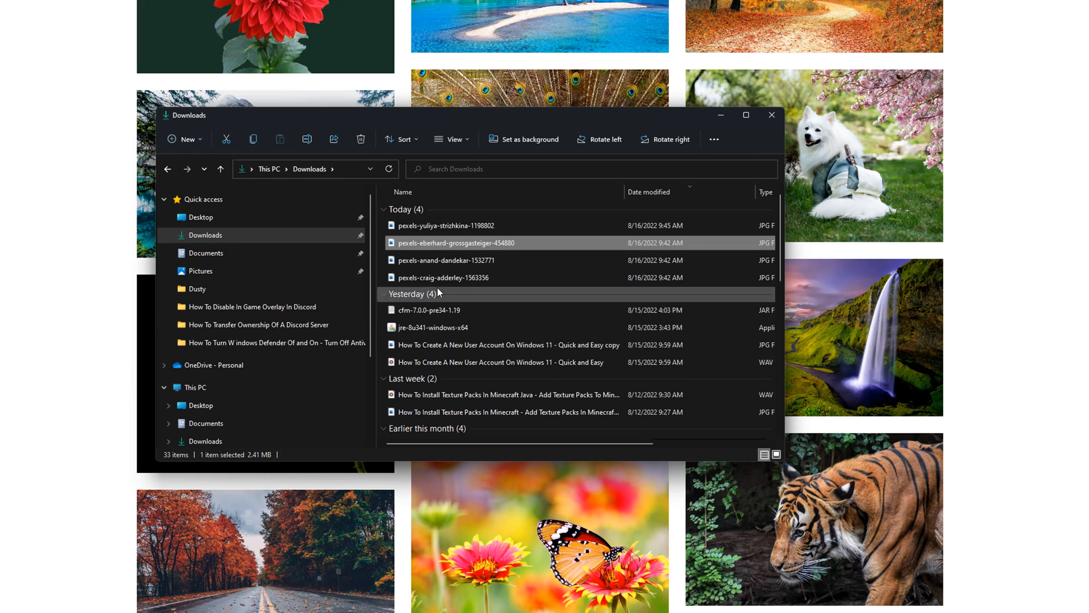
{"action": "left_click", "coordinate": [196, 288]}
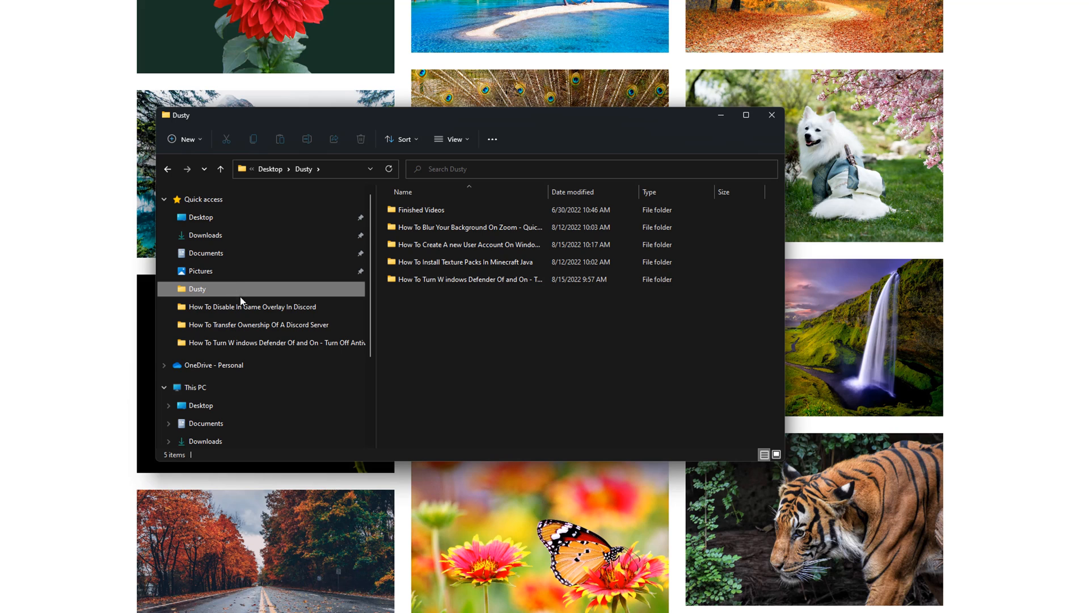
{"action": "mouse_move", "coordinate": [400, 388]}
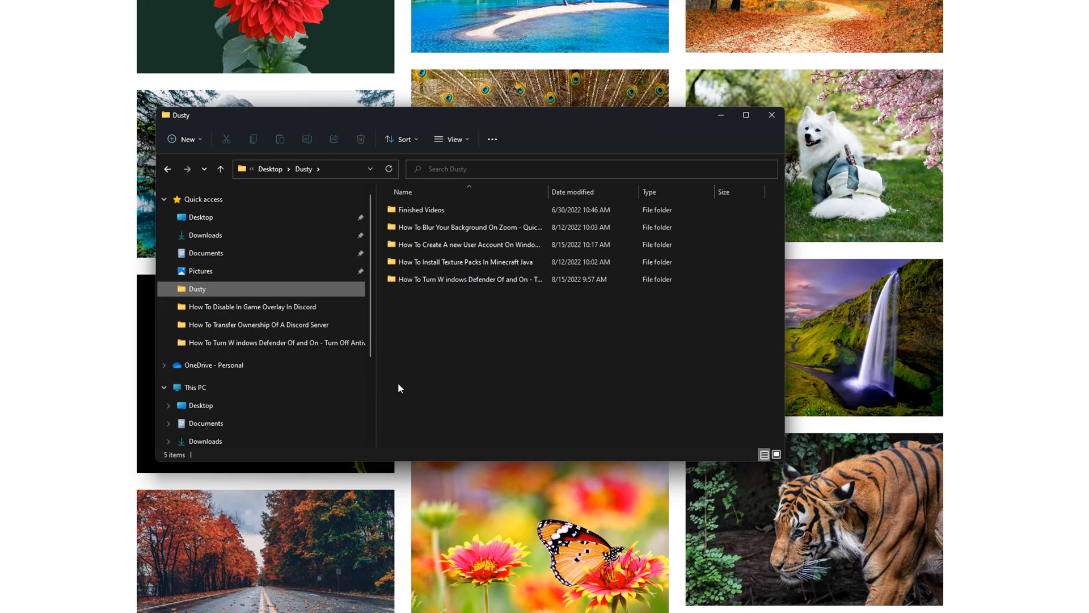
{"action": "mouse_move", "coordinate": [234, 290]}
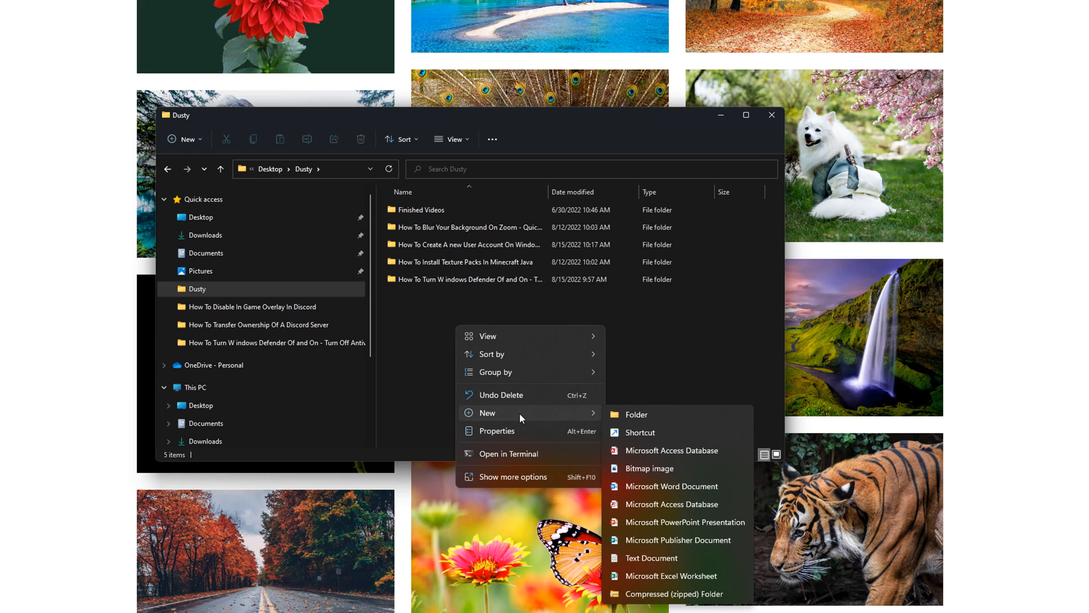
- Create a Wallpaper folder in Dusty and drag the four Pexels JPGs from Downloads into it
{"action": "left_click", "coordinate": [635, 414]}
{"action": "type", "text": "Wallpaper"}
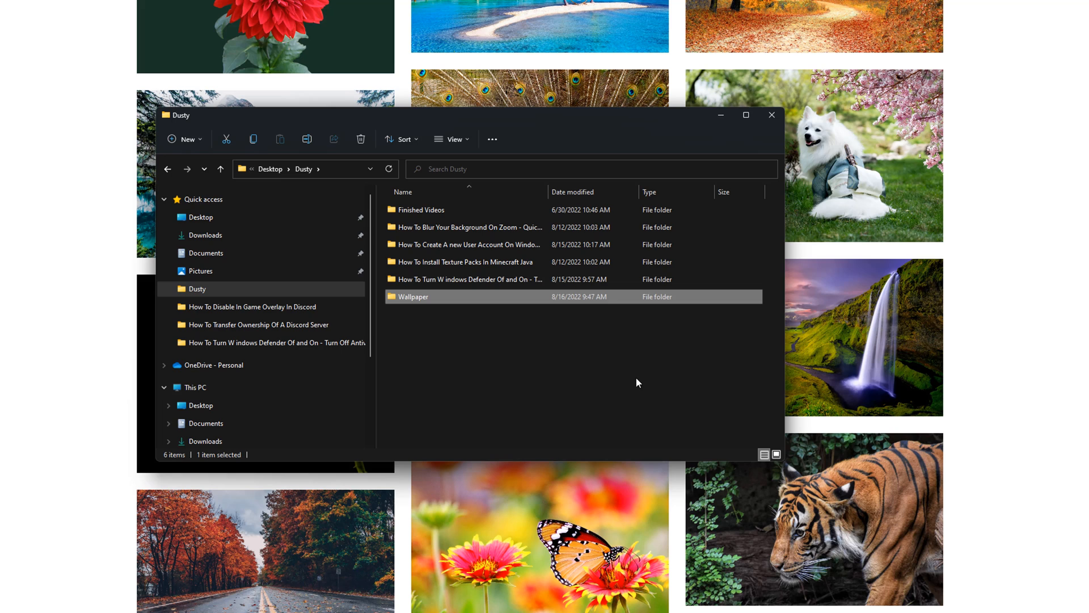
{"action": "mouse_move", "coordinate": [442, 310]}
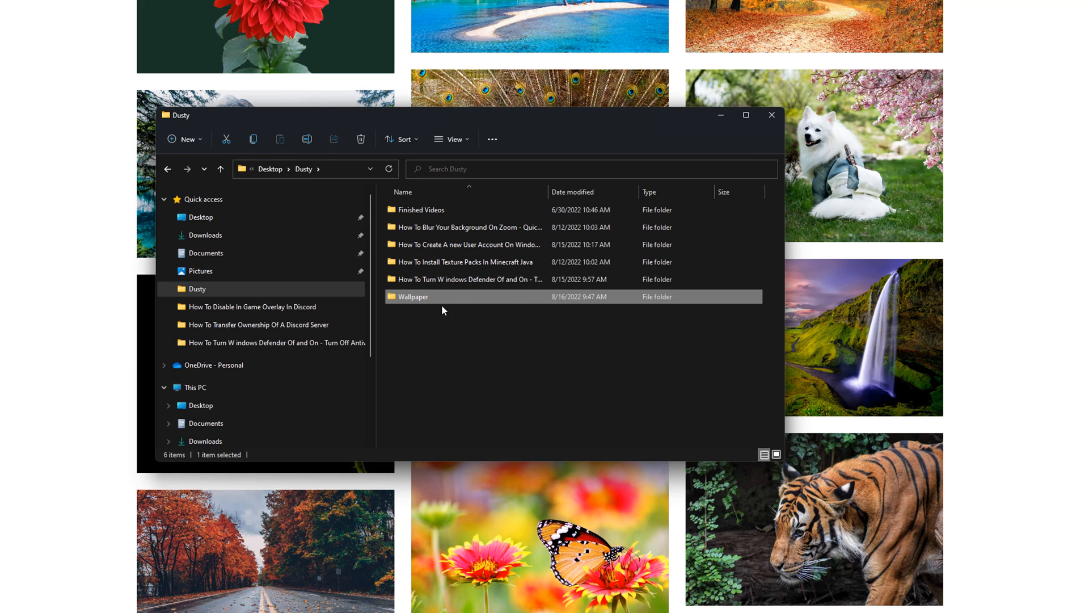
{"action": "mouse_move", "coordinate": [205, 235]}
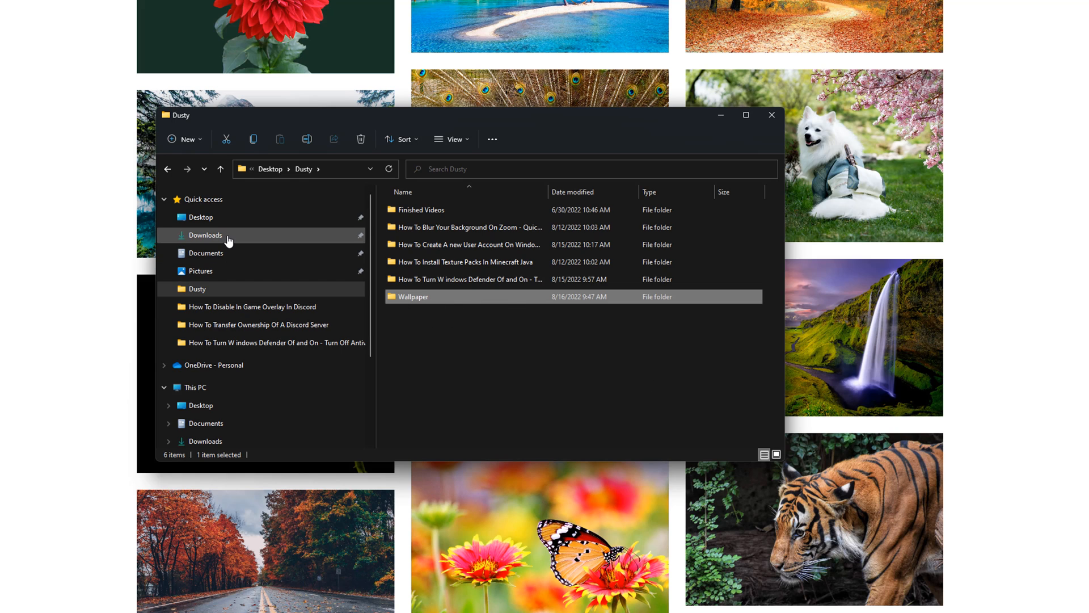
{"action": "left_click", "coordinate": [205, 235]}
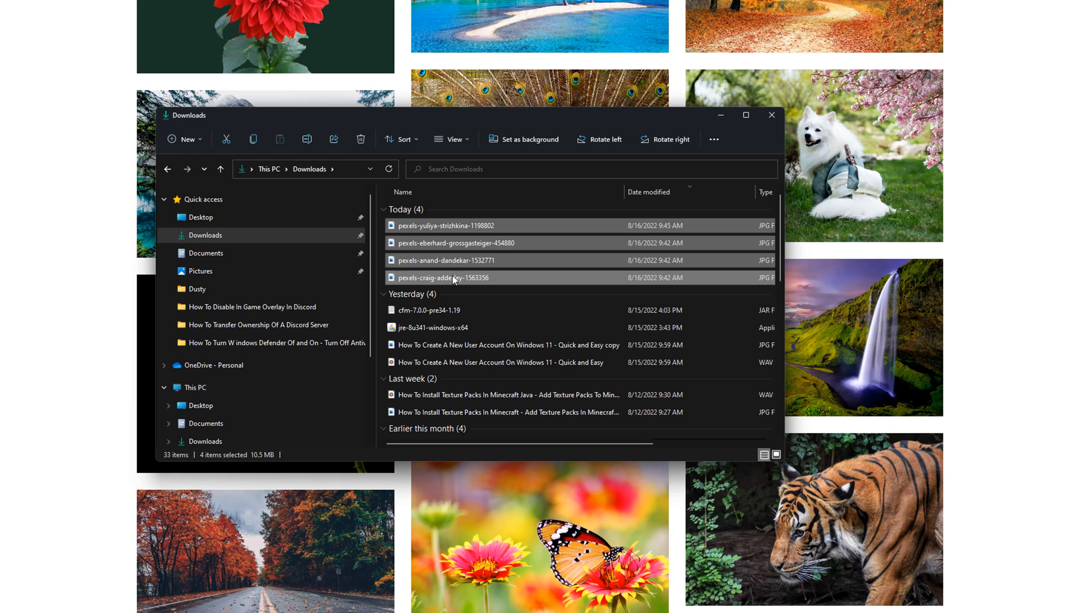
{"action": "mouse_move", "coordinate": [435, 290]}
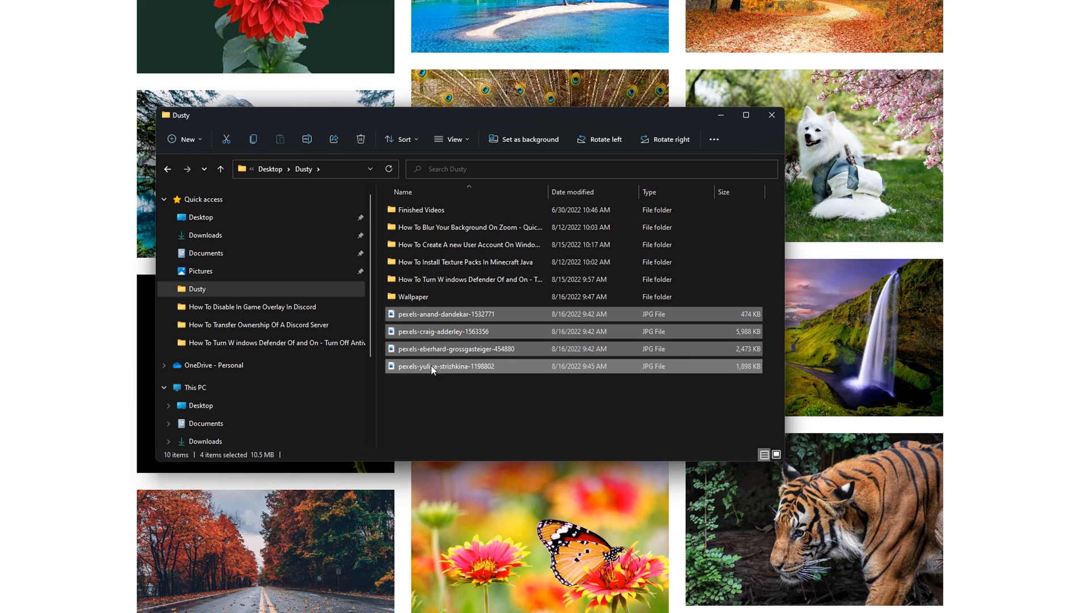
{"action": "left_click_drag", "start_coordinate": [435, 364], "coordinate": [423, 296]}
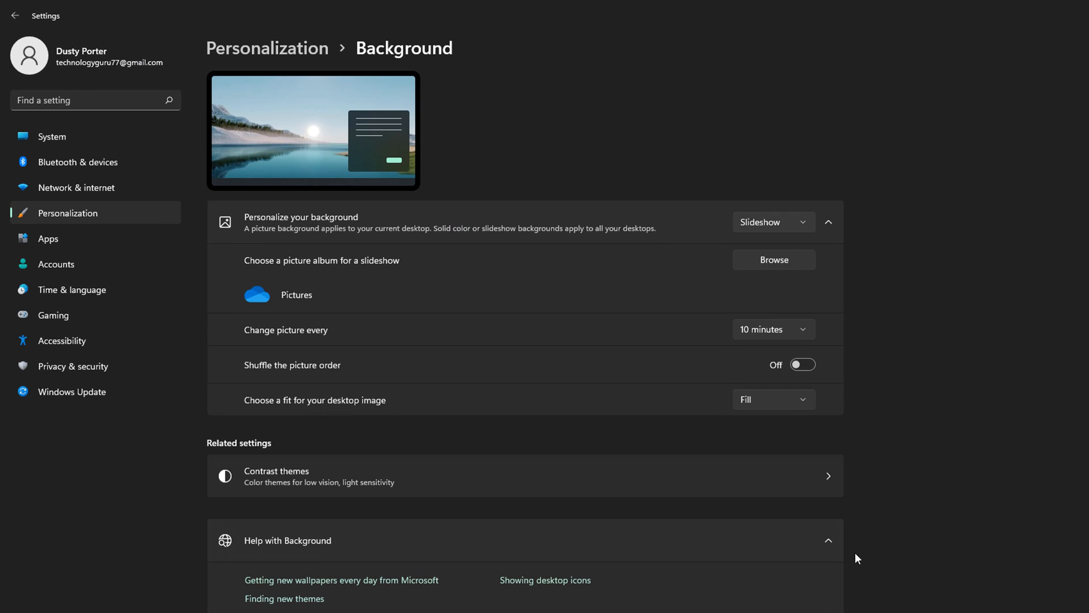
{"action": "mouse_move", "coordinate": [277, 292]}
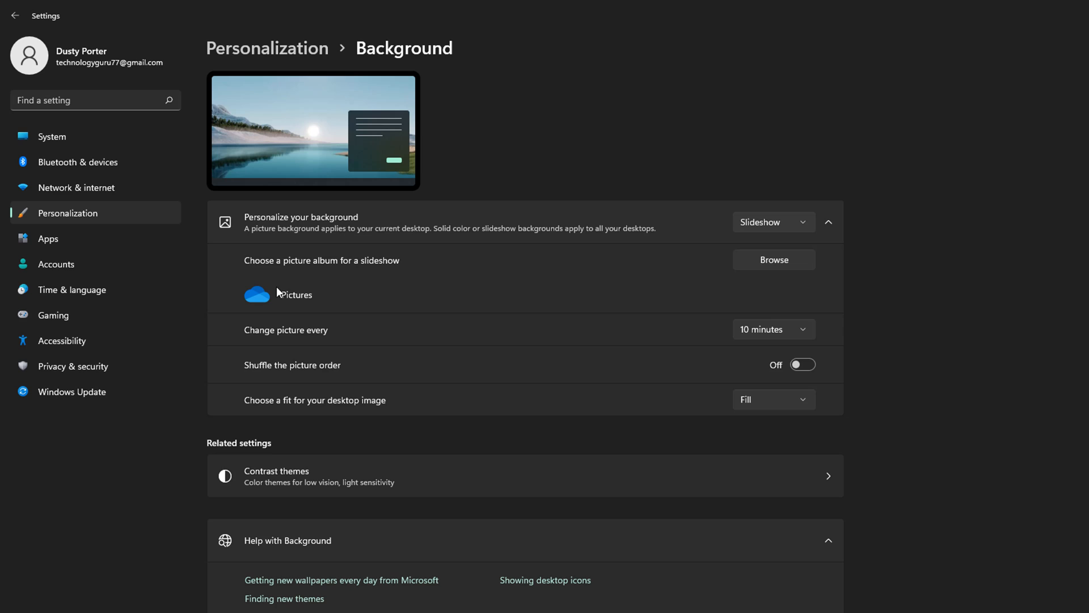
{"action": "mouse_move", "coordinate": [369, 309]}
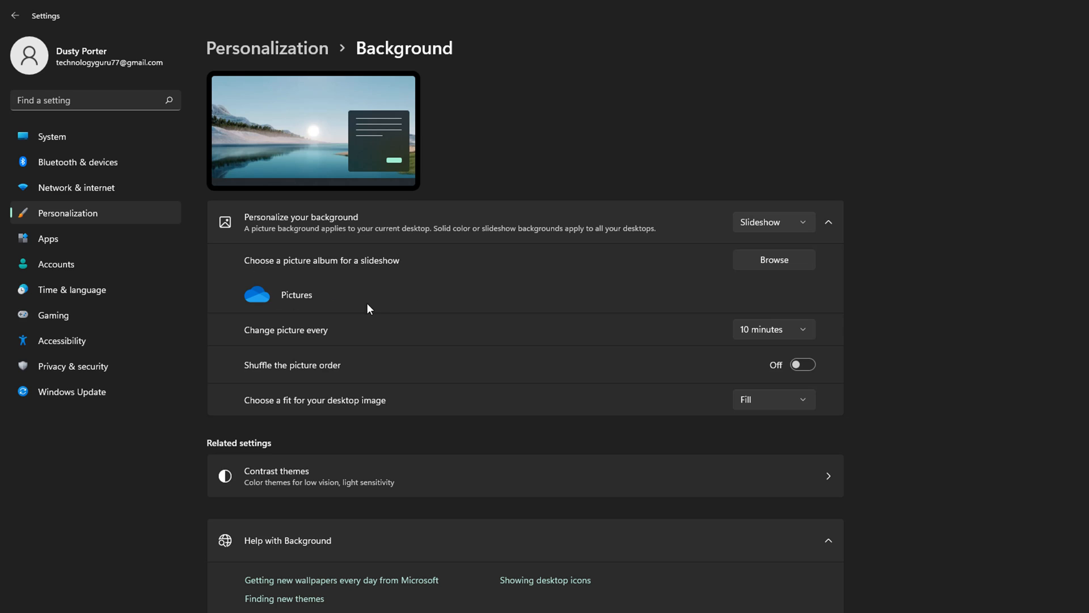
{"action": "mouse_move", "coordinate": [774, 263]}
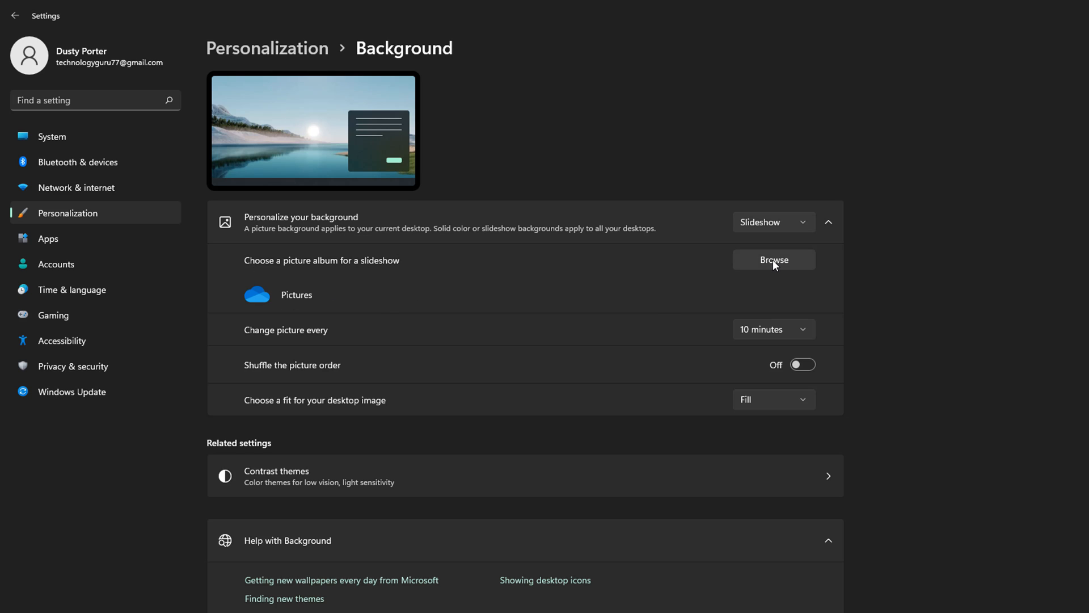
- Browse to the desktop's Wallpaper folder and choose it as the slideshow picture album
{"action": "left_click", "coordinate": [772, 259]}
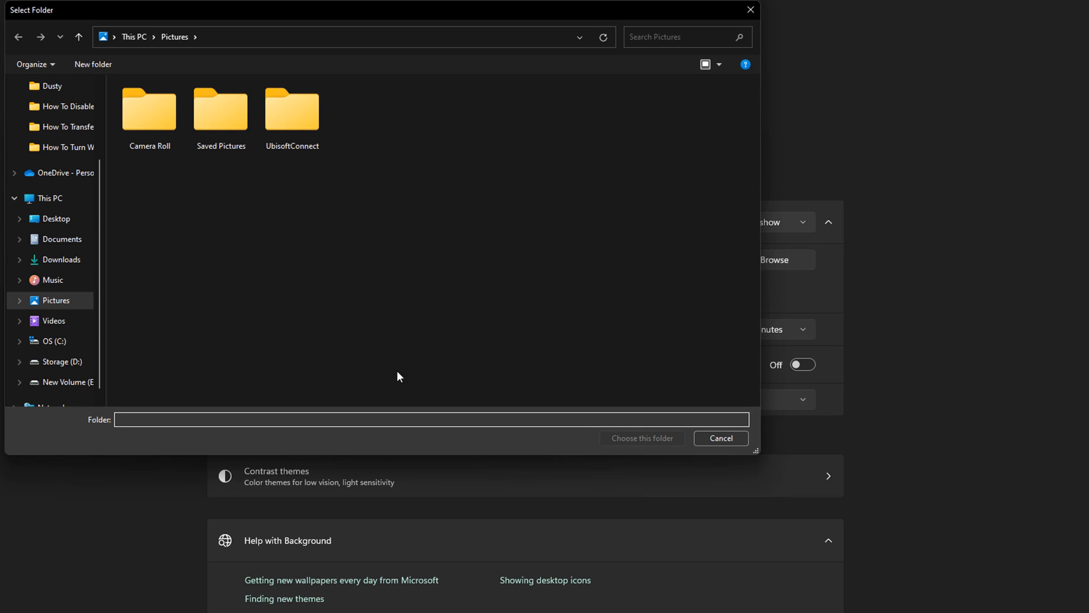
{"action": "mouse_move", "coordinate": [54, 194]}
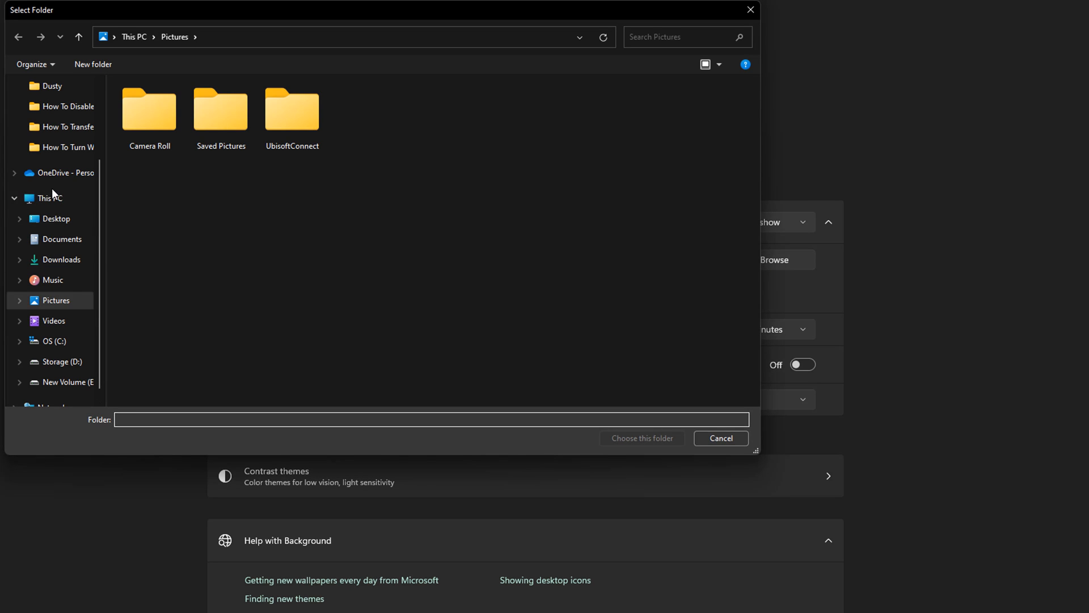
{"action": "mouse_move", "coordinate": [67, 146]}
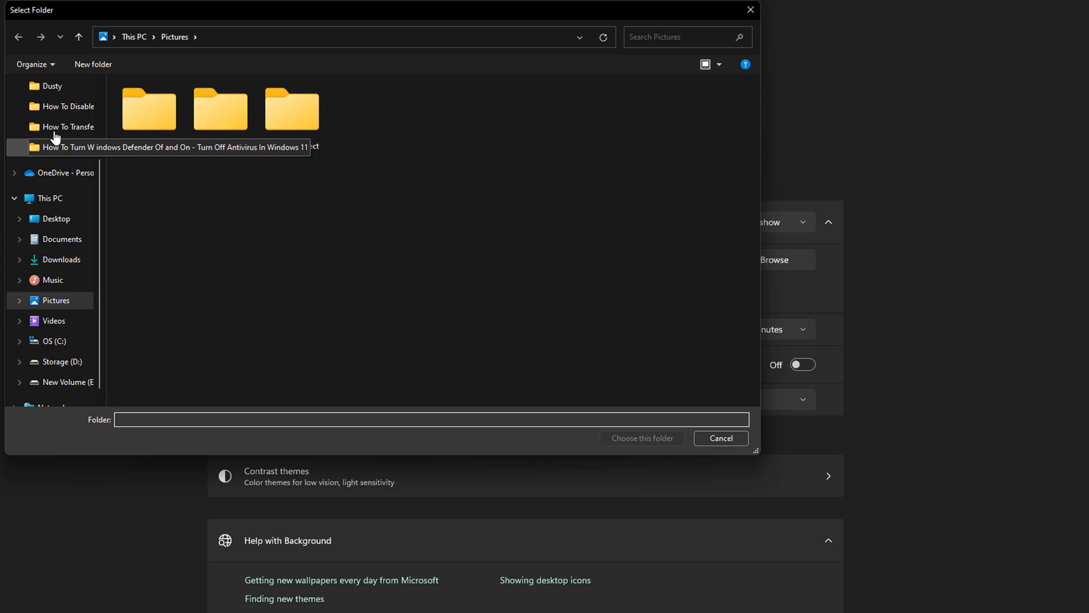
{"action": "left_click", "coordinate": [50, 85]}
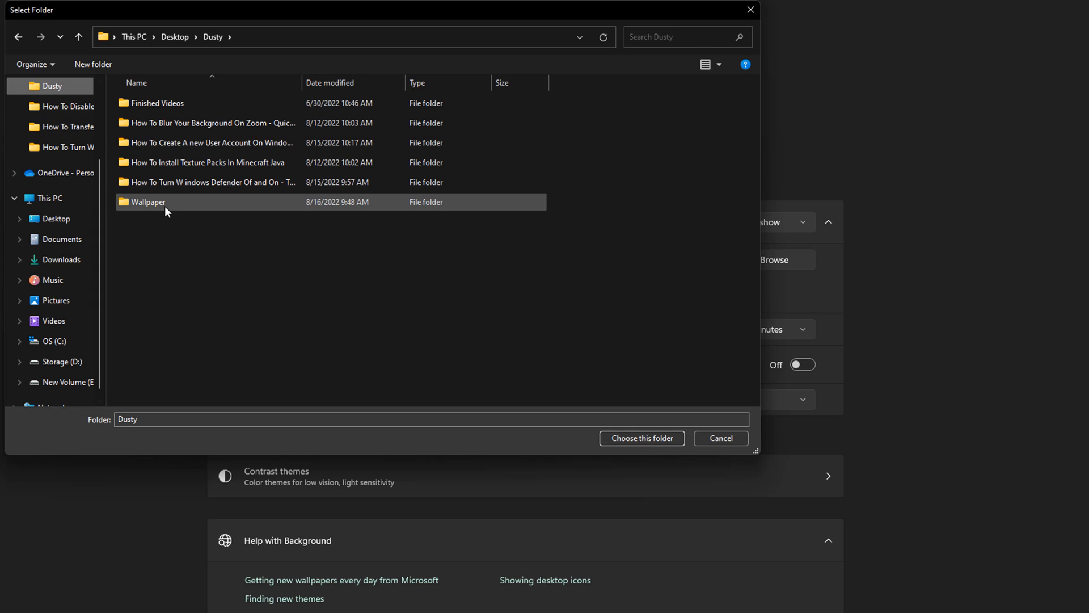
{"action": "left_click", "coordinate": [146, 202]}
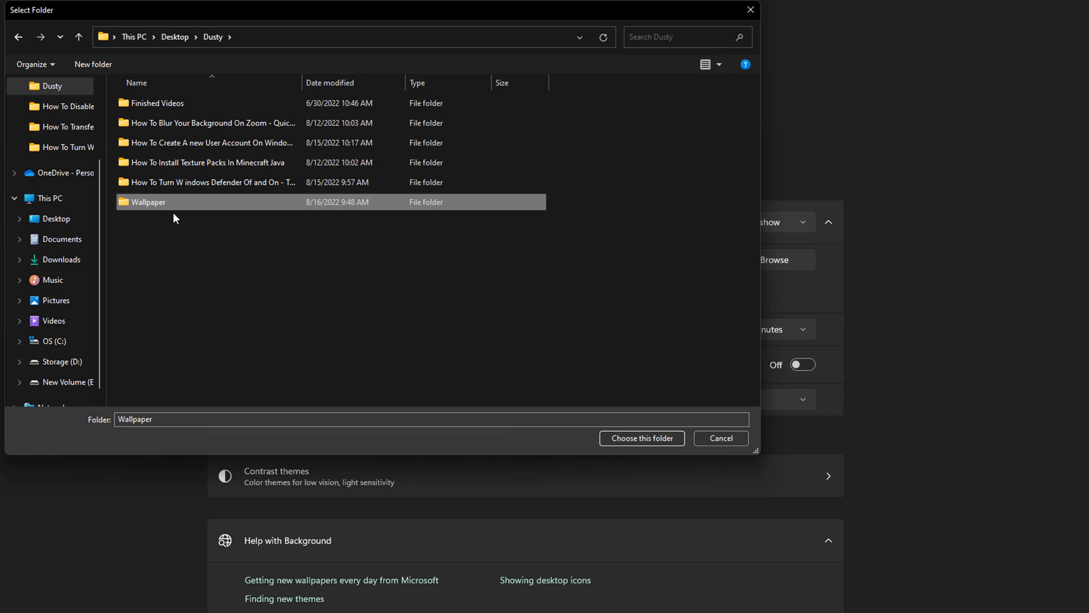
{"action": "mouse_move", "coordinate": [167, 213]}
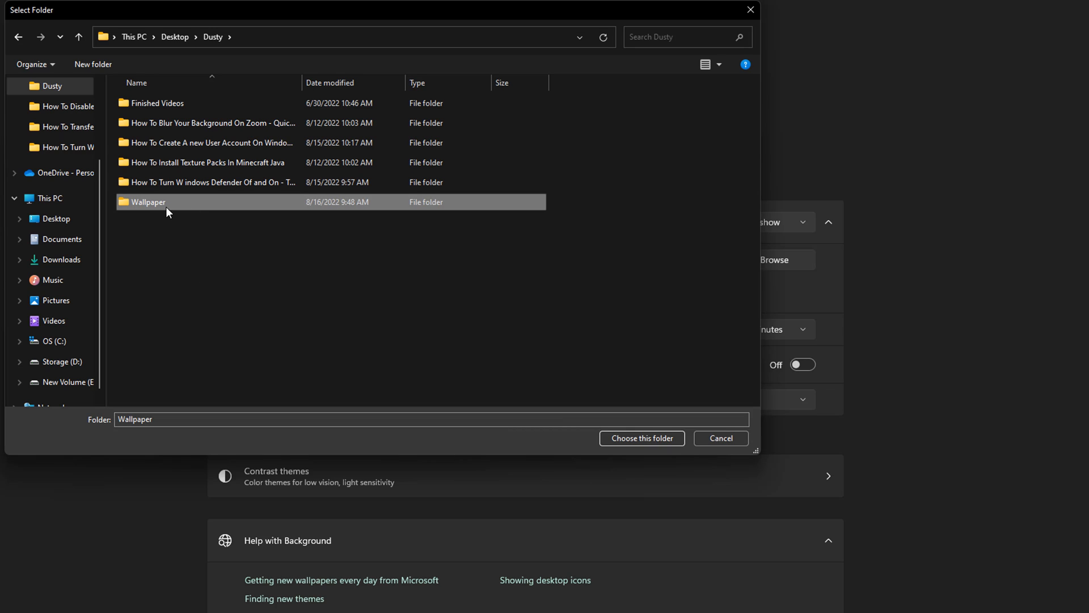
{"action": "mouse_move", "coordinate": [198, 255]}
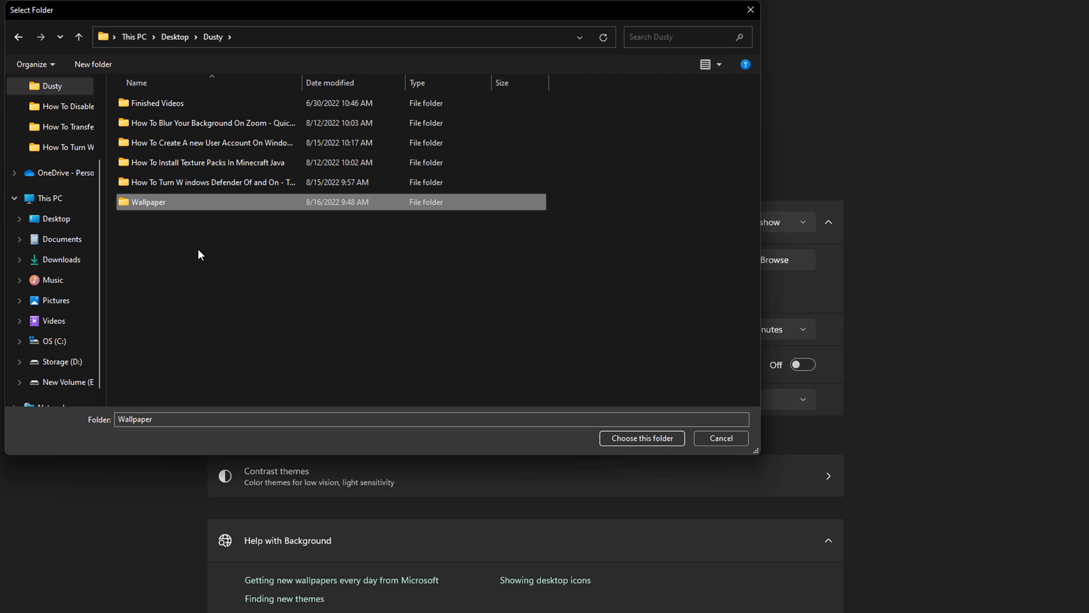
{"action": "mouse_move", "coordinate": [545, 412]}
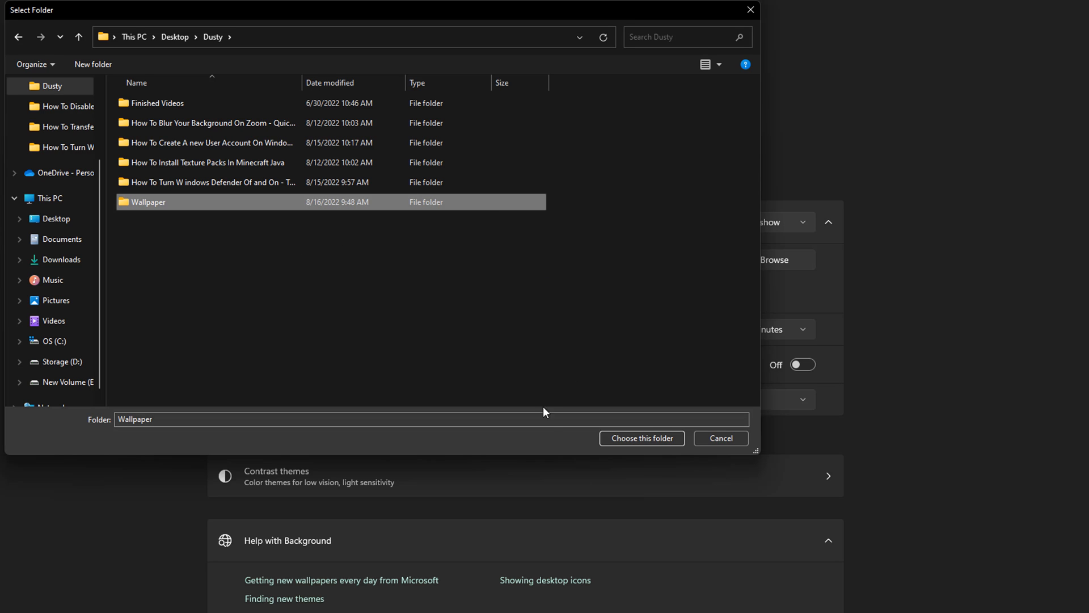
{"action": "left_click", "coordinate": [641, 438]}
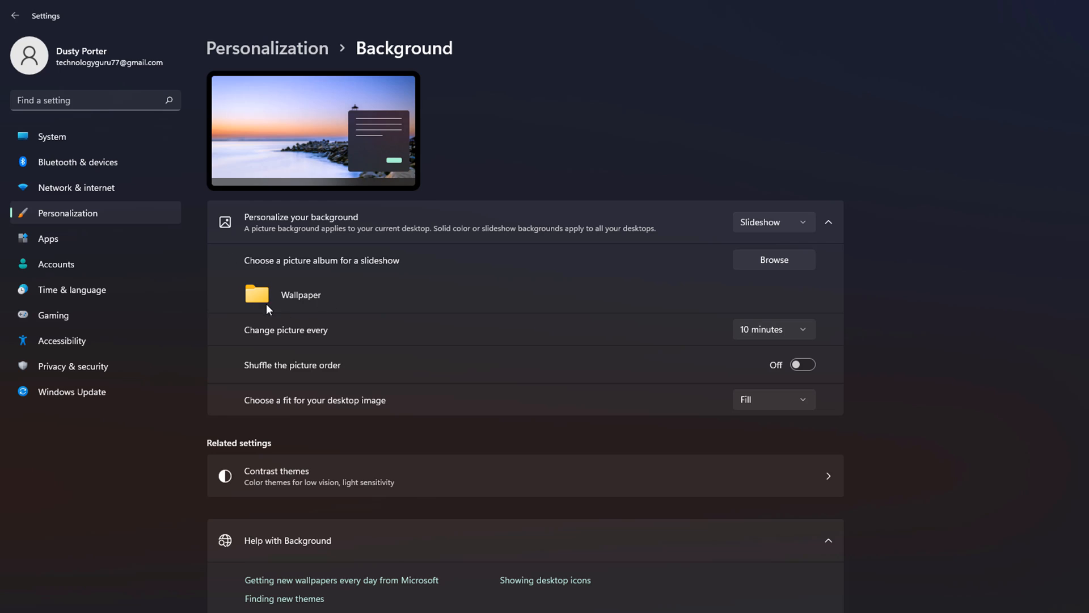
{"action": "mouse_move", "coordinate": [261, 299]}
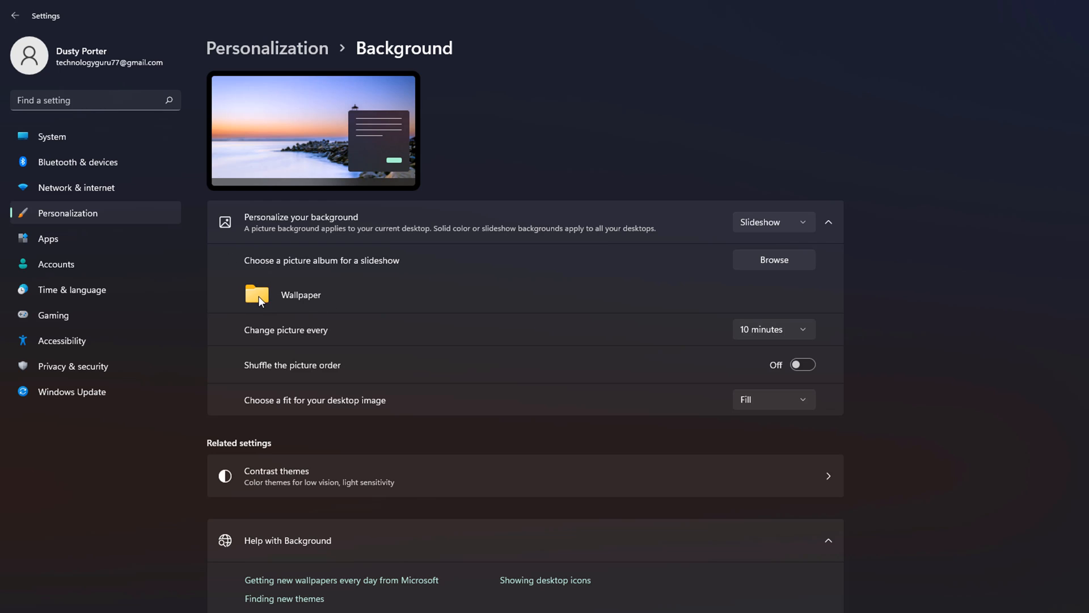
{"action": "mouse_move", "coordinate": [271, 302]}
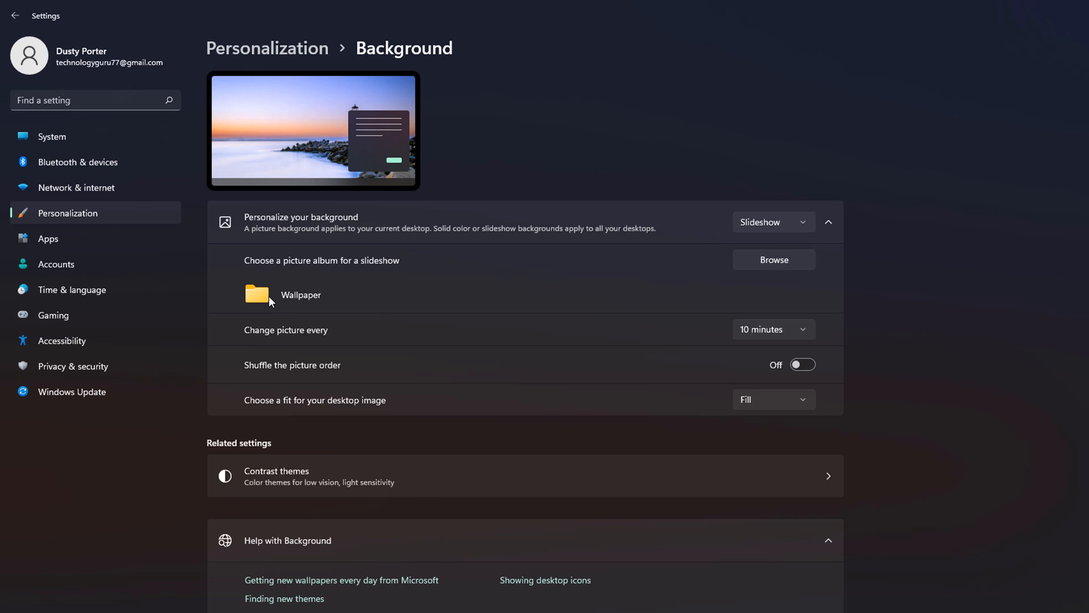
{"action": "mouse_move", "coordinate": [371, 360]}
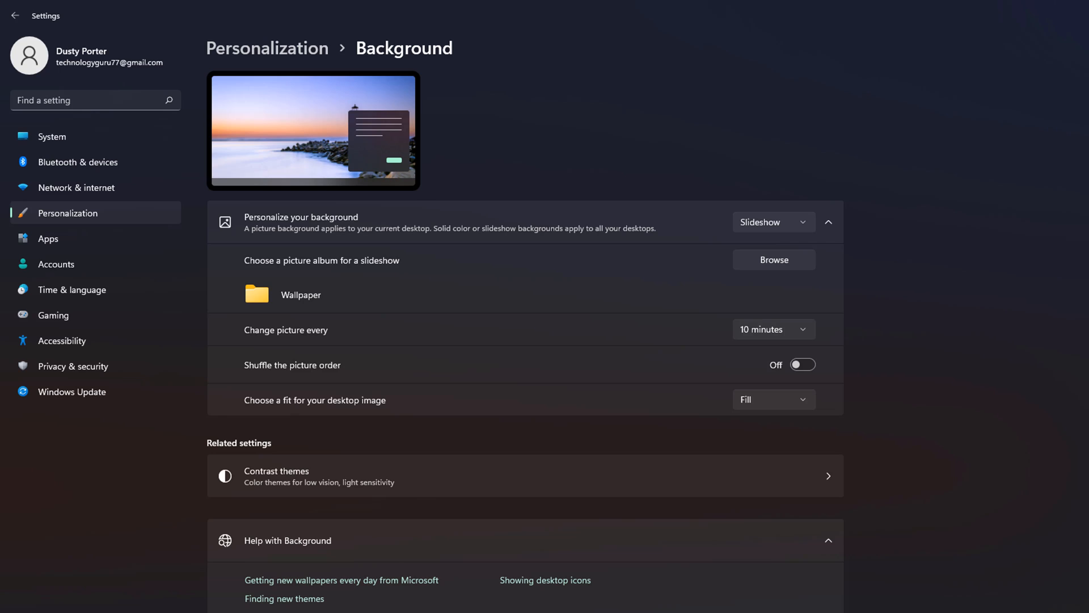
{"action": "mouse_move", "coordinate": [494, 601]}
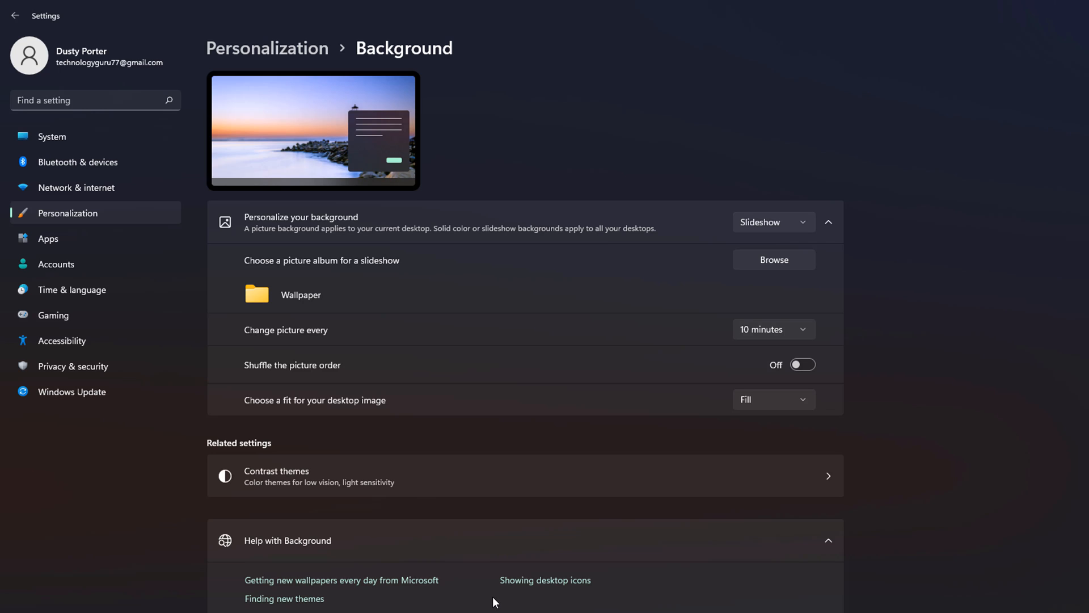
{"action": "mouse_move", "coordinate": [465, 587]}
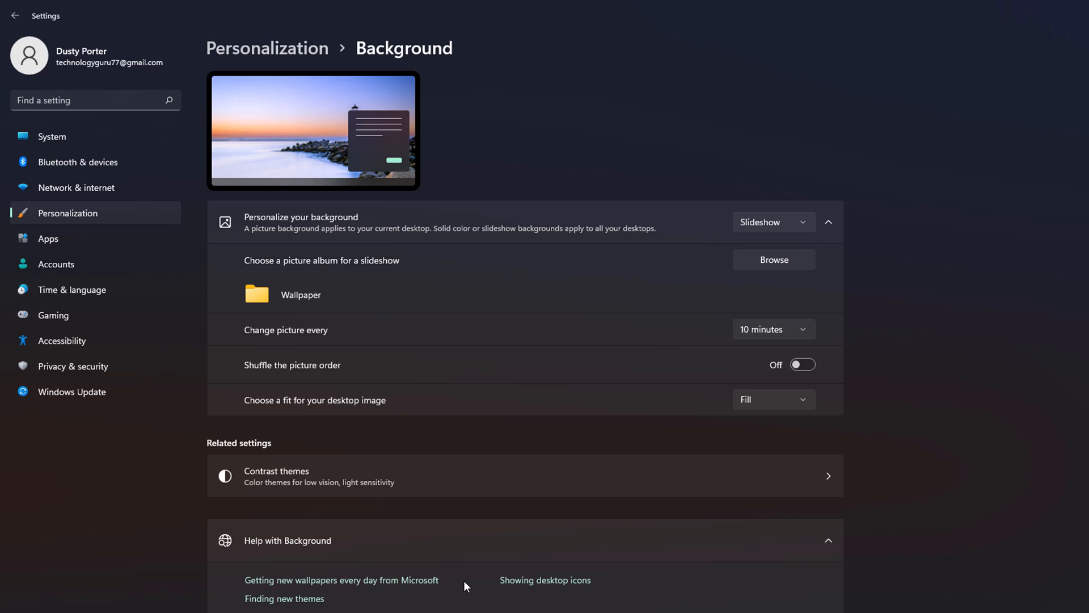
{"action": "mouse_move", "coordinate": [457, 601]}
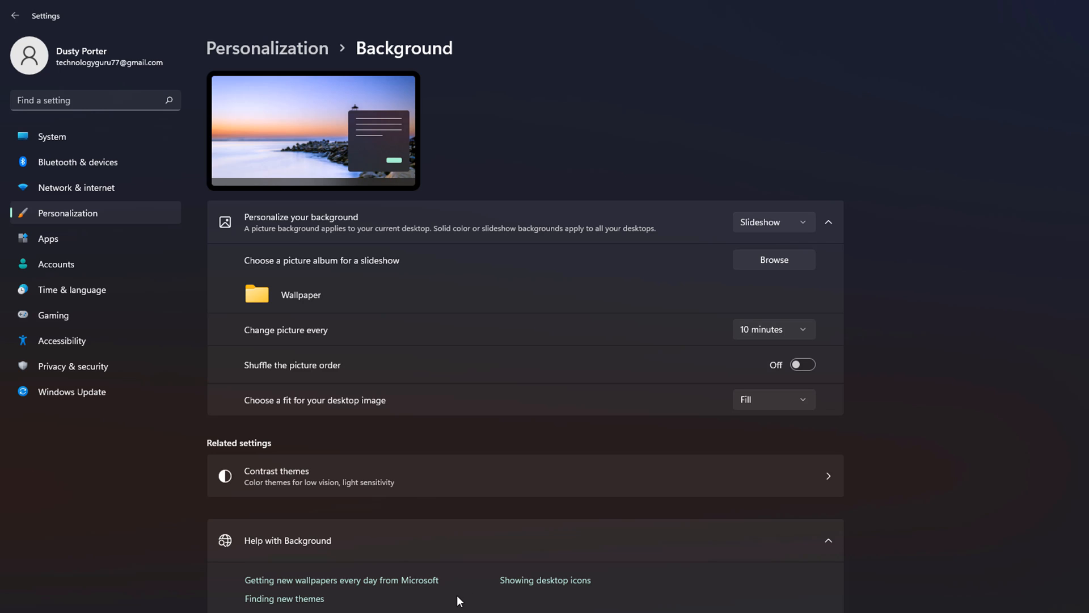
{"action": "mouse_move", "coordinate": [454, 601]}
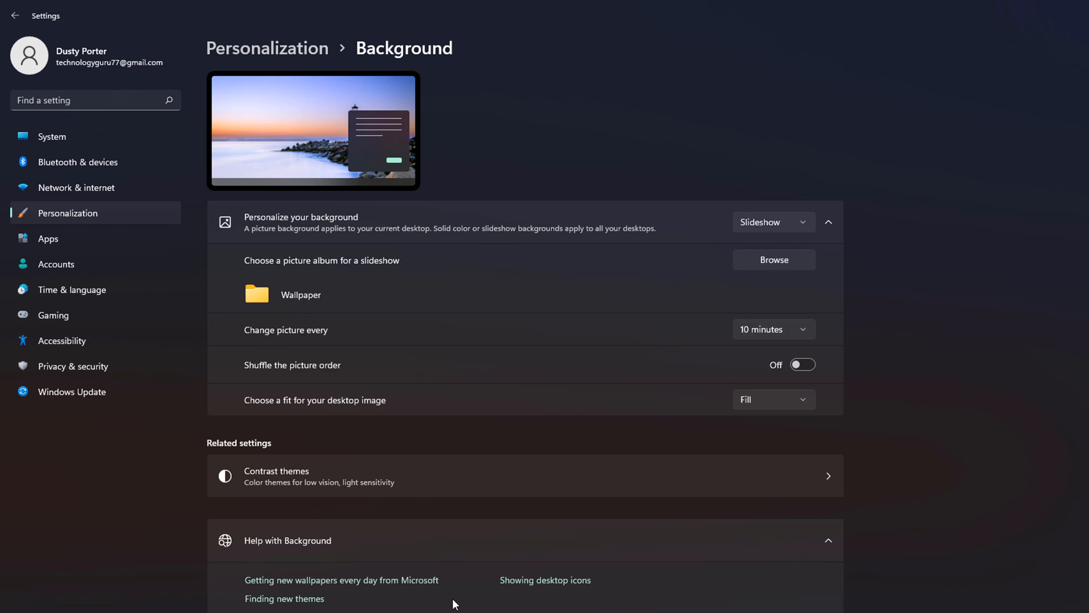
{"action": "mouse_move", "coordinate": [441, 608]}
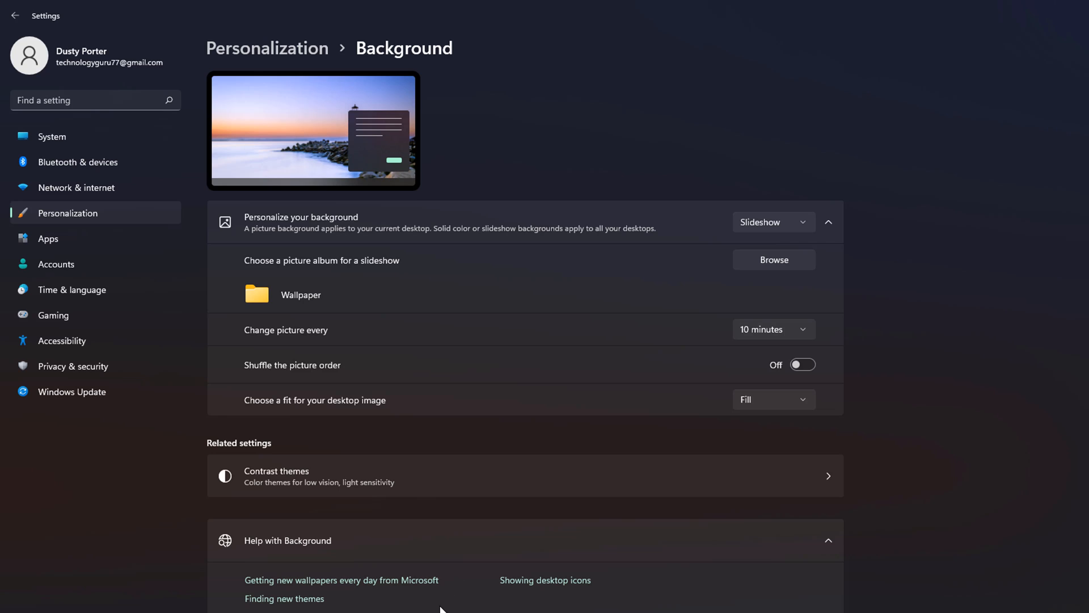
{"action": "mouse_move", "coordinate": [292, 382]}
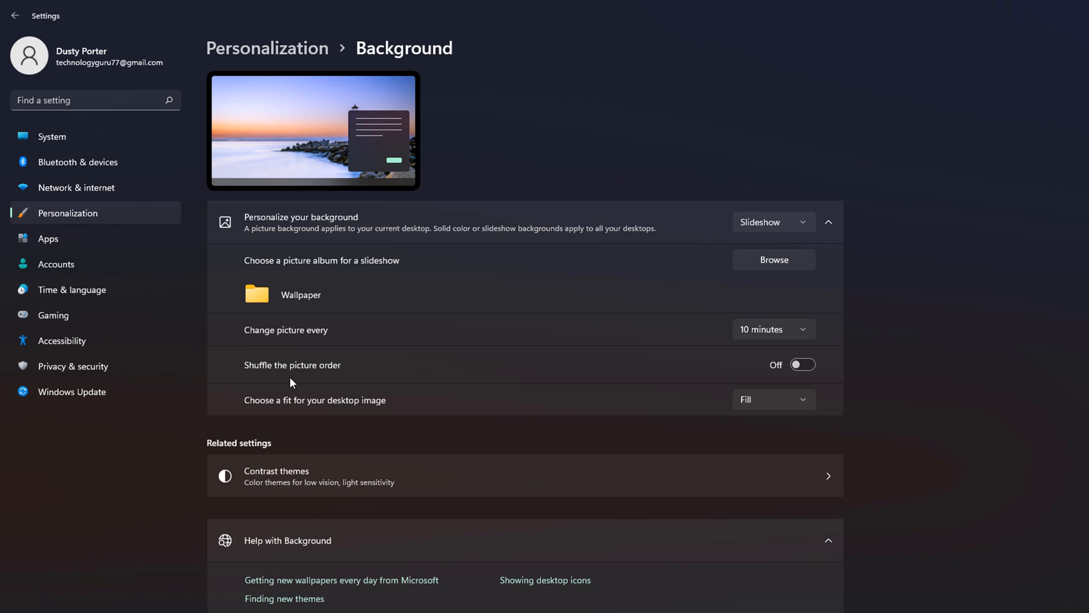
{"action": "mouse_move", "coordinate": [440, 296]}
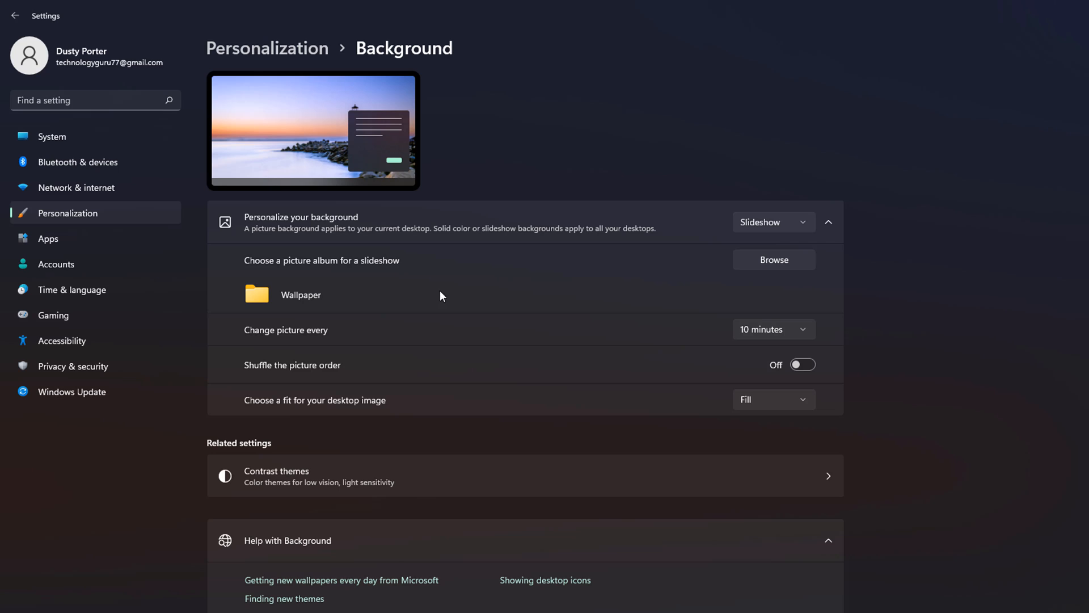
- Set the picture change interval to 1 minute and switch 'Shuffle the picture order' on
{"action": "left_click", "coordinate": [773, 329]}
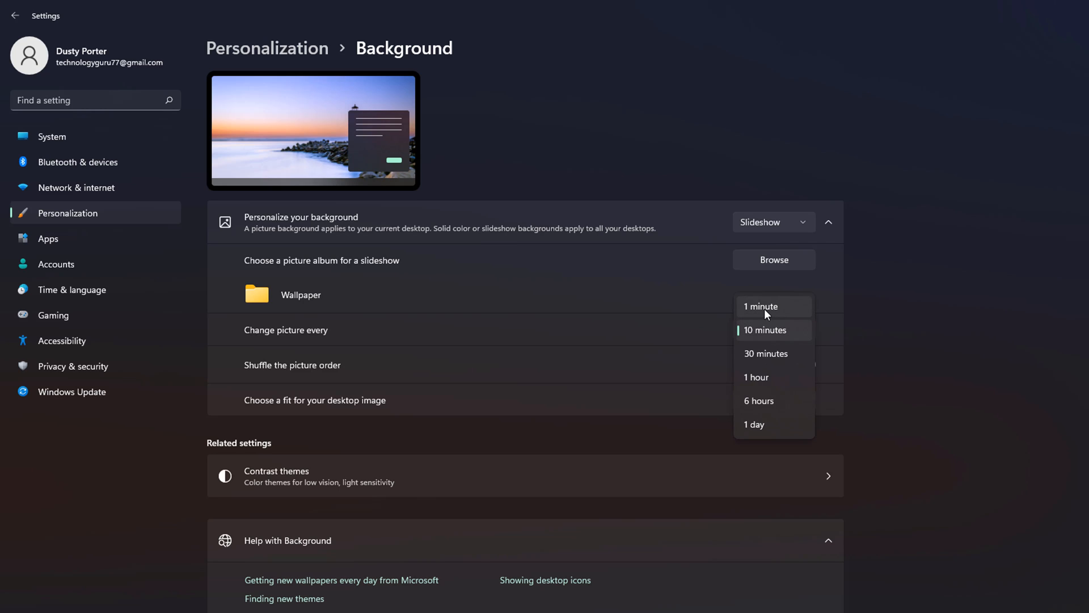
{"action": "mouse_move", "coordinate": [768, 345]}
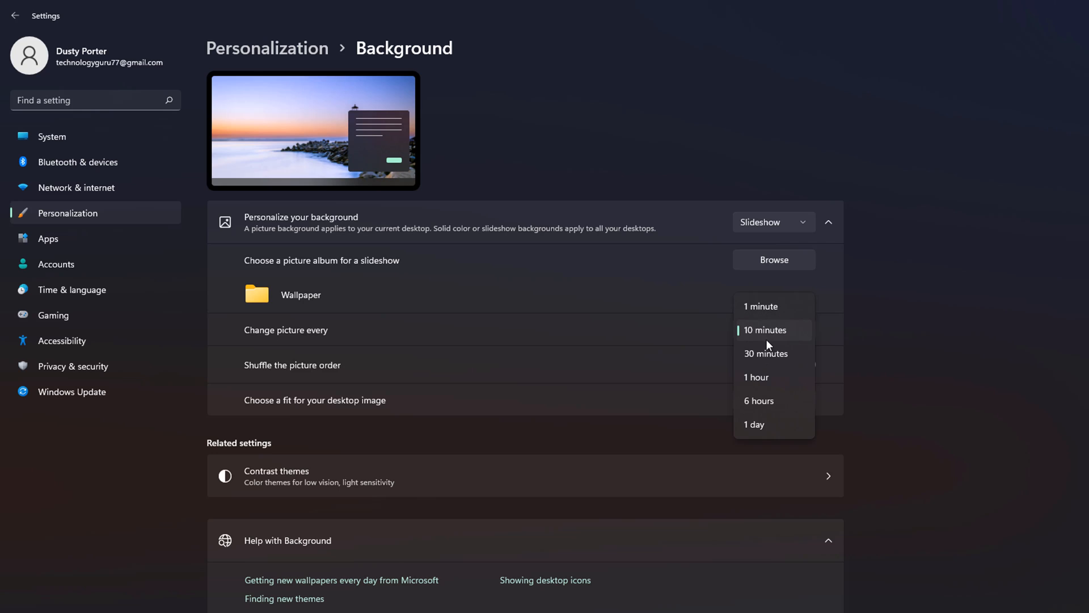
{"action": "mouse_move", "coordinate": [757, 425]}
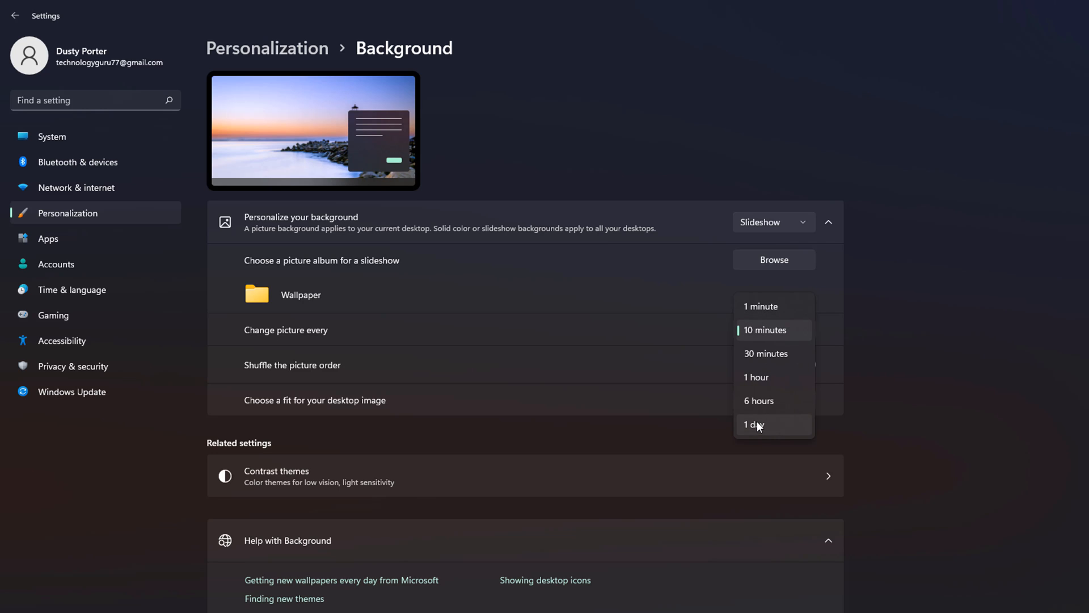
{"action": "left_click", "coordinate": [760, 307]}
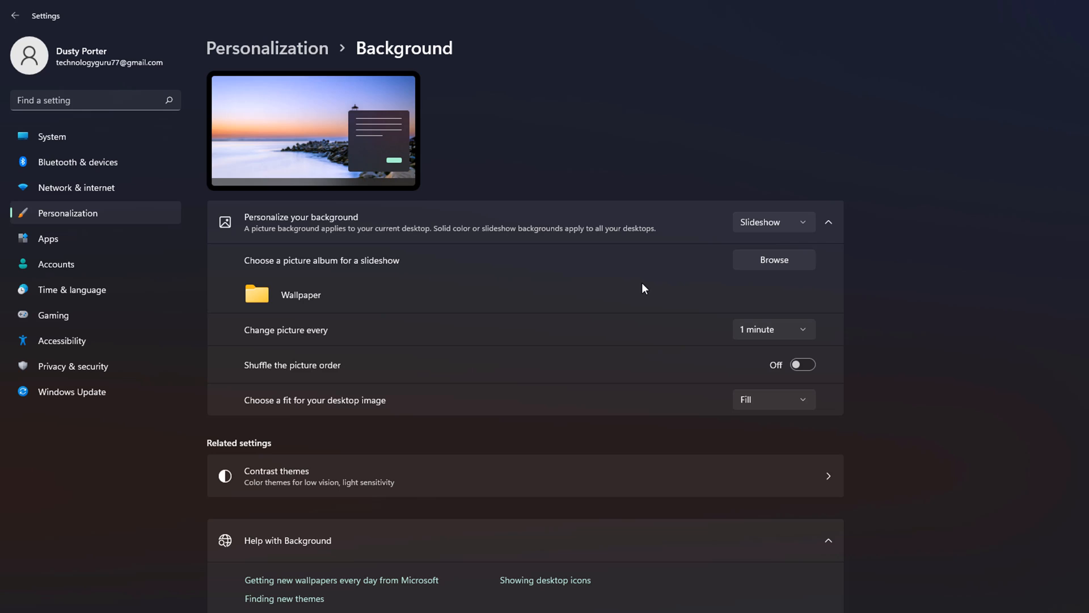
{"action": "mouse_move", "coordinate": [645, 290]}
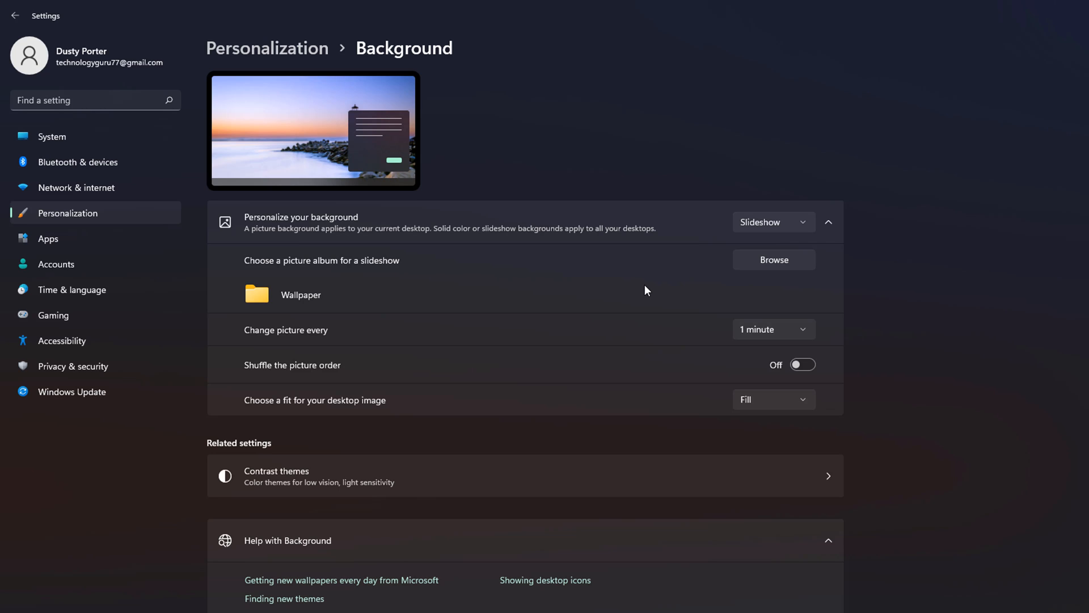
{"action": "mouse_move", "coordinate": [632, 385]}
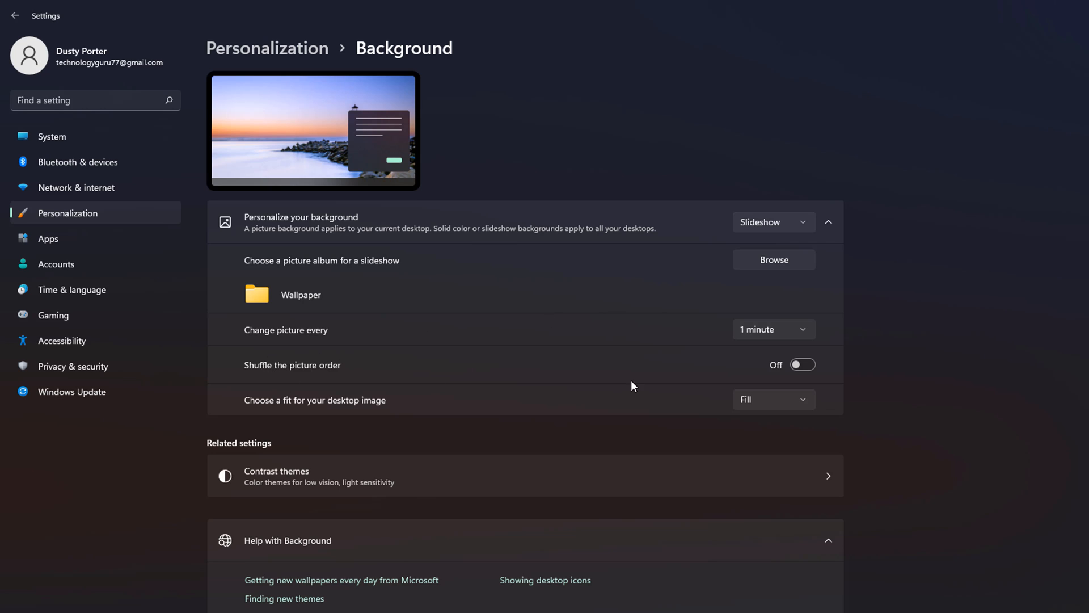
{"action": "mouse_move", "coordinate": [645, 383]}
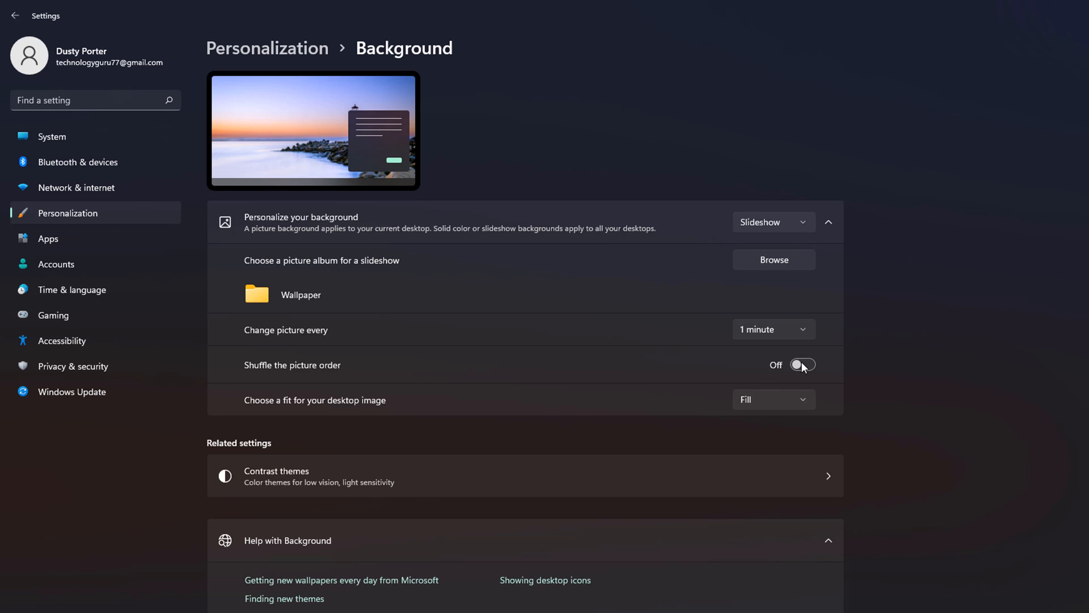
{"action": "left_click", "coordinate": [802, 365]}
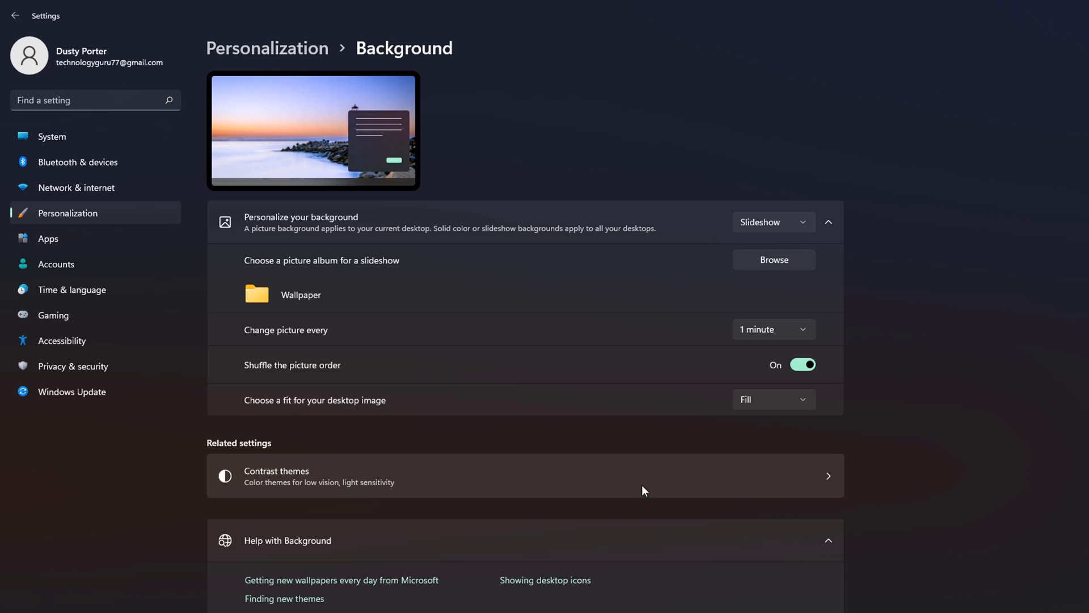
{"action": "mouse_move", "coordinate": [317, 410]}
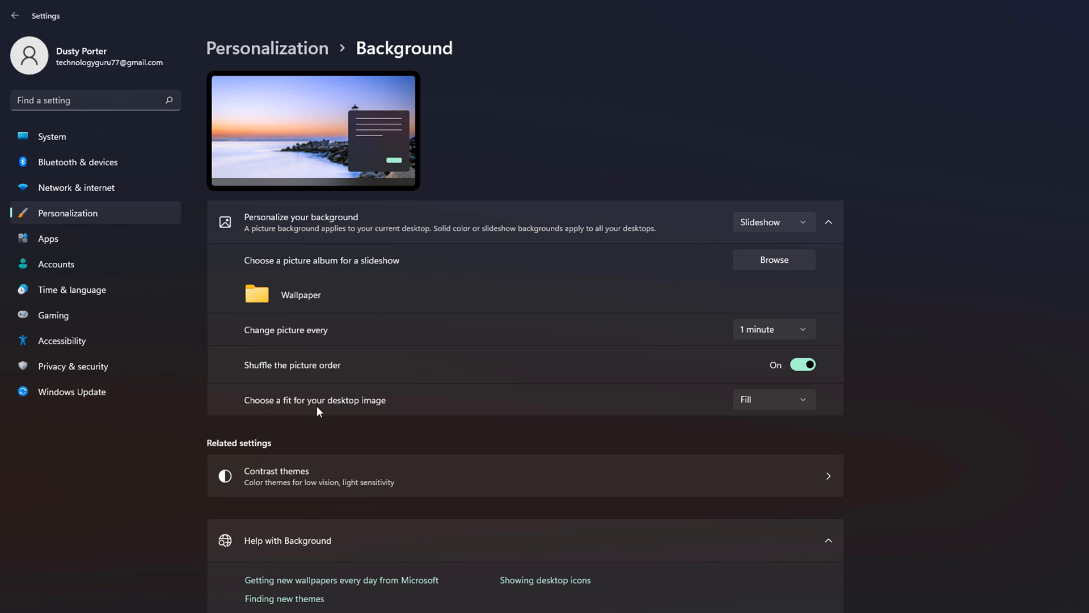
{"action": "left_click", "coordinate": [773, 399]}
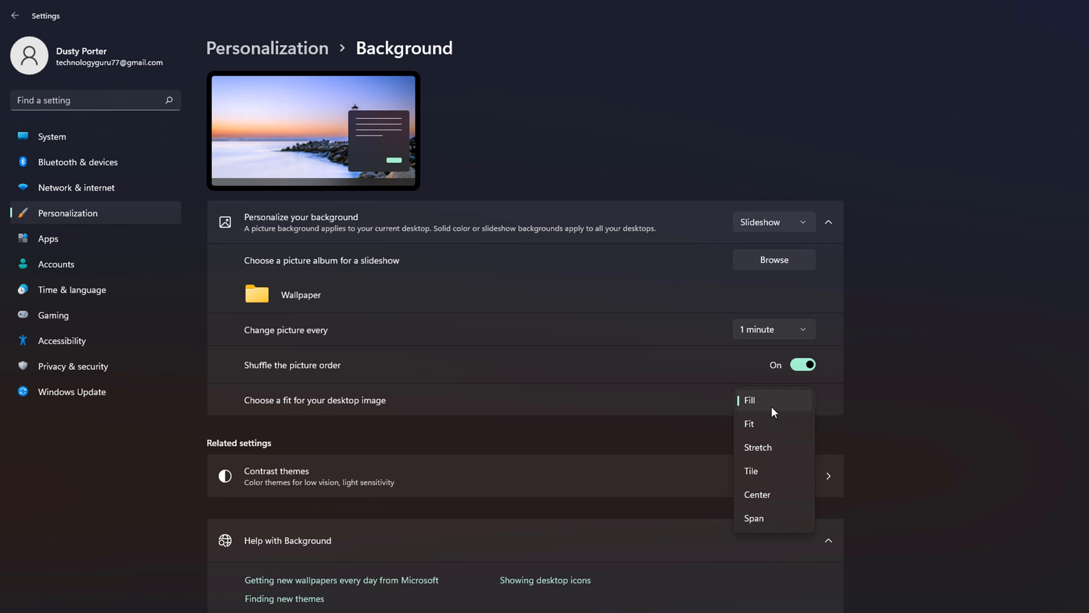
{"action": "mouse_move", "coordinate": [763, 407]}
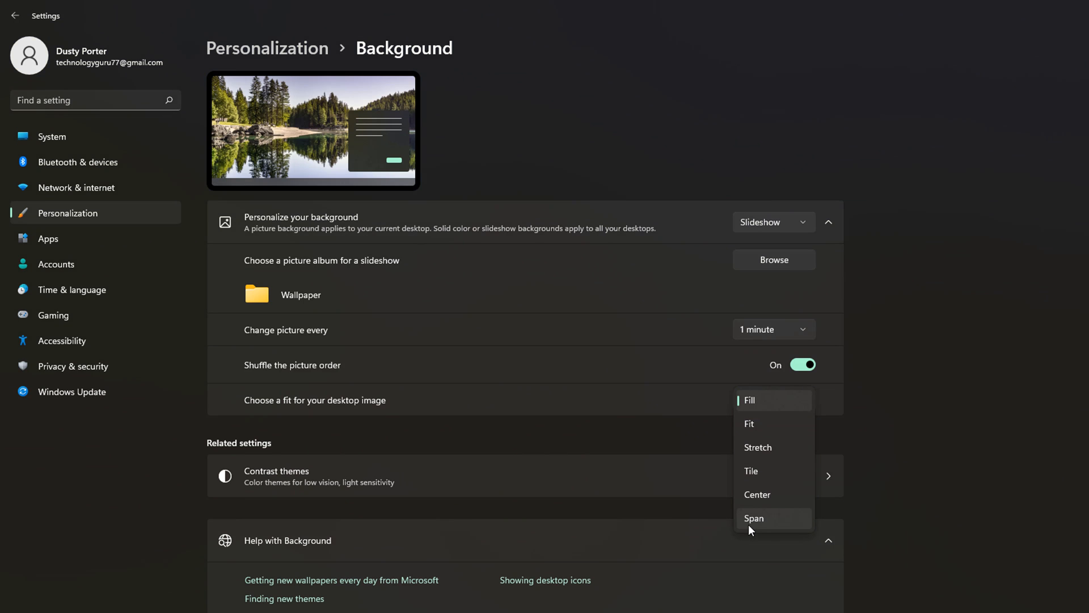
{"action": "mouse_move", "coordinate": [742, 422]}
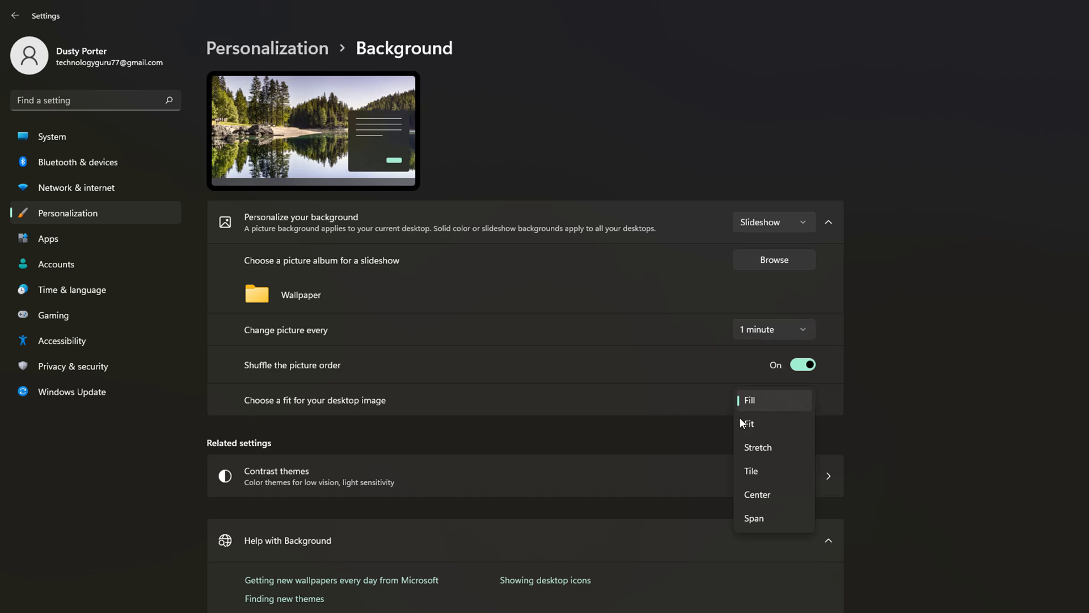
{"action": "mouse_move", "coordinate": [751, 402]}
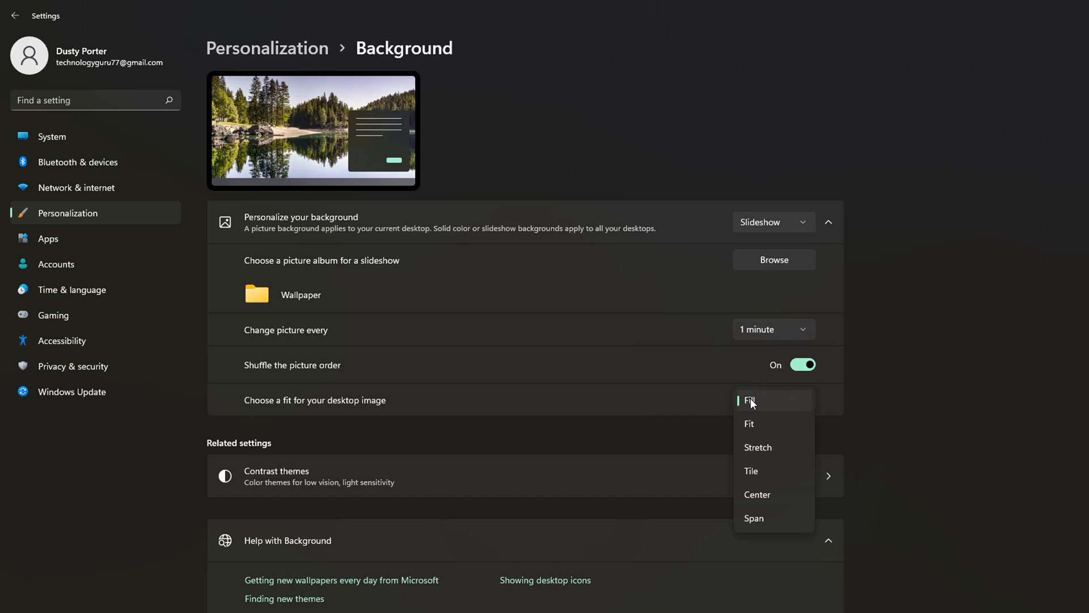
{"action": "mouse_move", "coordinate": [749, 418]}
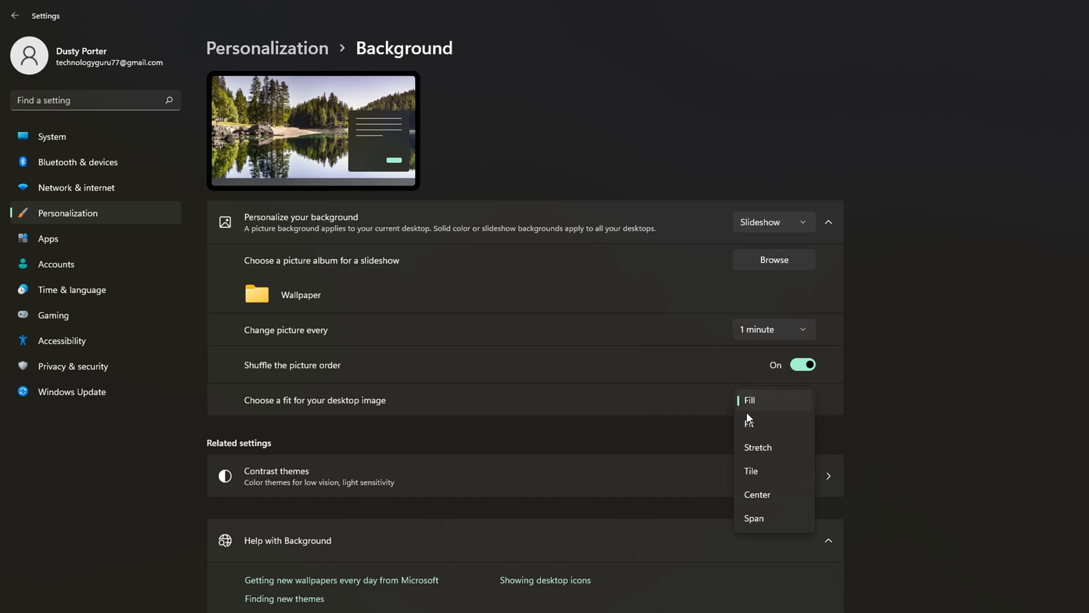
{"action": "mouse_move", "coordinate": [769, 429]}
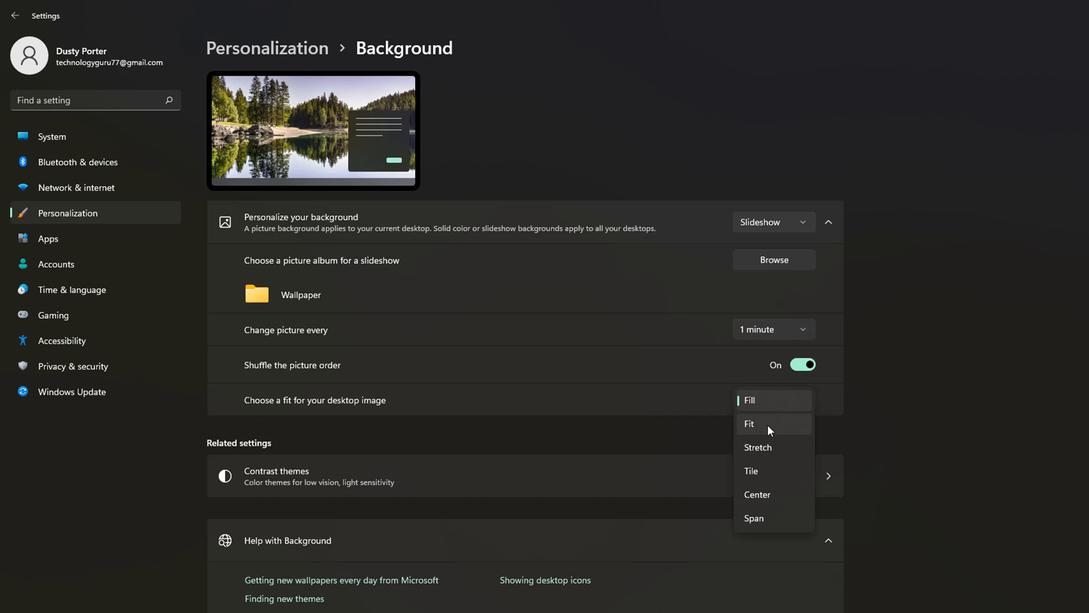
{"action": "mouse_move", "coordinate": [764, 448]}
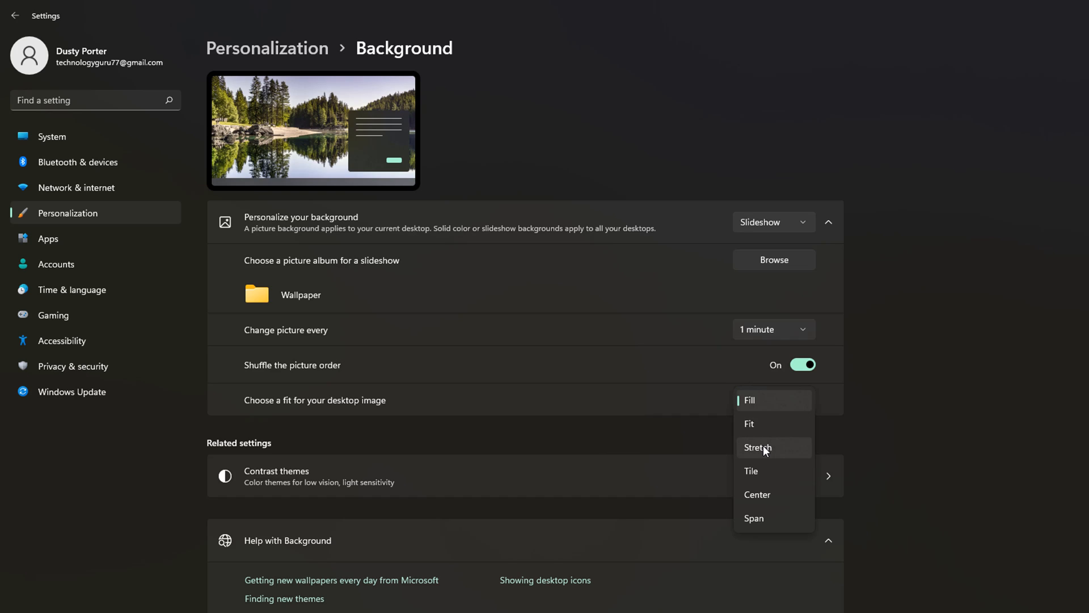
{"action": "mouse_move", "coordinate": [784, 533]}
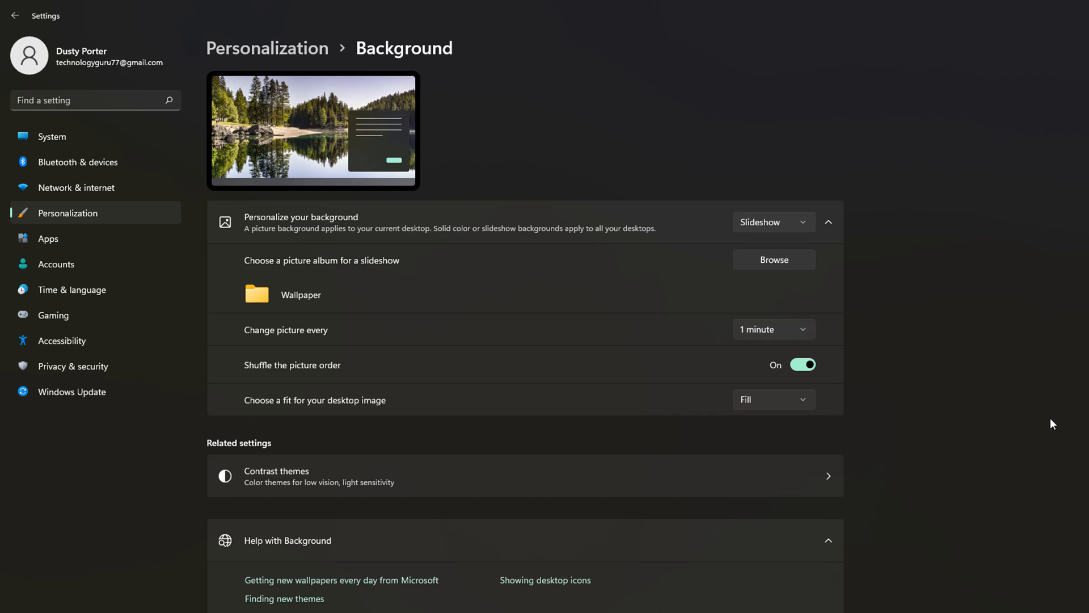
{"action": "mouse_move", "coordinate": [1025, 439]}
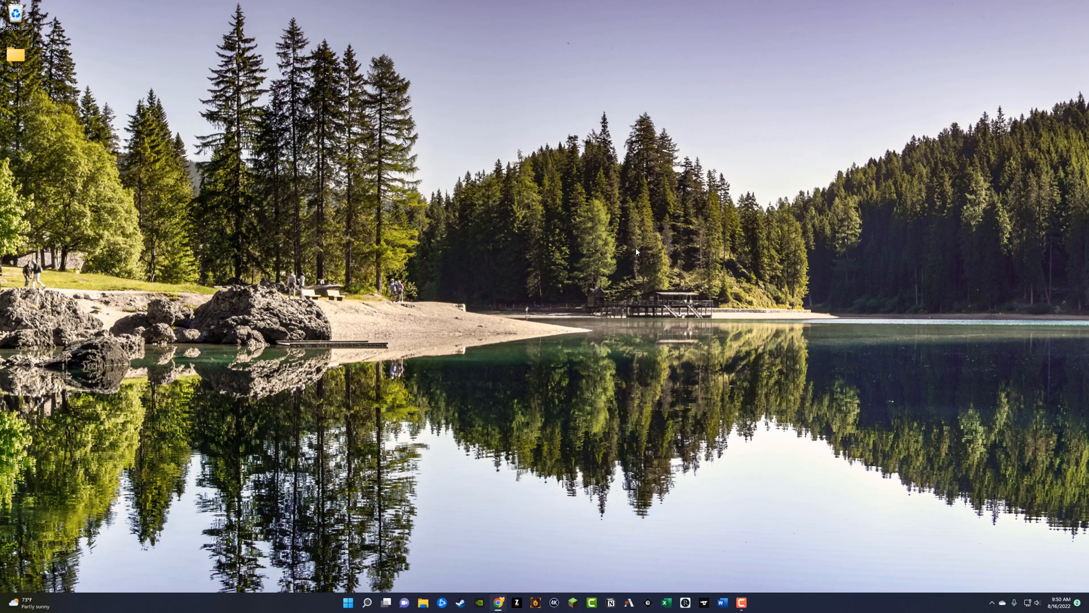
{"action": "mouse_move", "coordinate": [666, 296]}
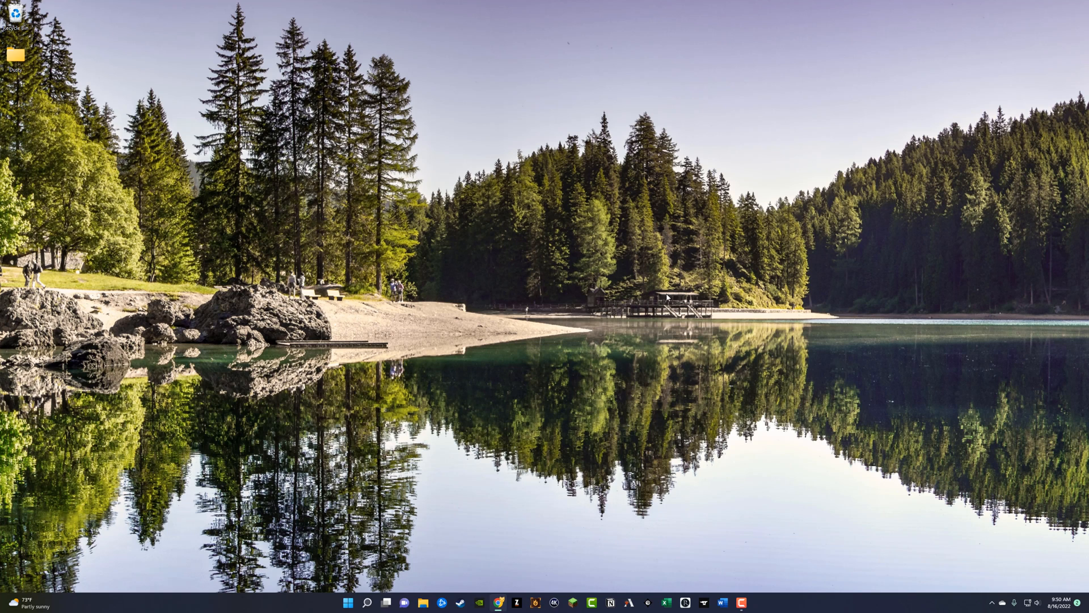
{"action": "mouse_move", "coordinate": [405, 425]}
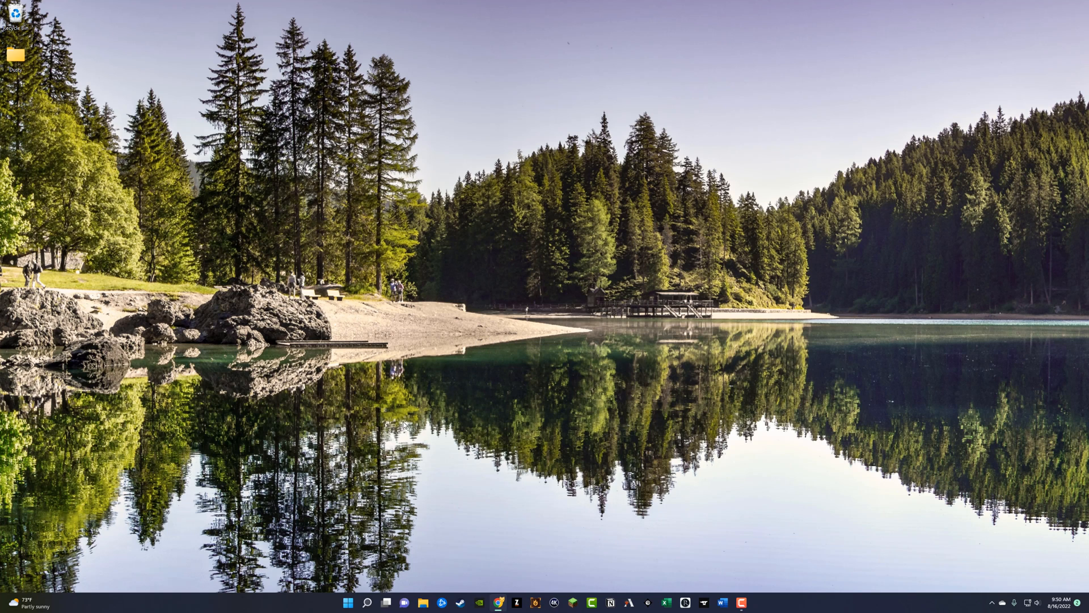
{"action": "mouse_move", "coordinate": [432, 410]}
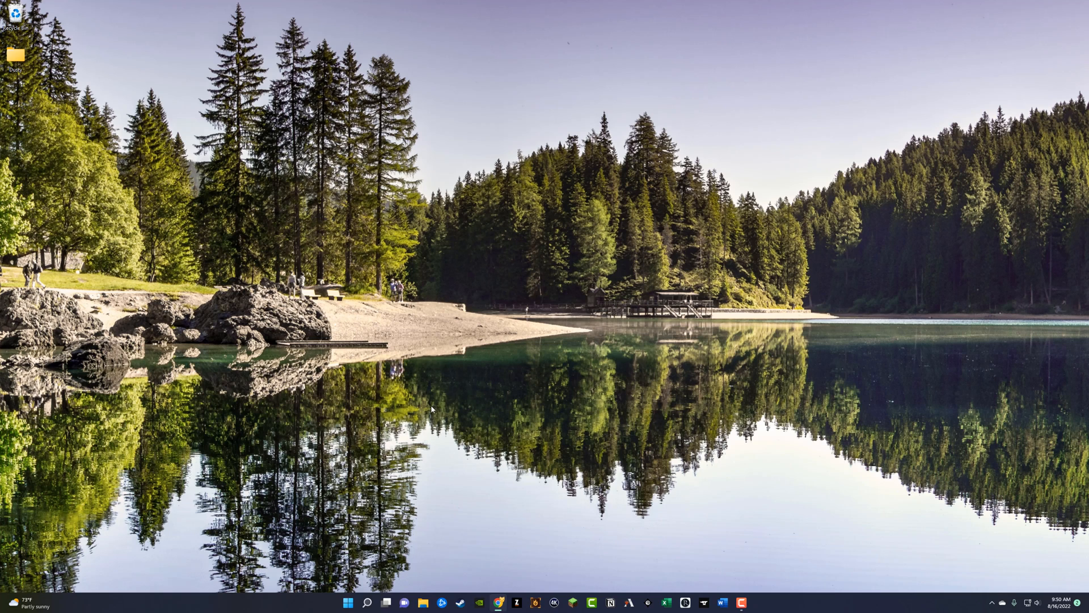
{"action": "mouse_move", "coordinate": [504, 271]}
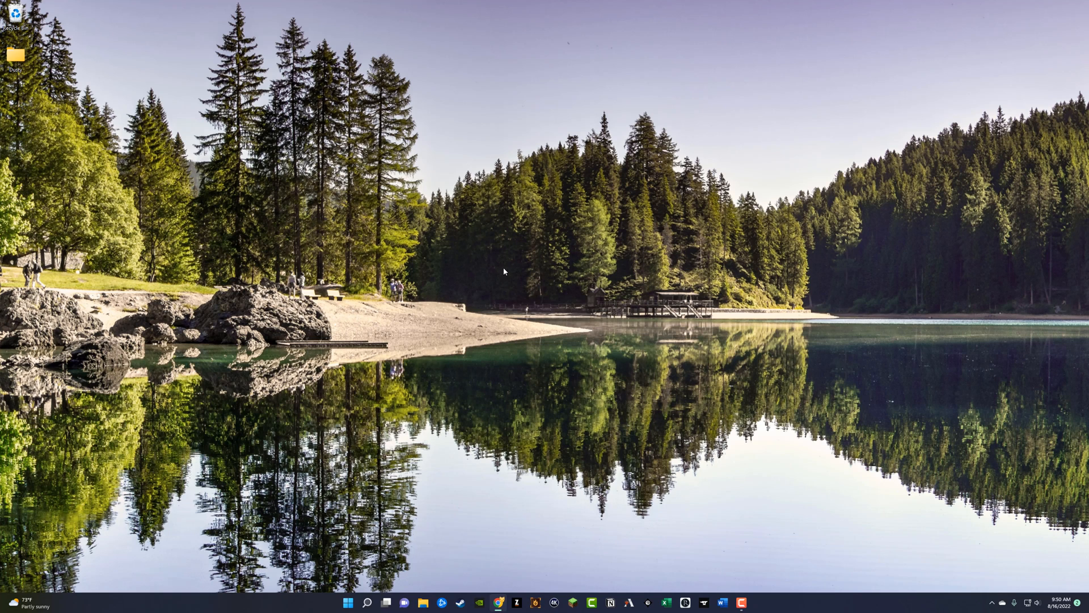
{"action": "mouse_move", "coordinate": [499, 270]}
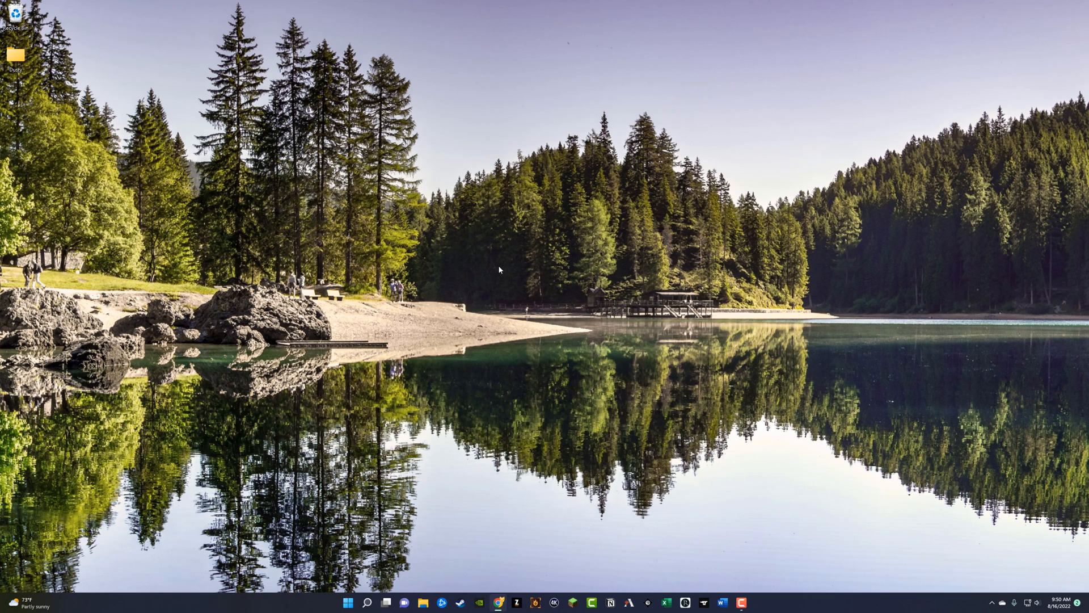
{"action": "mouse_move", "coordinate": [402, 391]}
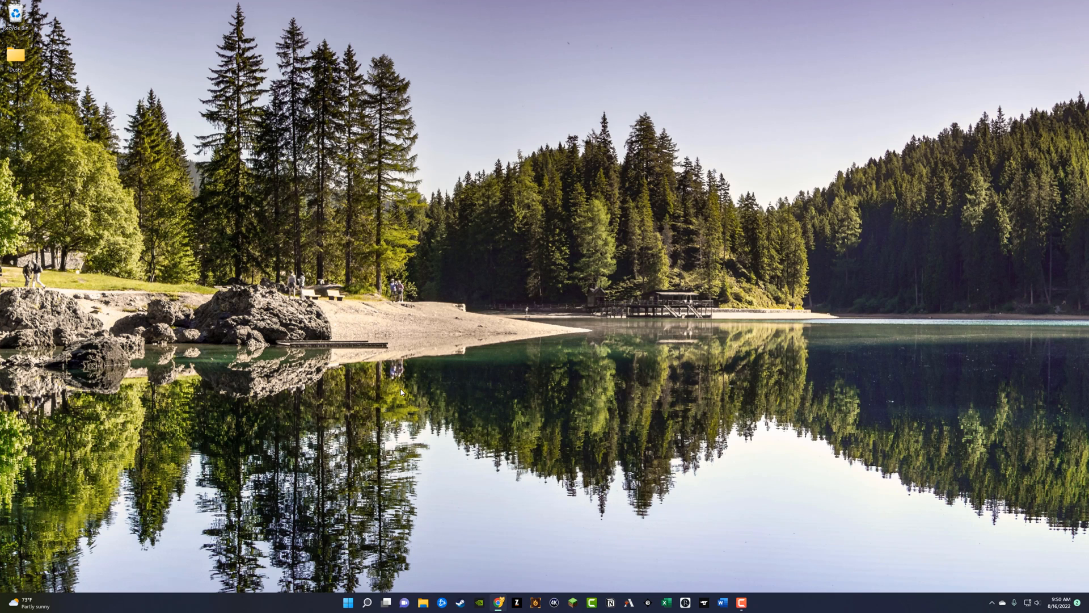
{"action": "mouse_move", "coordinate": [559, 225]}
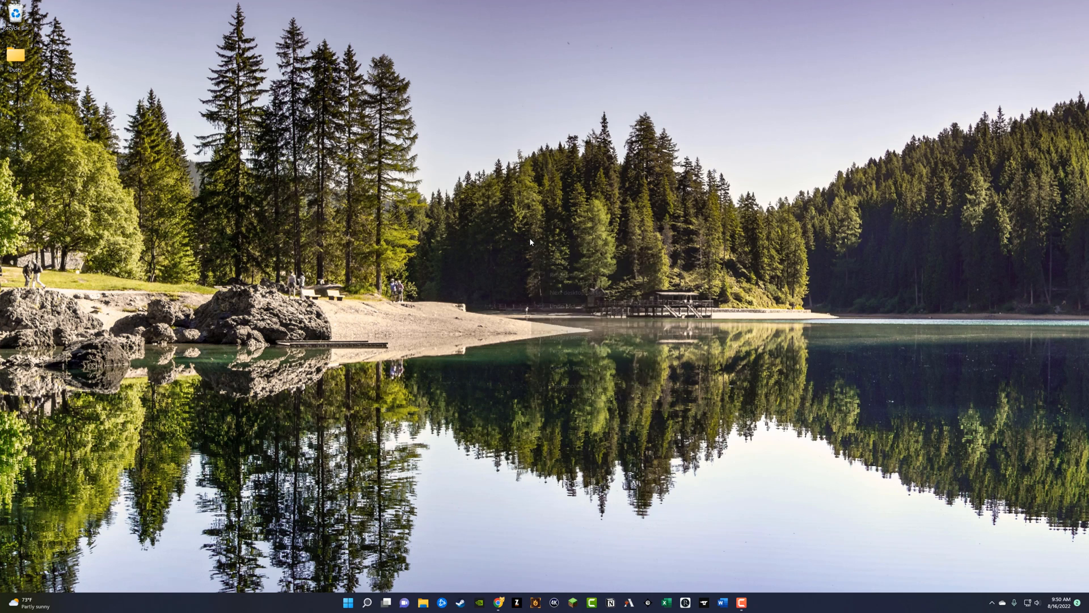
- Use the desktop context menu's 'Next desktop background' to advance to the autumn road picture
{"action": "right_click", "coordinate": [530, 242]}
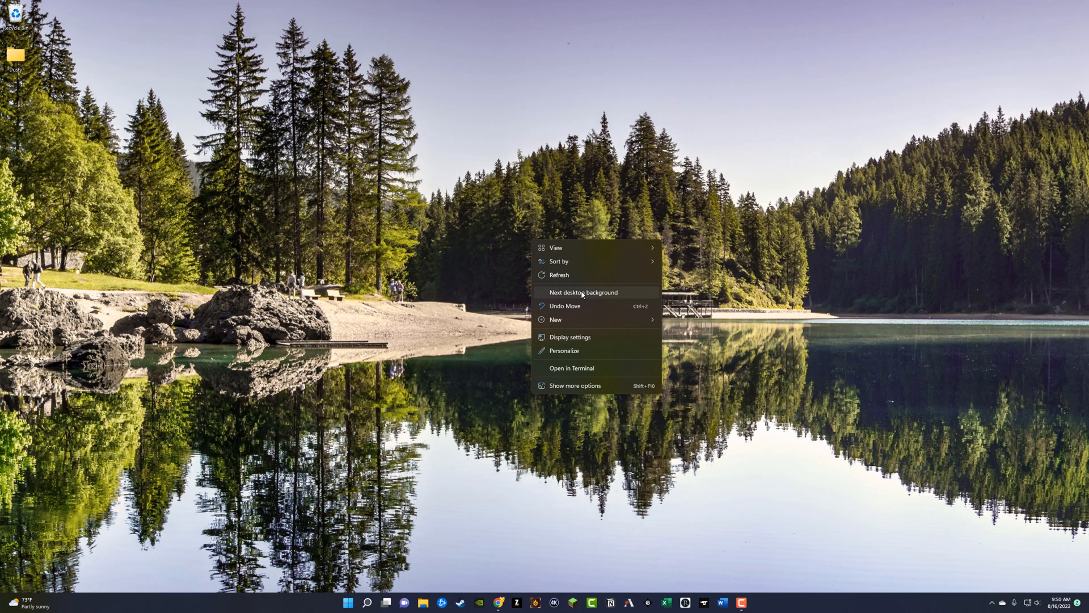
{"action": "left_click", "coordinate": [583, 291]}
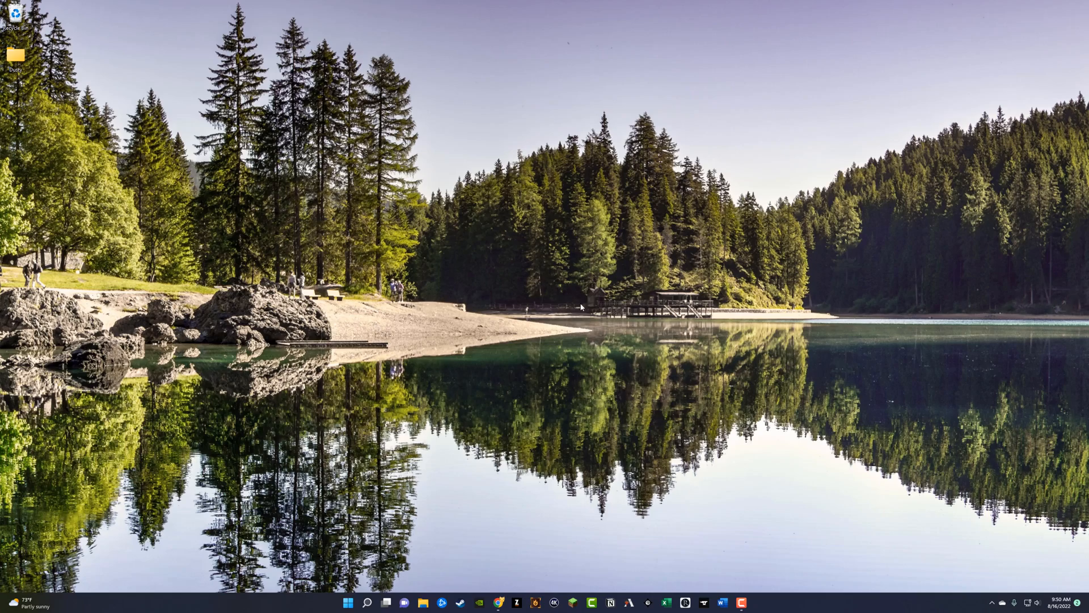
{"action": "right_click", "coordinate": [559, 284]}
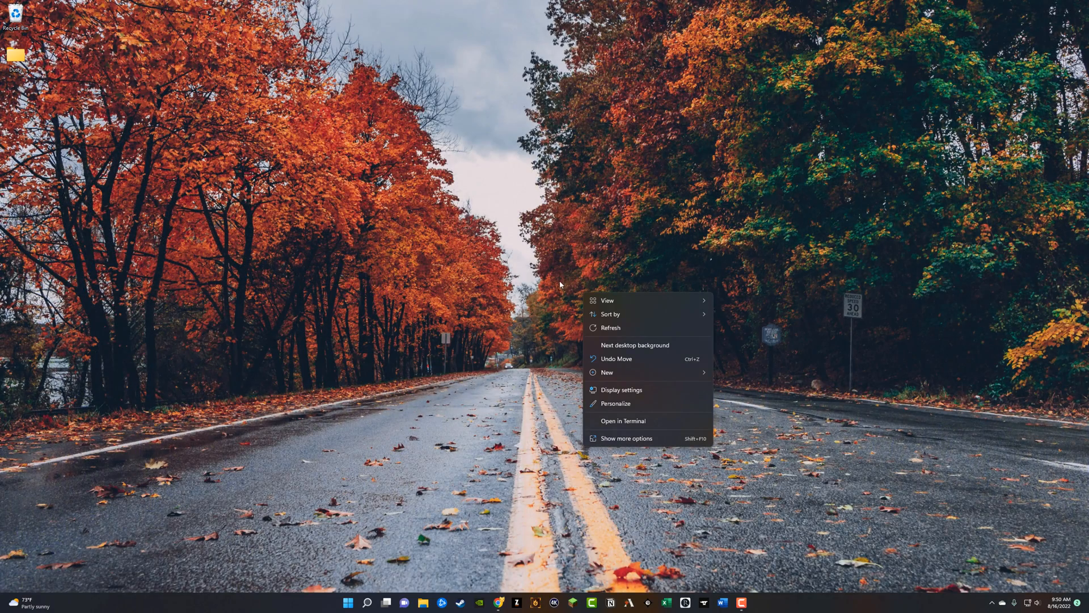
{"action": "mouse_move", "coordinate": [681, 351]}
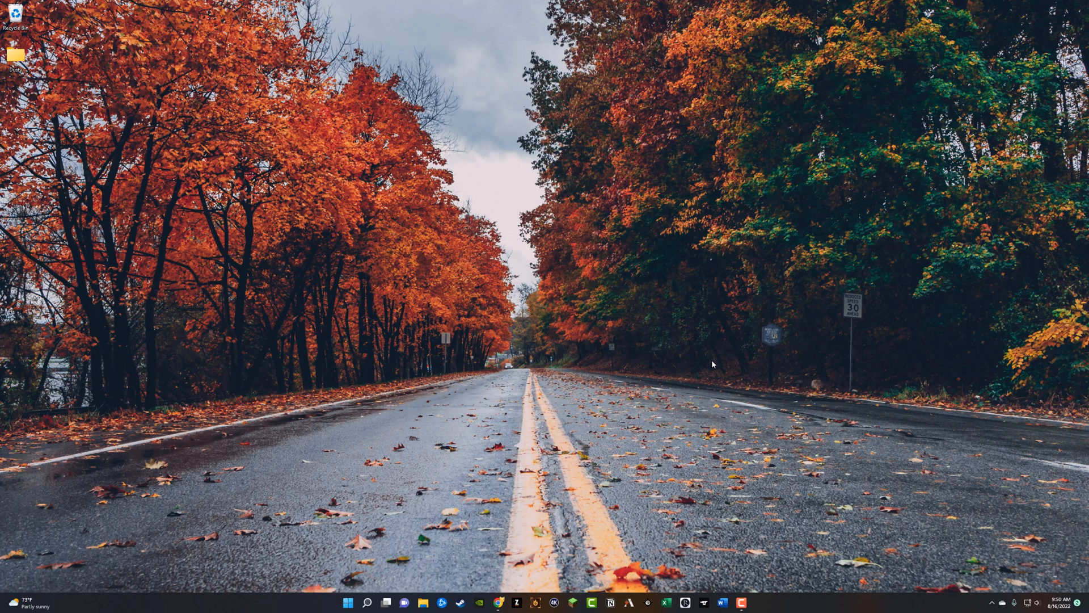
{"action": "mouse_move", "coordinate": [706, 384]}
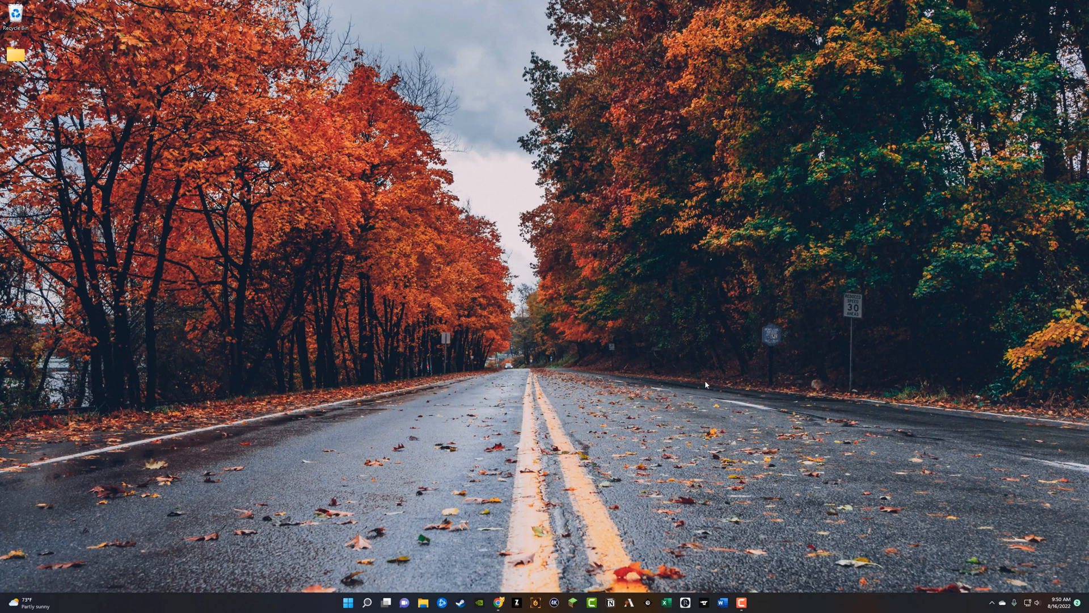
{"action": "mouse_move", "coordinate": [680, 377]}
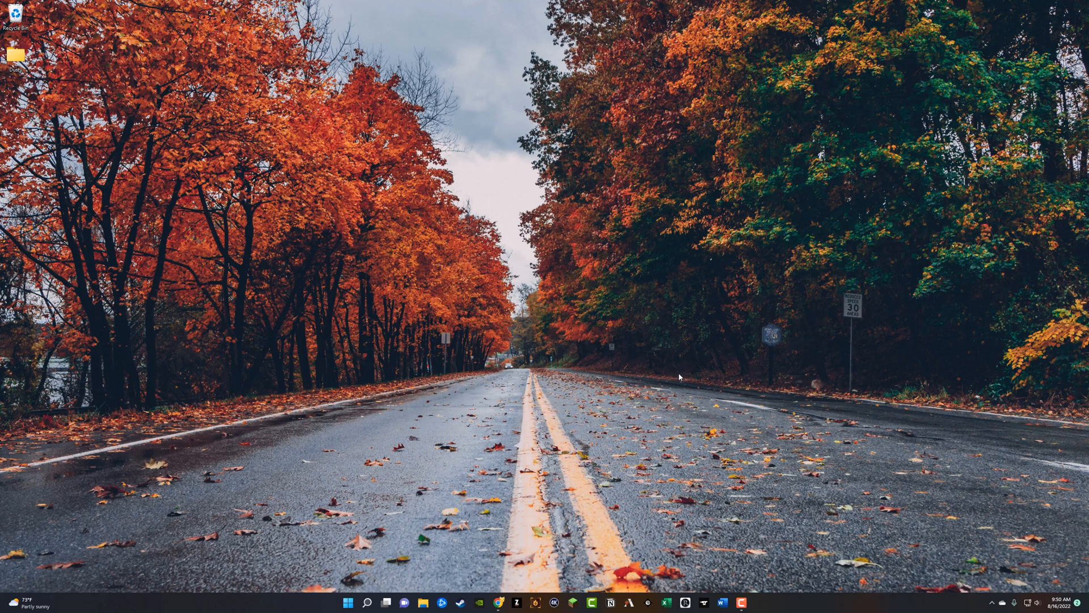
{"action": "mouse_move", "coordinate": [673, 370]}
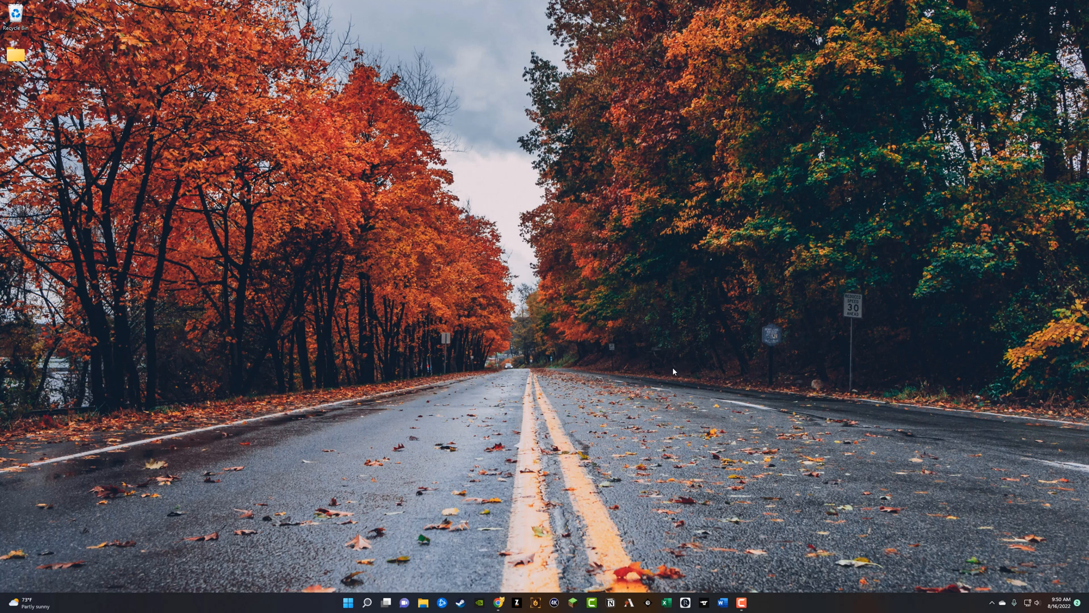
{"action": "mouse_move", "coordinate": [674, 365]}
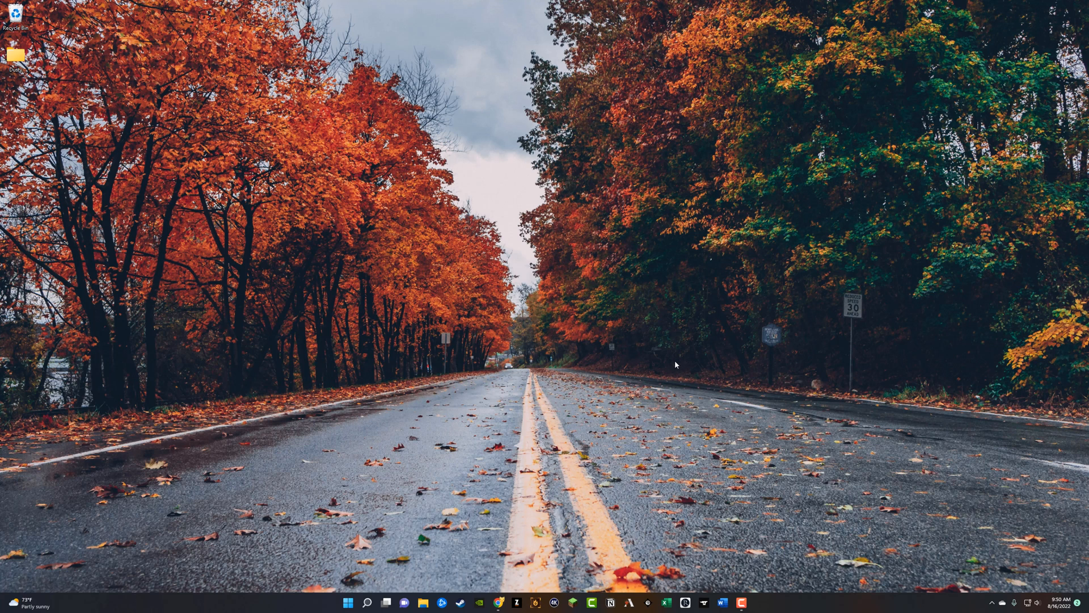